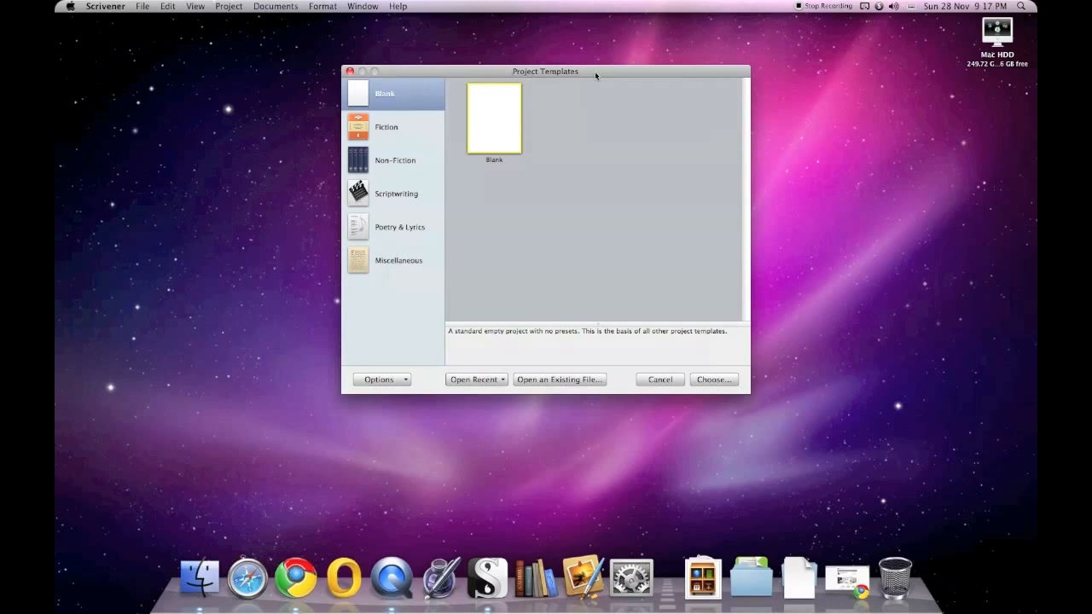
pyautogui.moveTo(430, 122)
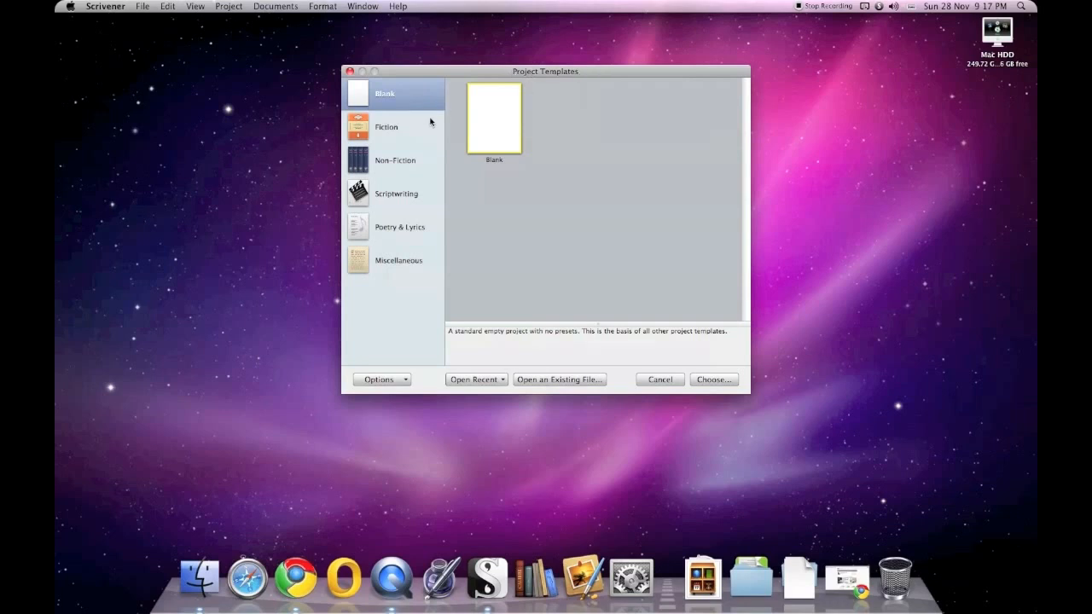
pyautogui.moveTo(399, 128)
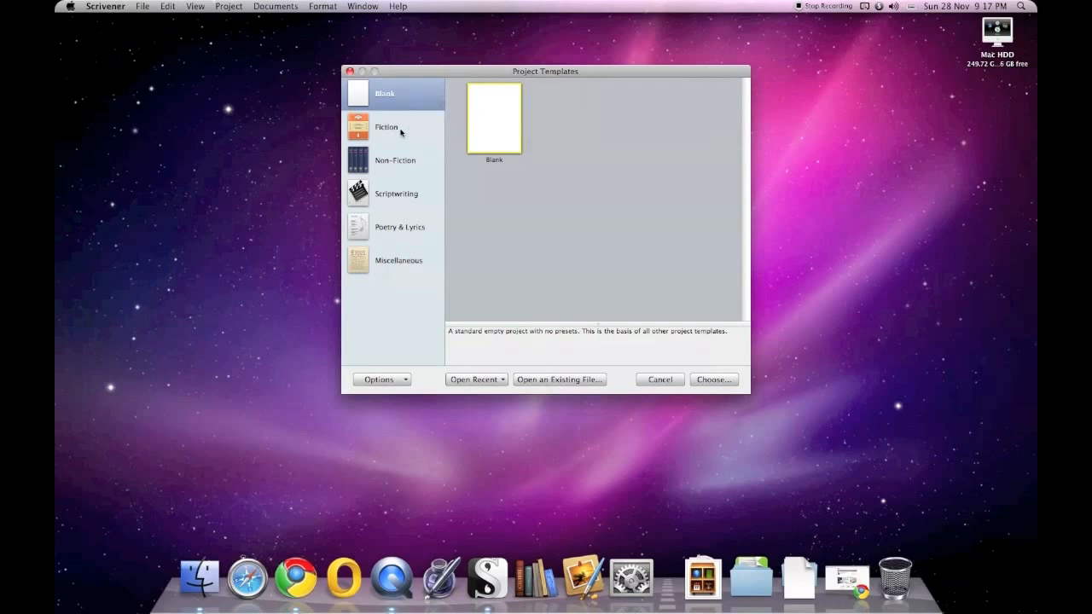
# - Browse the Fiction, Non-Fiction, Scriptwriting, Poetry & Lyrics, Miscellaneous and Blank template categories, ending on Fiction
pyautogui.click(387, 126)
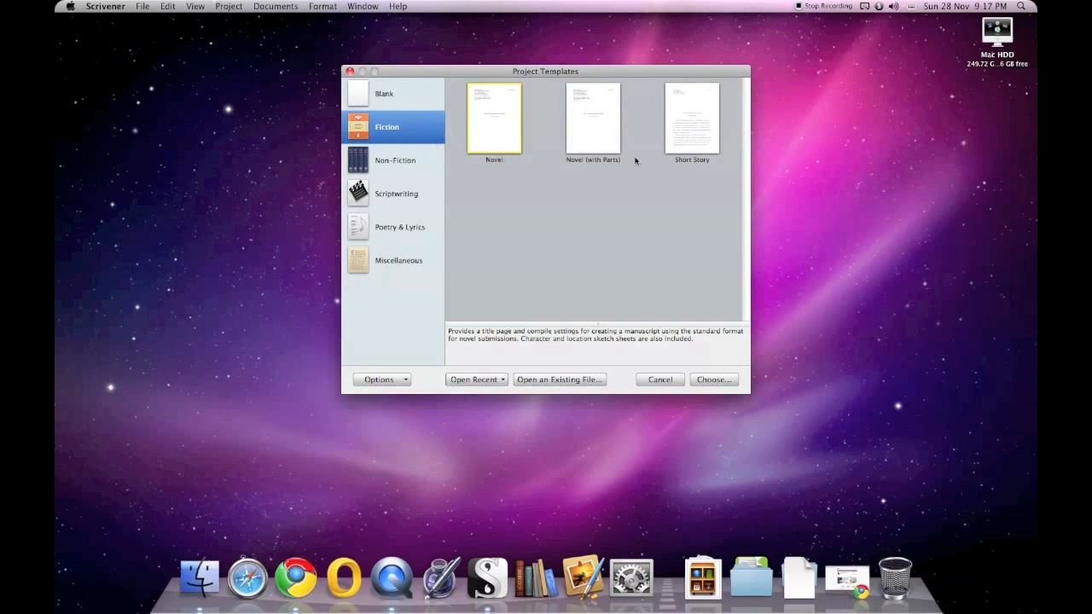
pyautogui.click(395, 161)
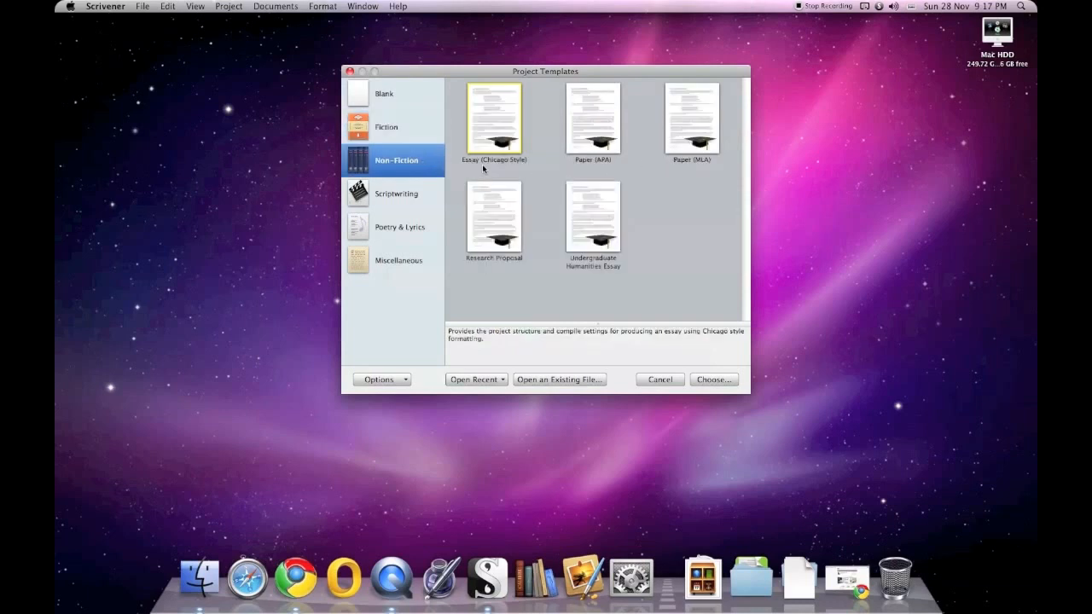
pyautogui.moveTo(522, 272)
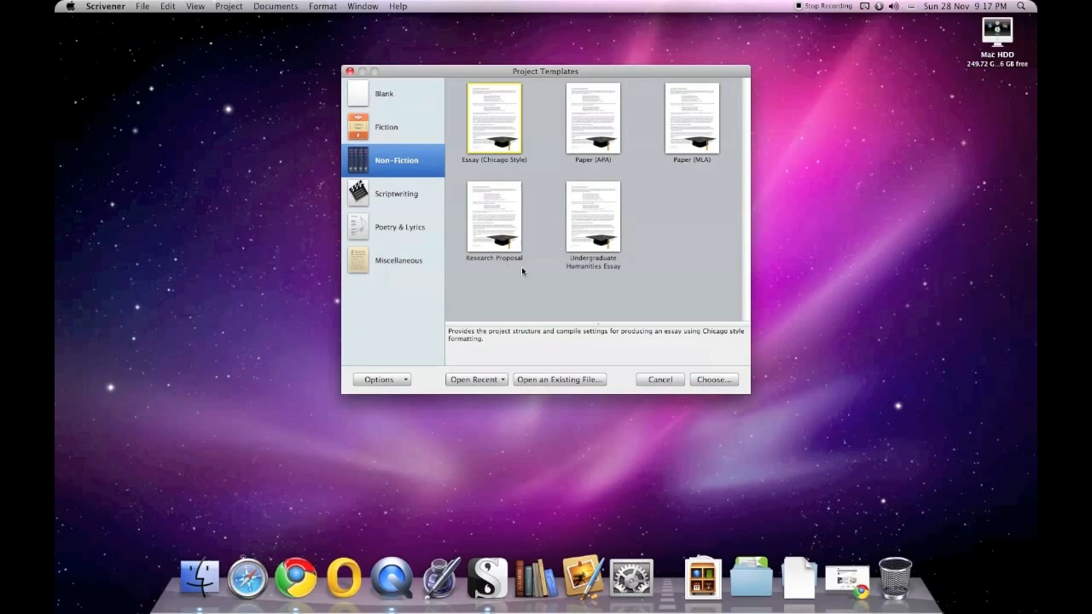
pyautogui.click(397, 193)
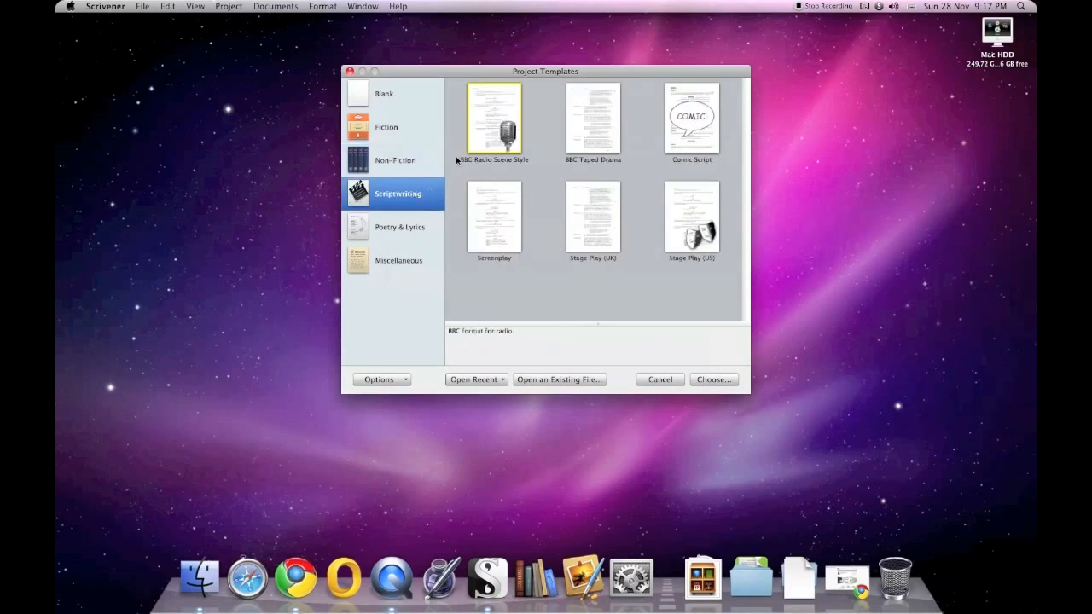
pyautogui.moveTo(737, 158)
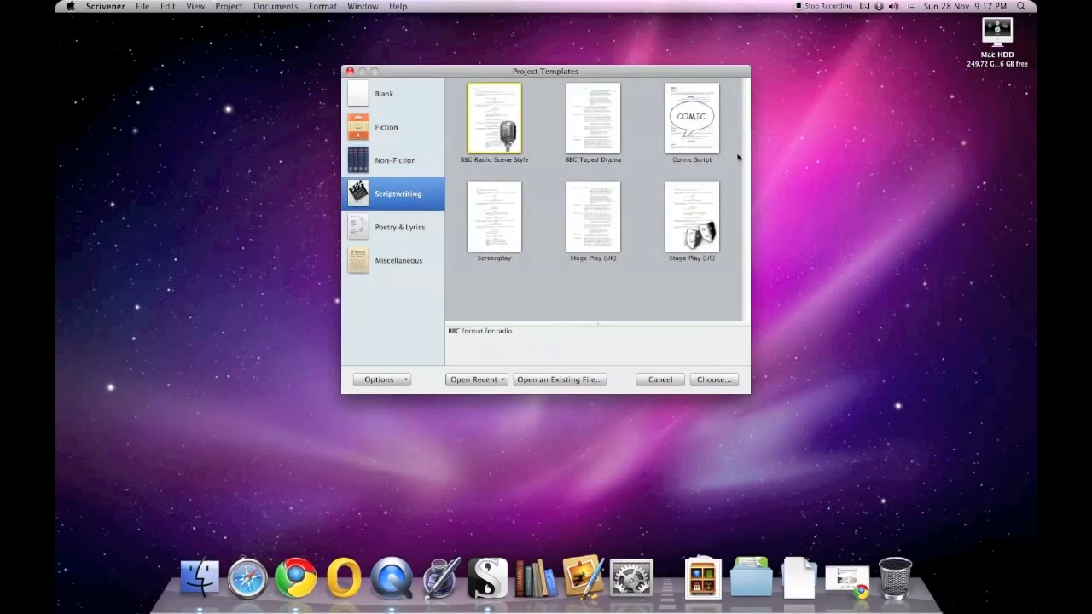
pyautogui.moveTo(516, 169)
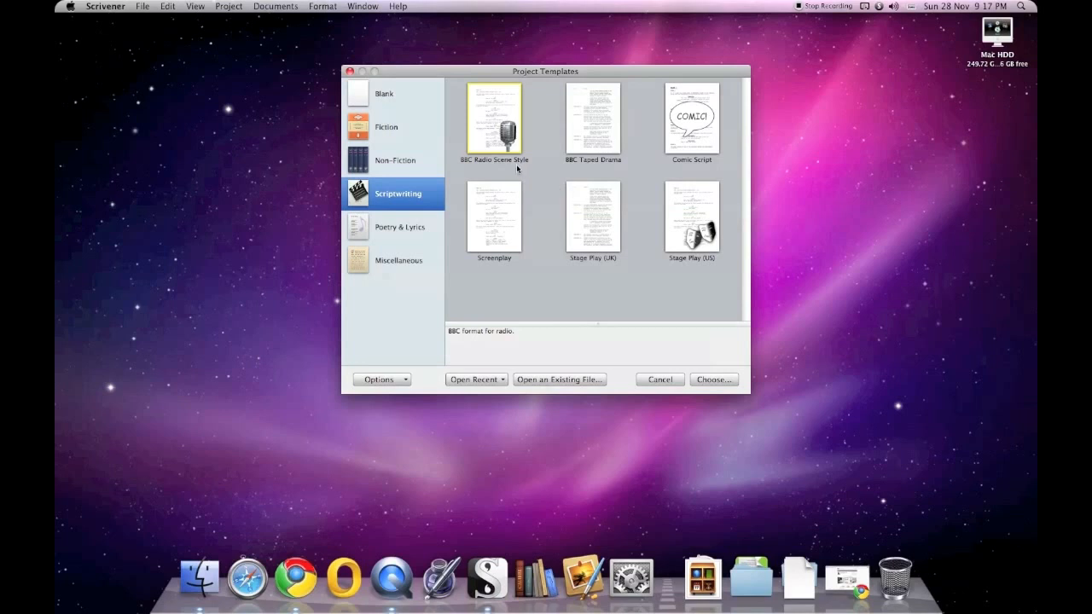
pyautogui.moveTo(712, 183)
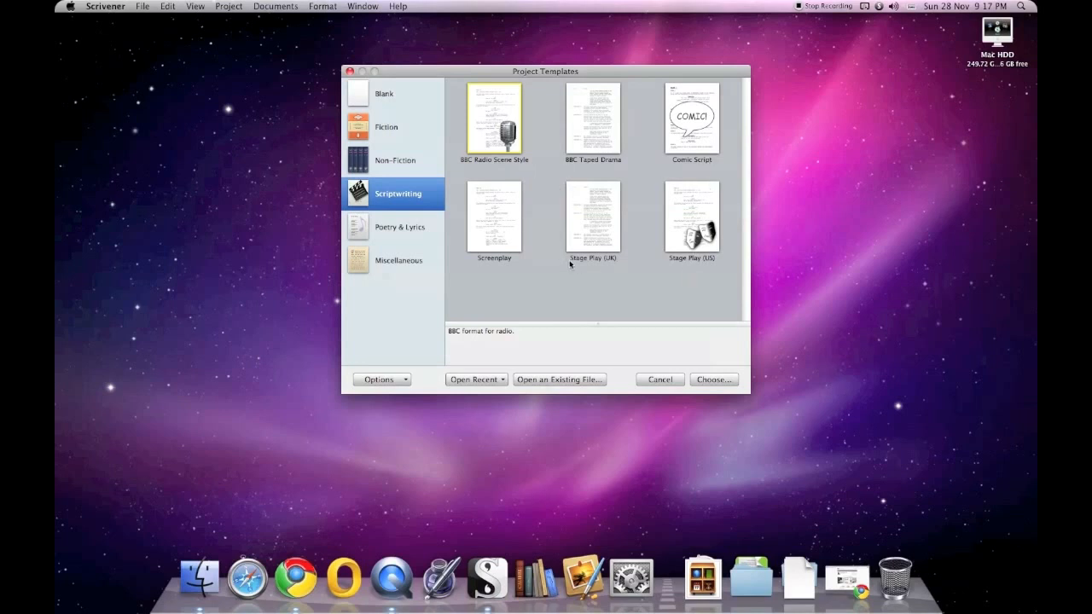
pyautogui.click(399, 227)
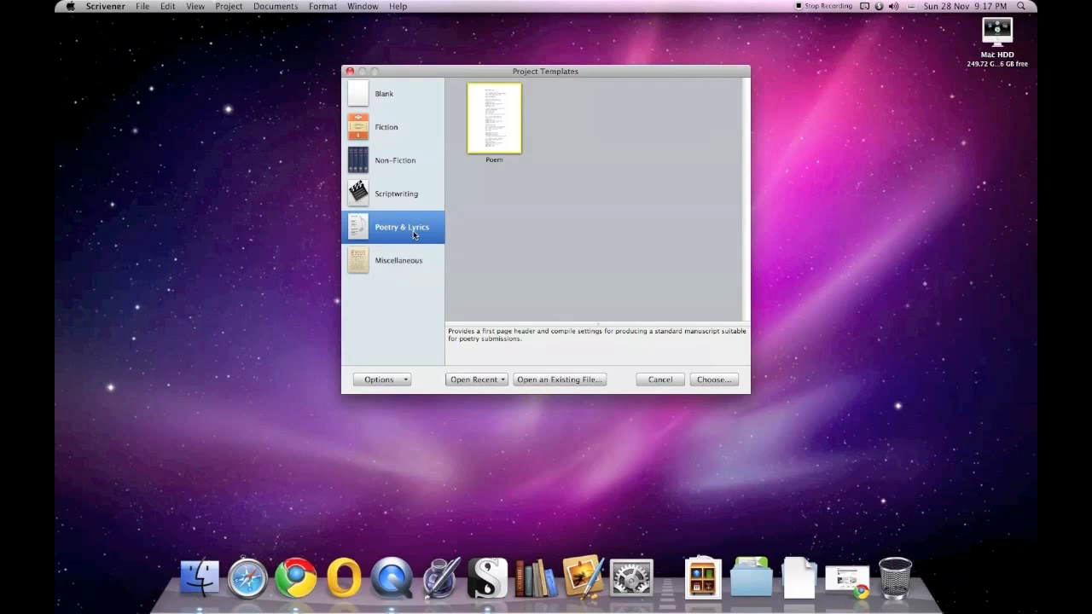
pyautogui.click(399, 260)
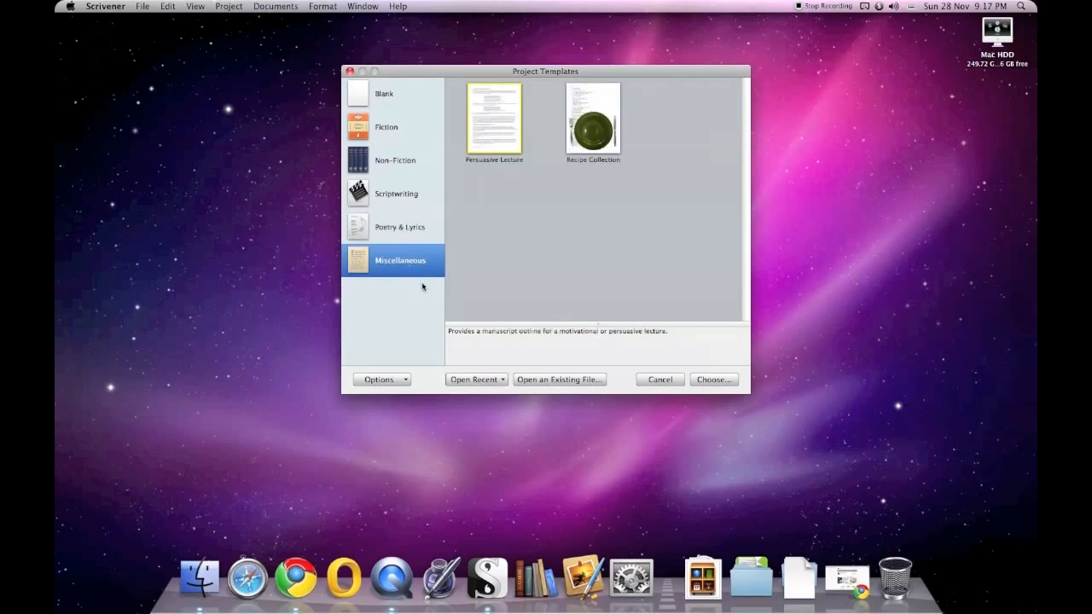
pyautogui.click(384, 93)
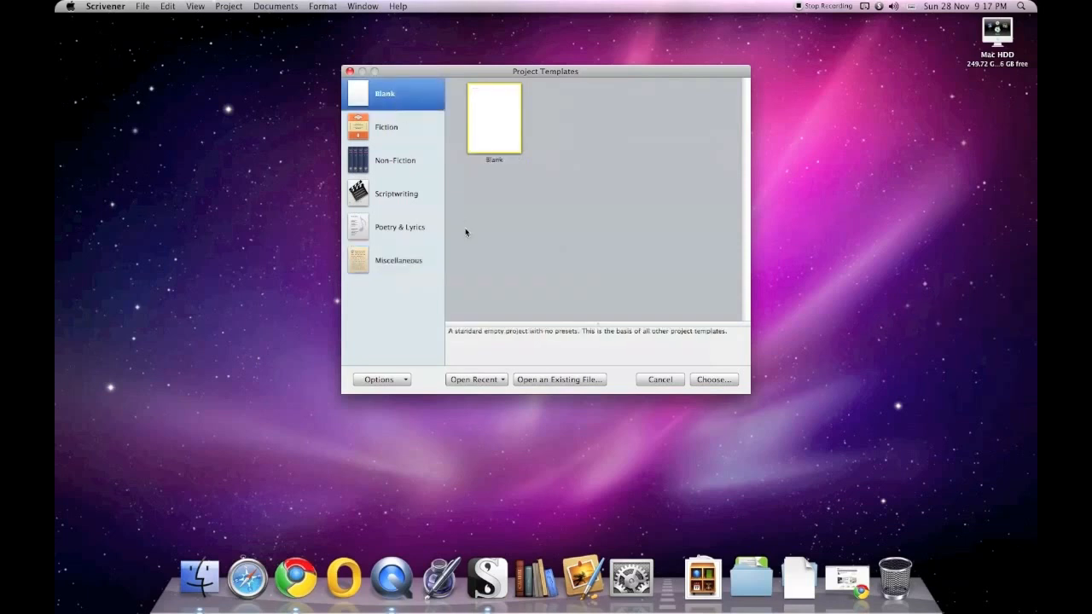
pyautogui.click(387, 126)
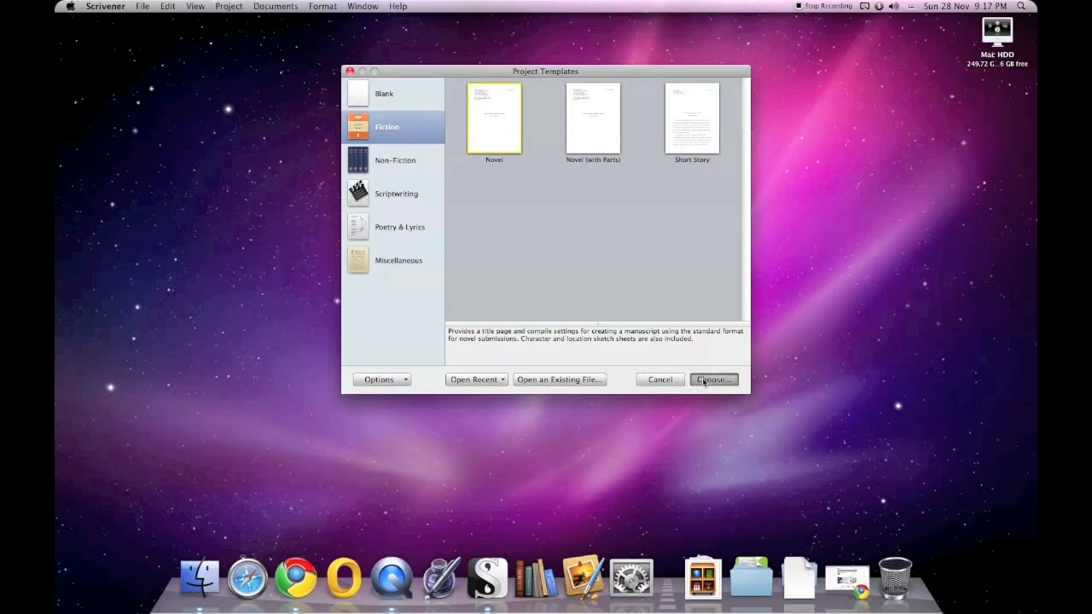
# - Choose the Novel template and create a project named 's1' on the Desktop
pyautogui.click(713, 379)
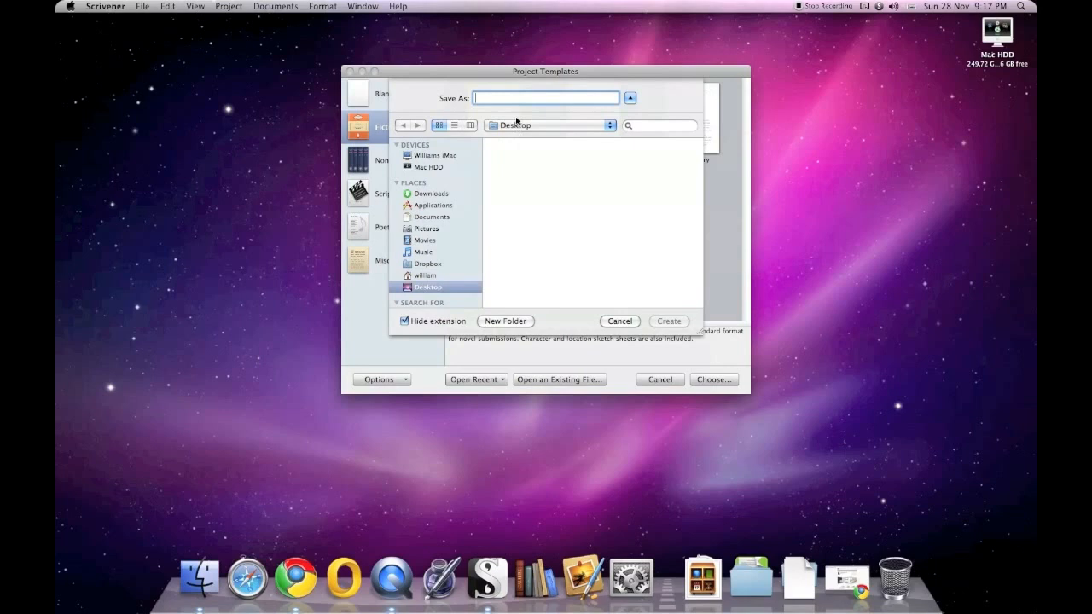
pyautogui.moveTo(664, 232)
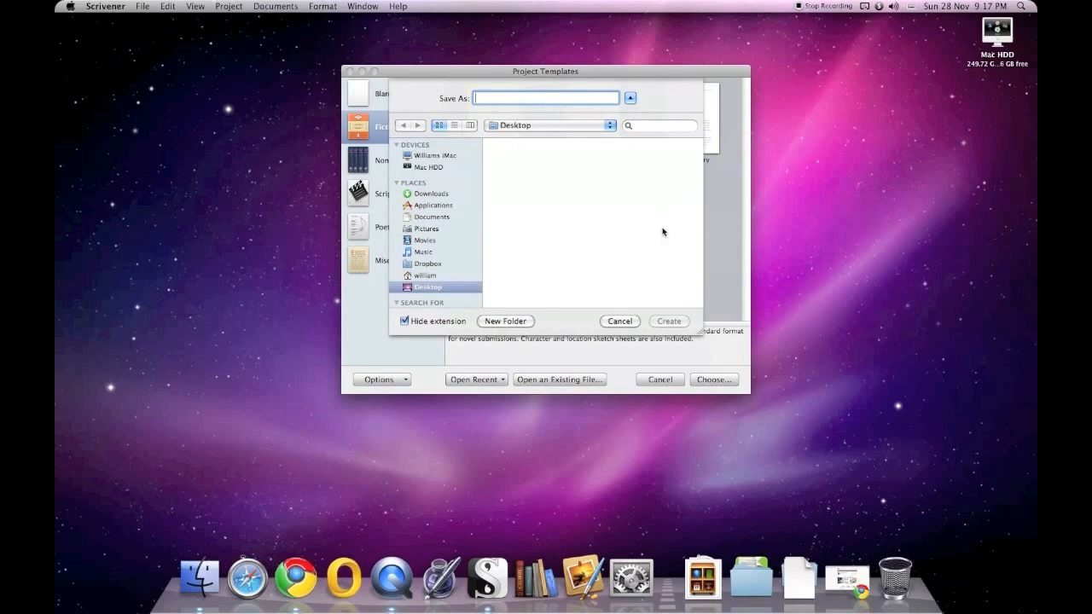
pyautogui.write('s1')
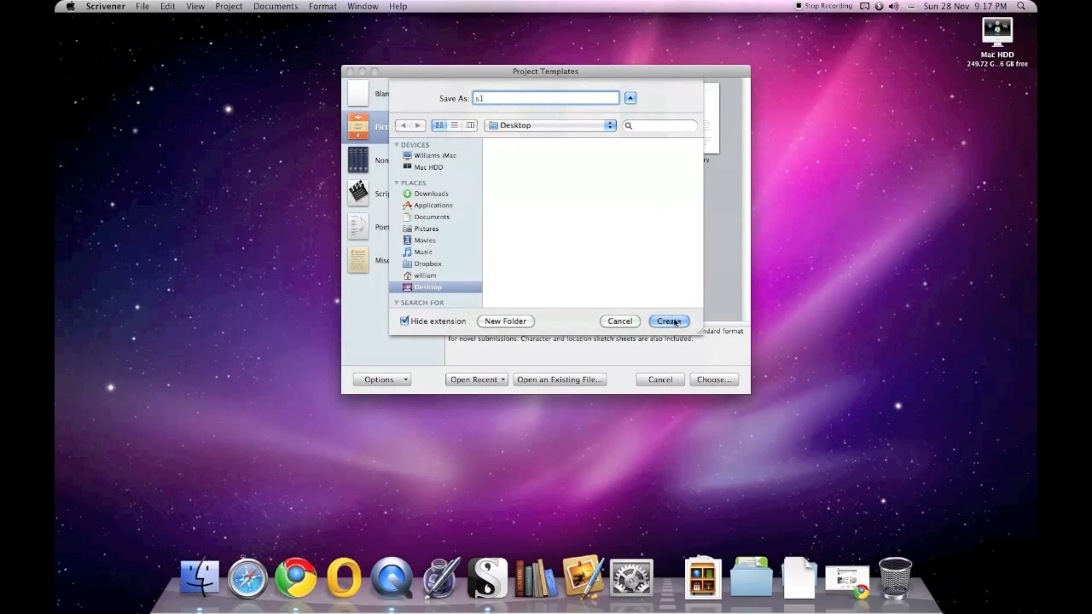
pyautogui.click(668, 320)
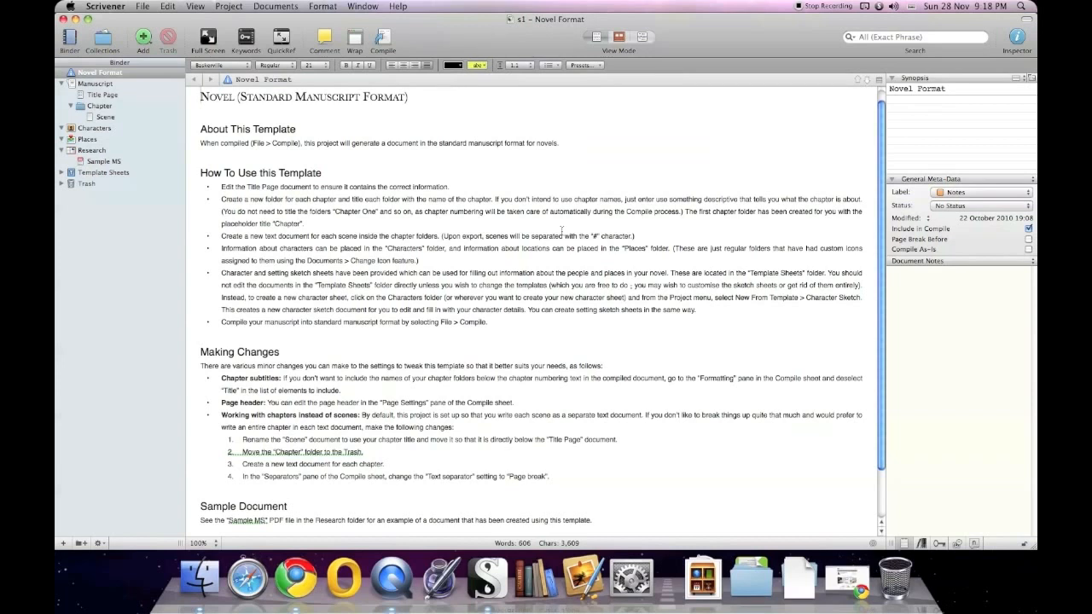
pyautogui.moveTo(102, 218)
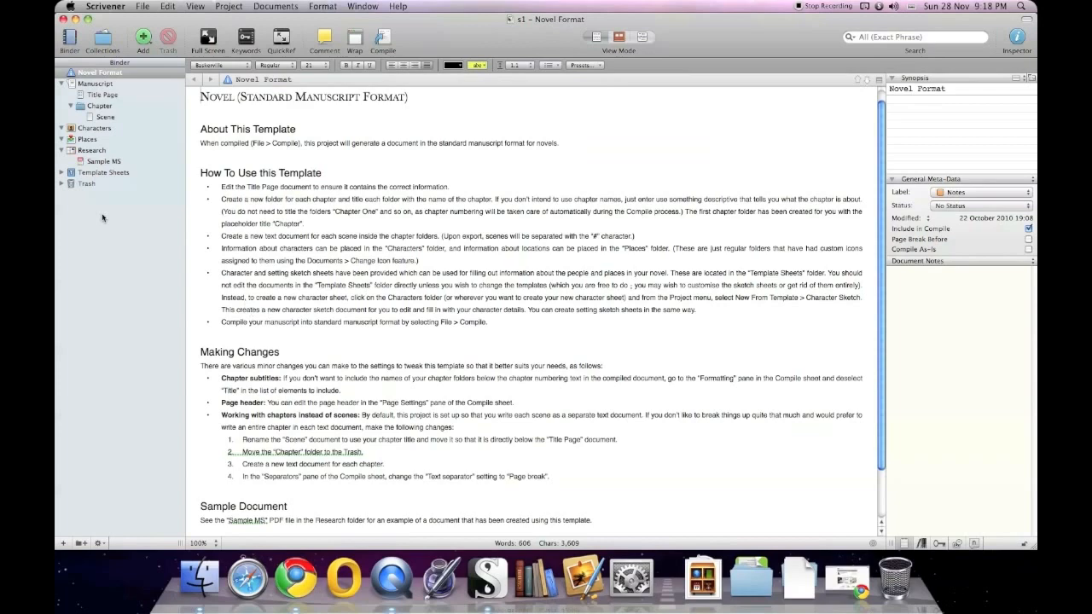
# - Switch the Chapter folder between continuous text, index card and outline views
pyautogui.click(99, 105)
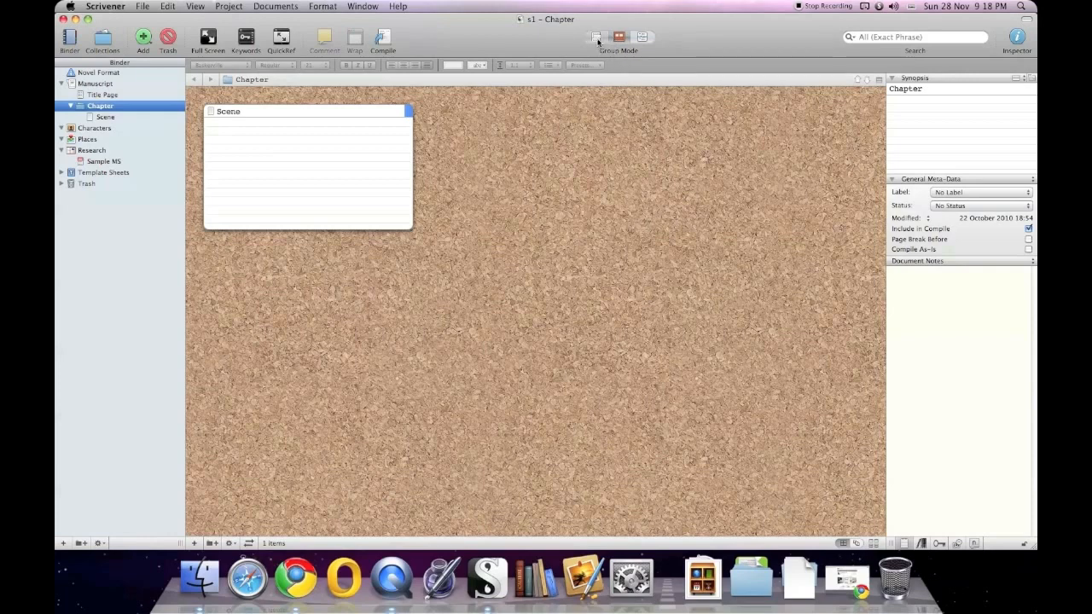
pyautogui.click(641, 36)
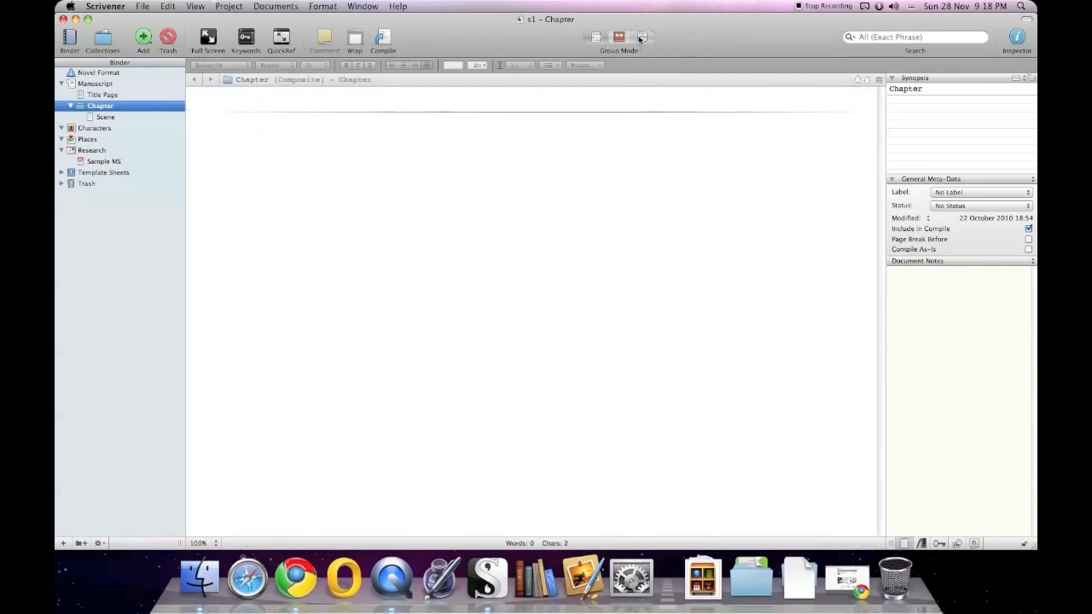
pyautogui.click(618, 37)
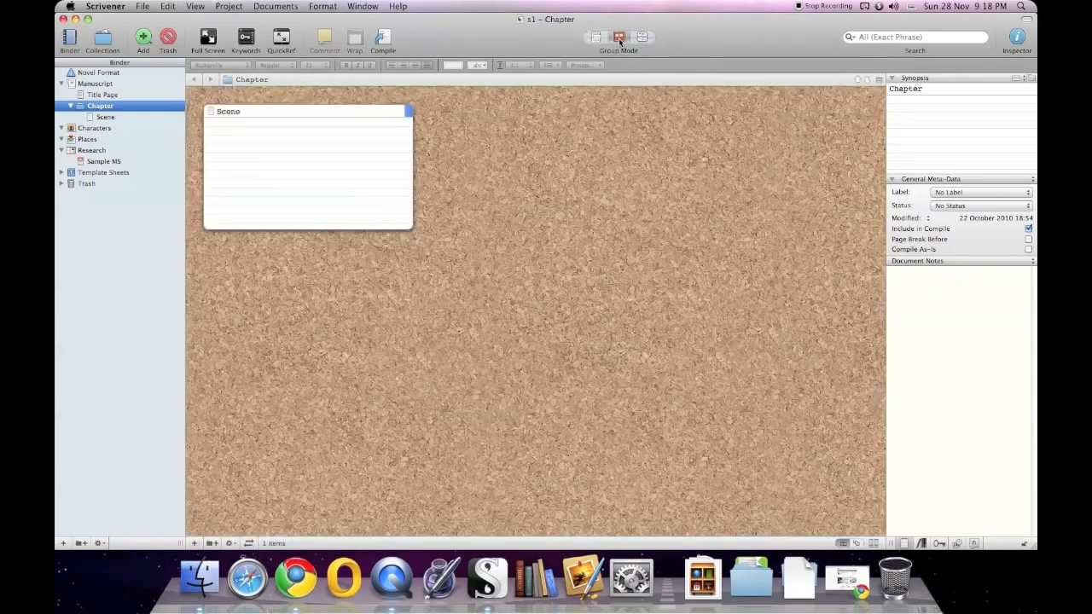
pyautogui.click(619, 37)
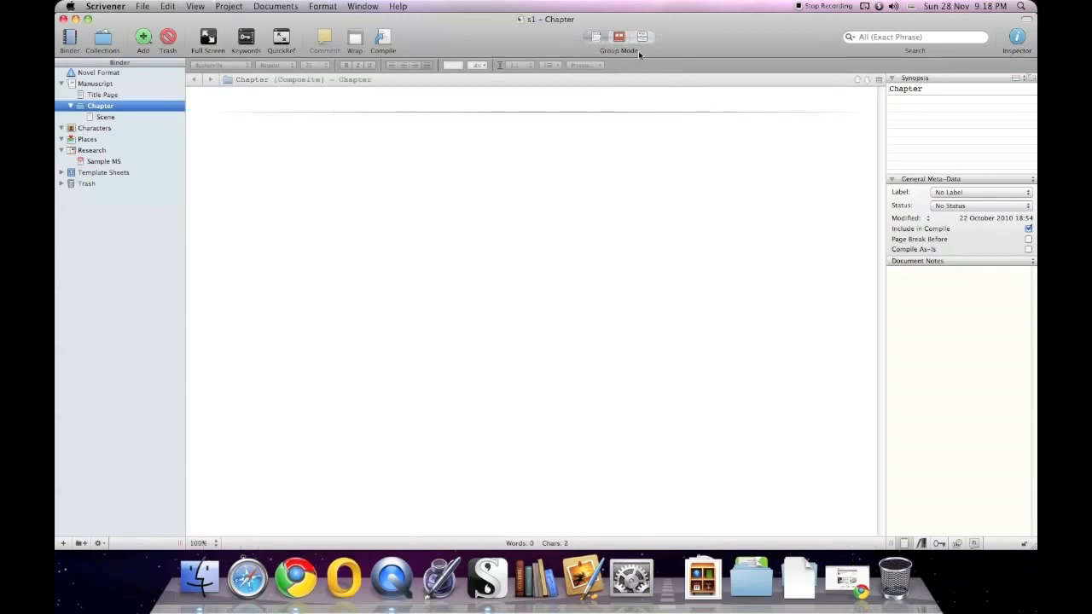
pyautogui.click(642, 36)
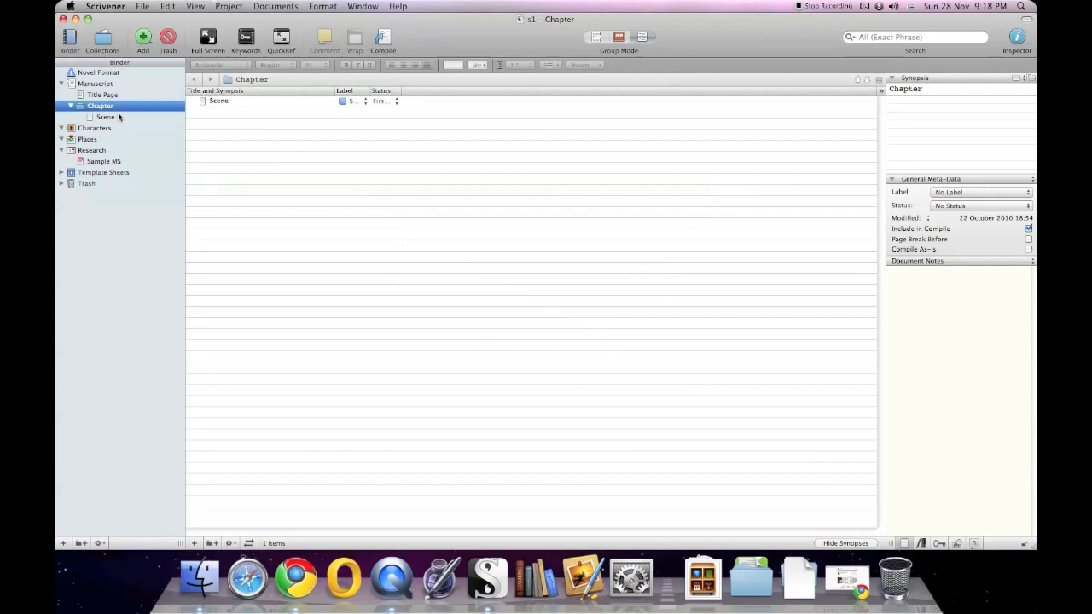
# - Move between Manuscript, Novel Format and Chapter, ending on the combined Manuscript title page
pyautogui.click(96, 83)
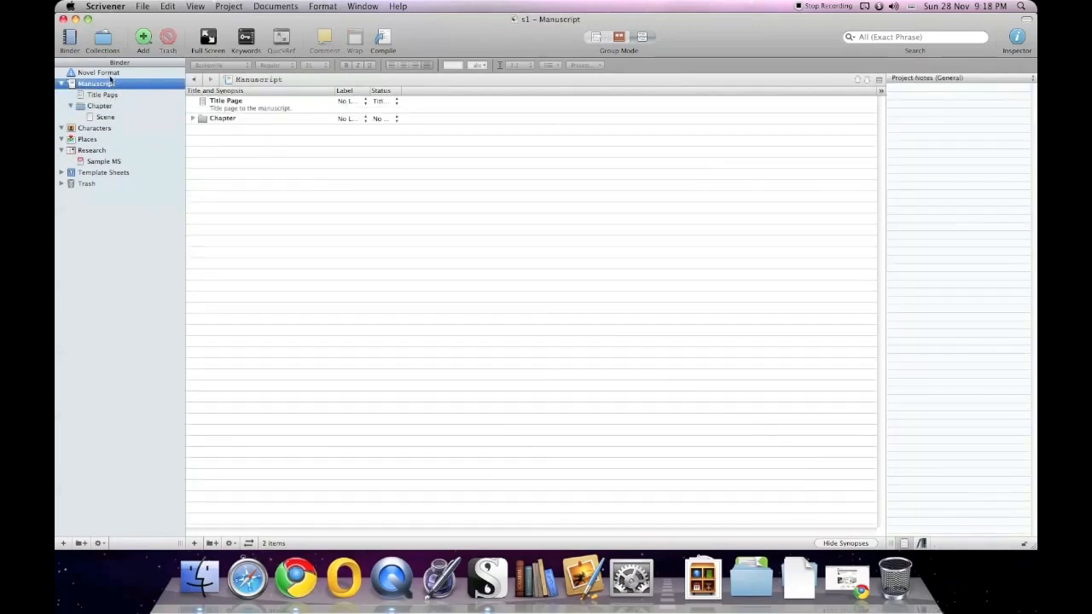
pyautogui.click(97, 73)
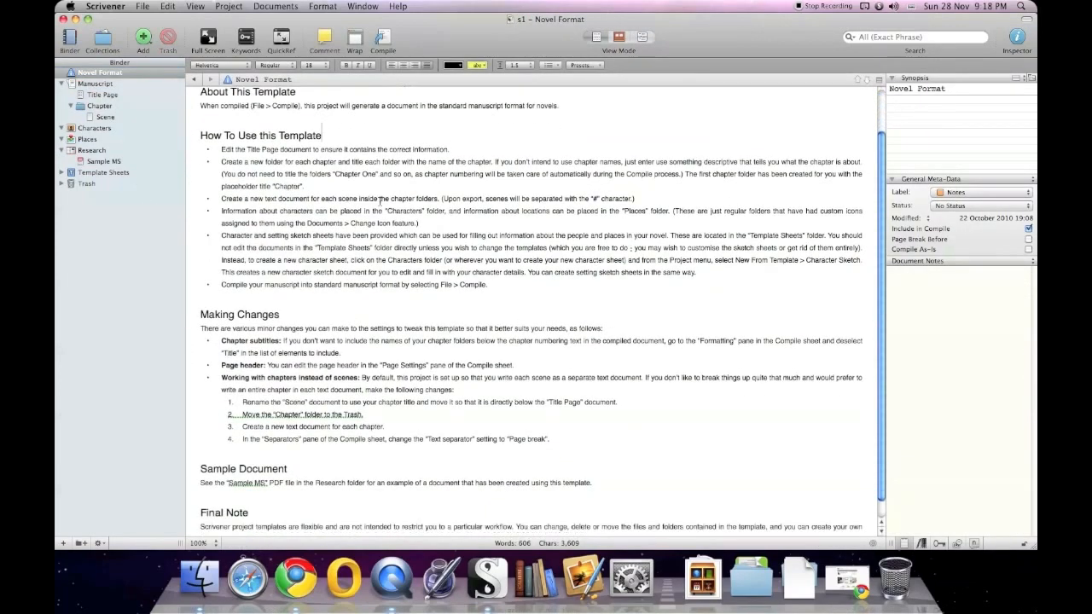
pyautogui.click(100, 106)
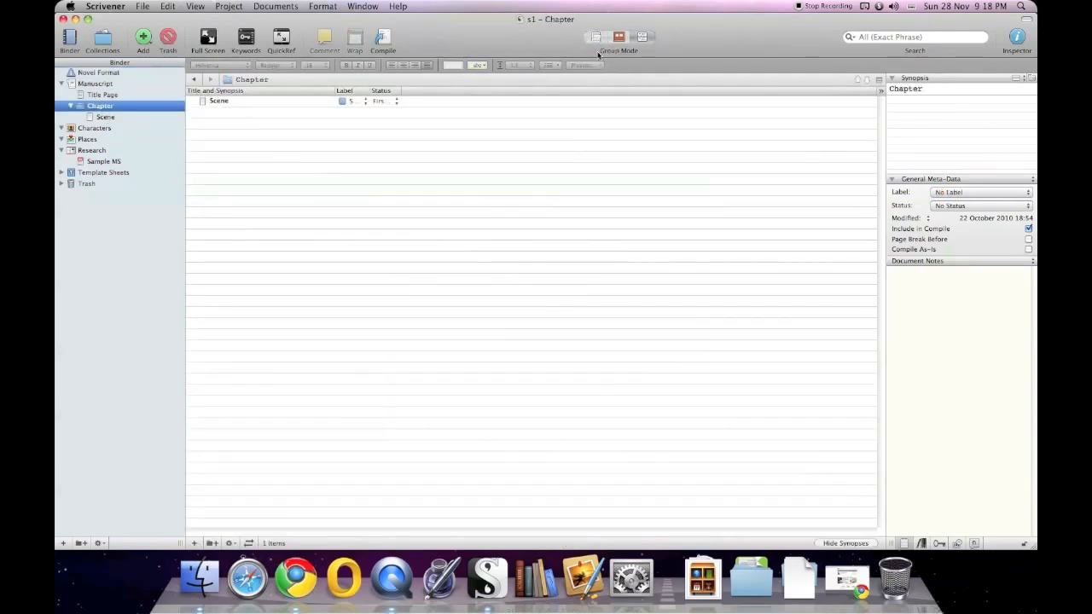
pyautogui.click(98, 72)
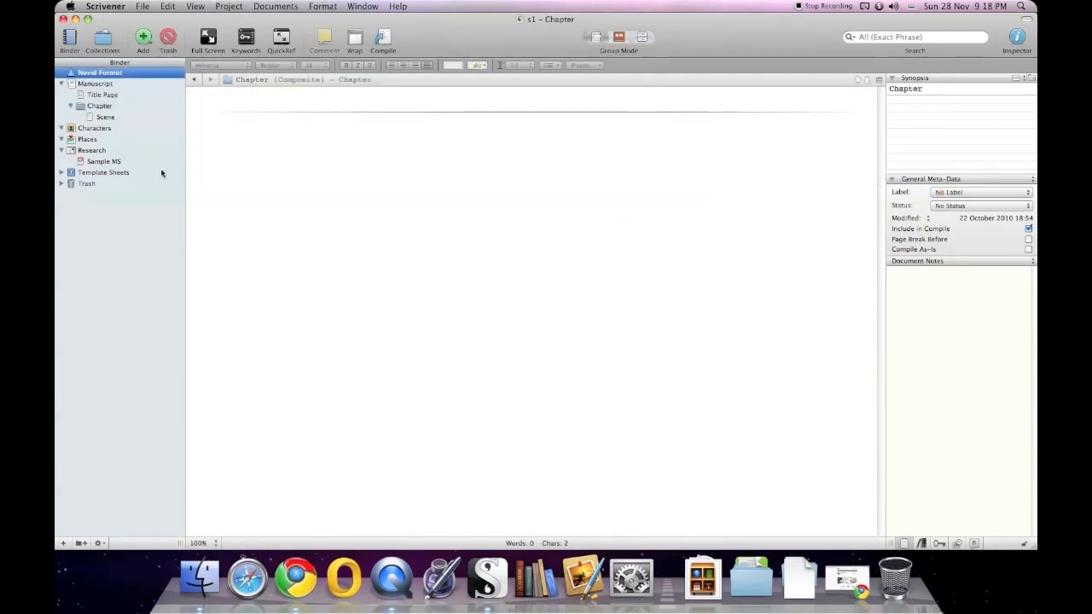
pyautogui.click(95, 82)
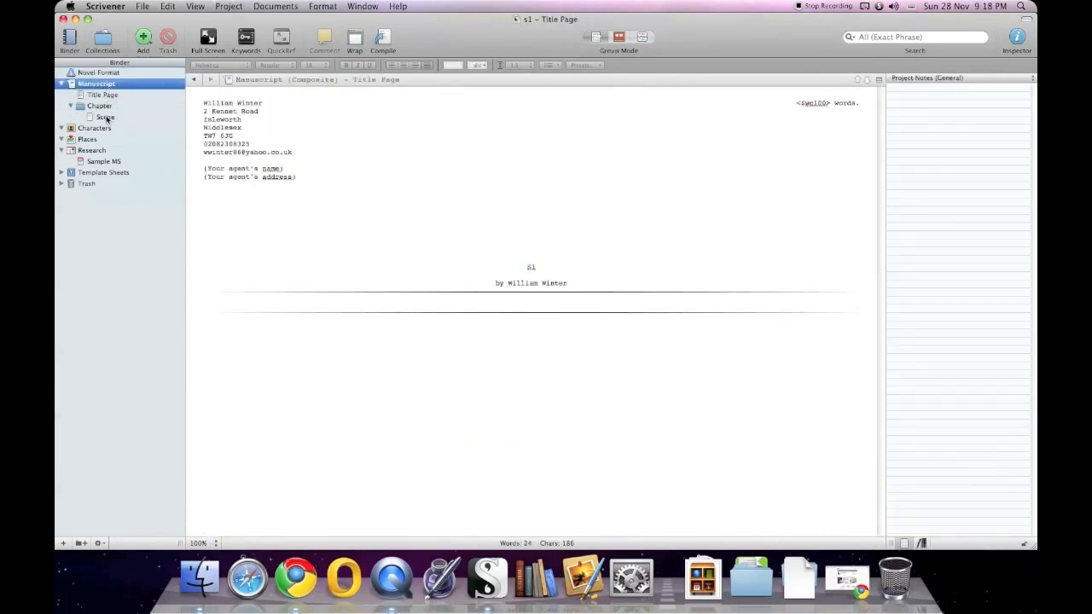
pyautogui.click(100, 105)
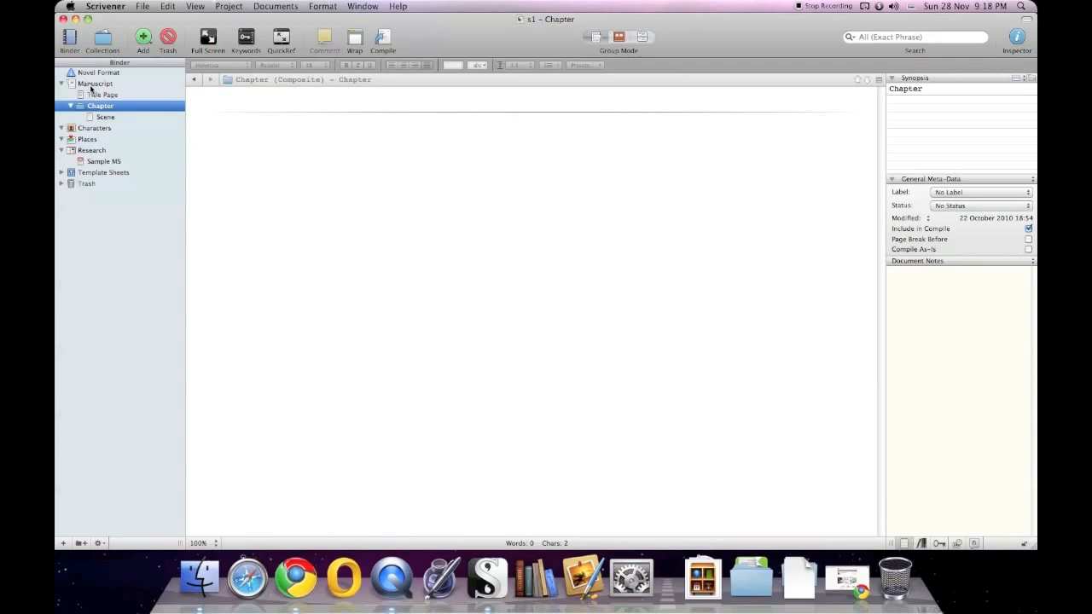
pyautogui.click(96, 84)
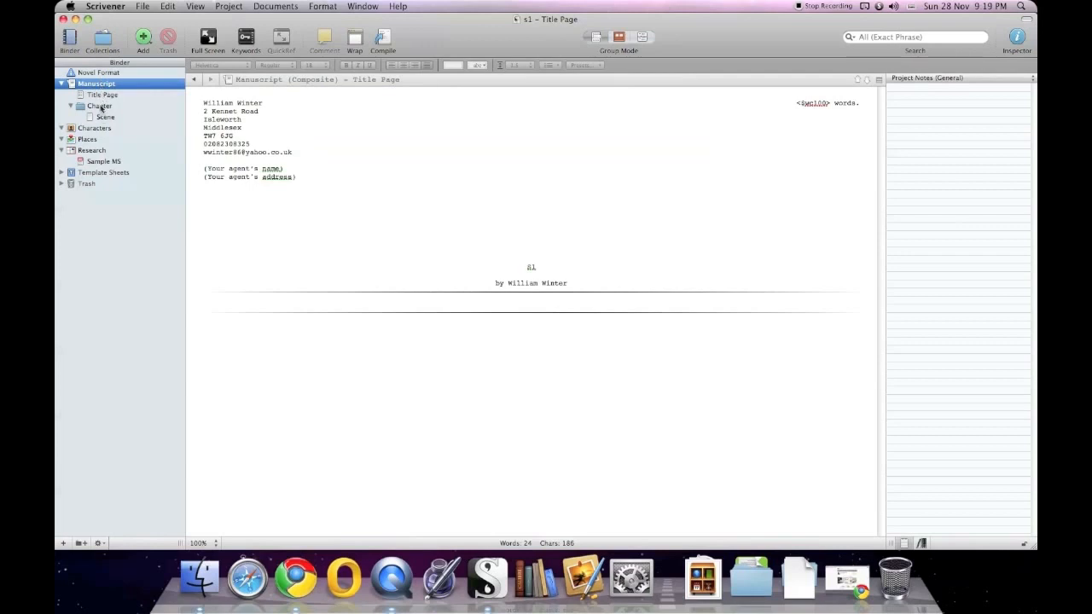
# - Open the Novel Format document and turn on Page View, showing three printed pages
pyautogui.click(105, 116)
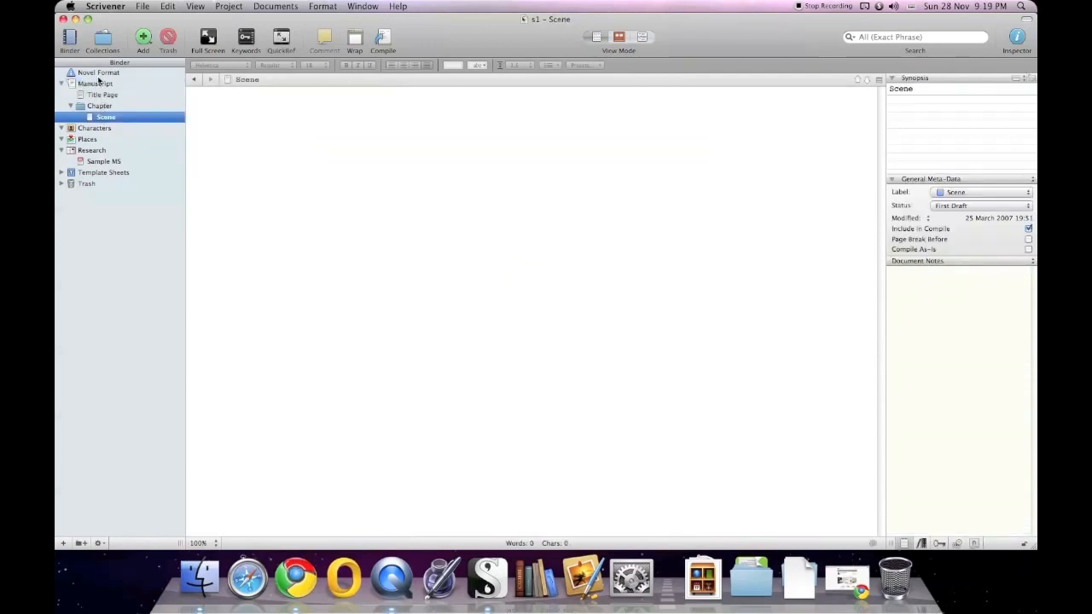
pyautogui.click(98, 73)
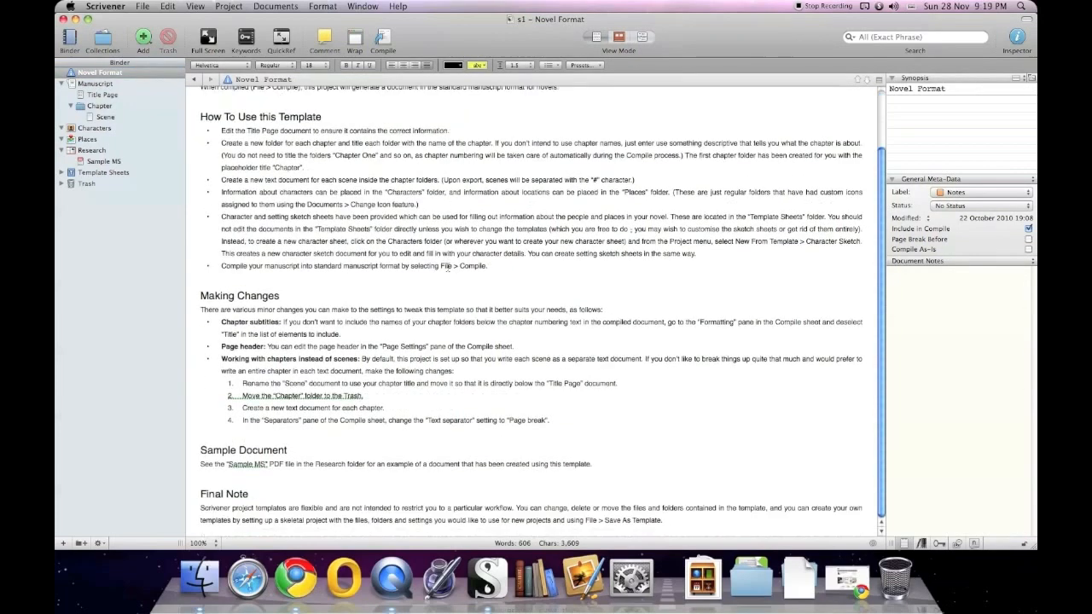
pyautogui.click(195, 6)
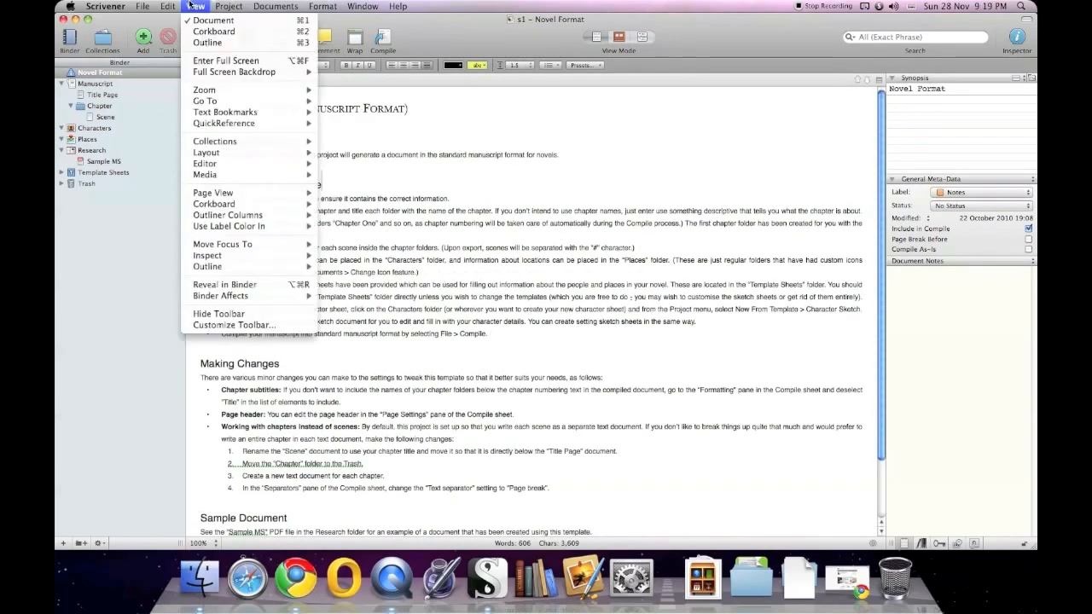
pyautogui.moveTo(213, 192)
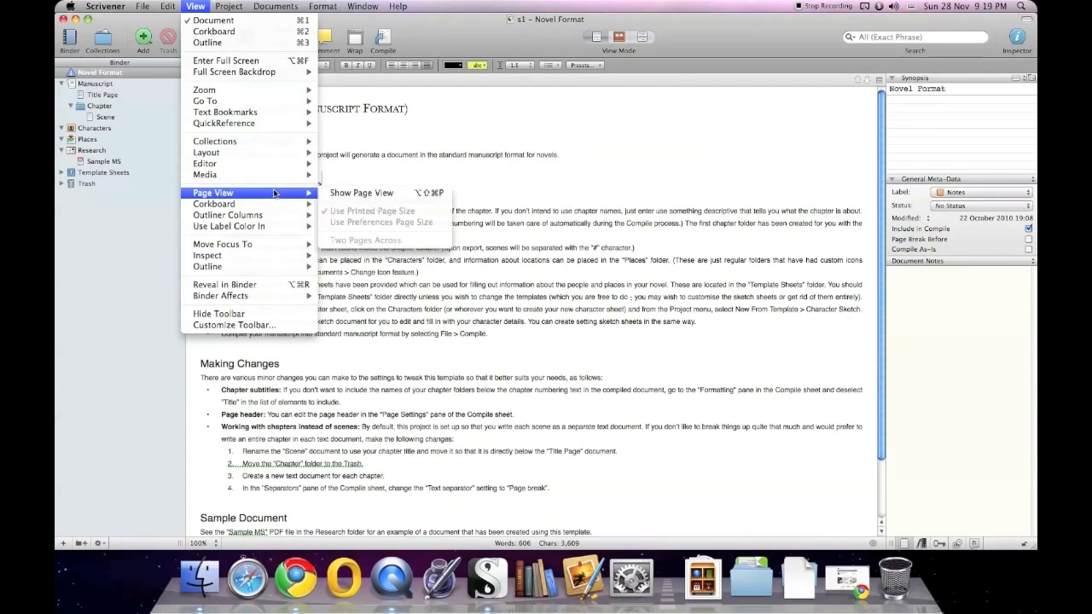
pyautogui.moveTo(361, 192)
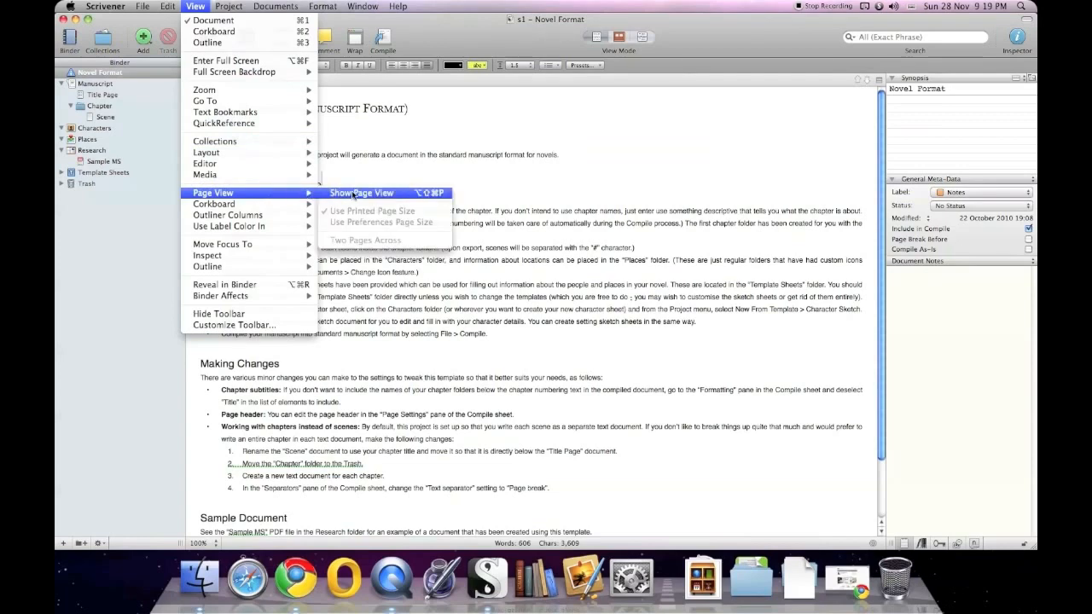
pyautogui.click(361, 193)
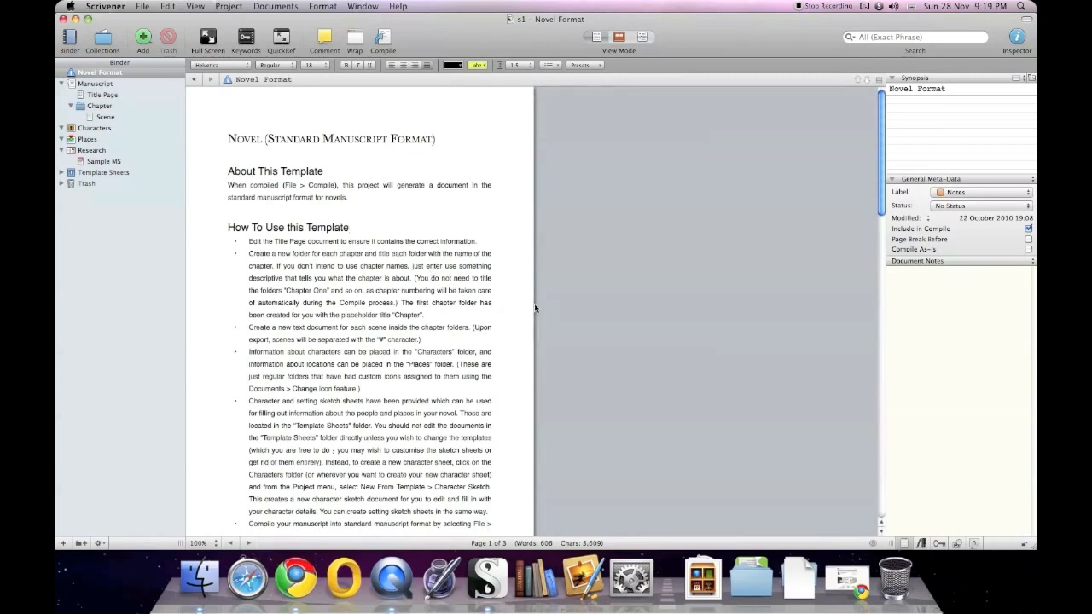
pyautogui.click(194, 6)
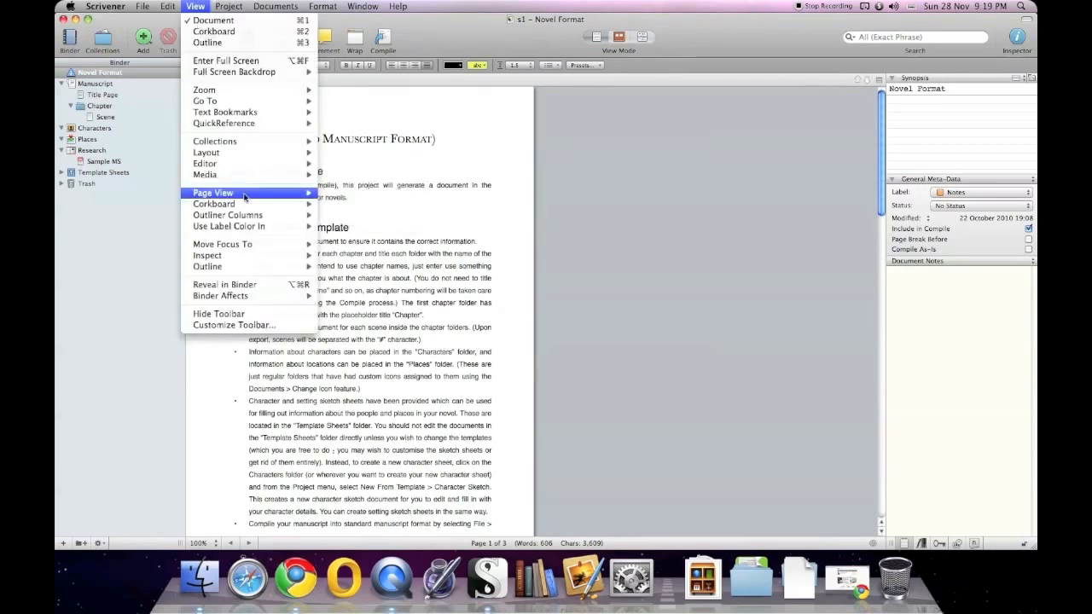
pyautogui.moveTo(212, 191)
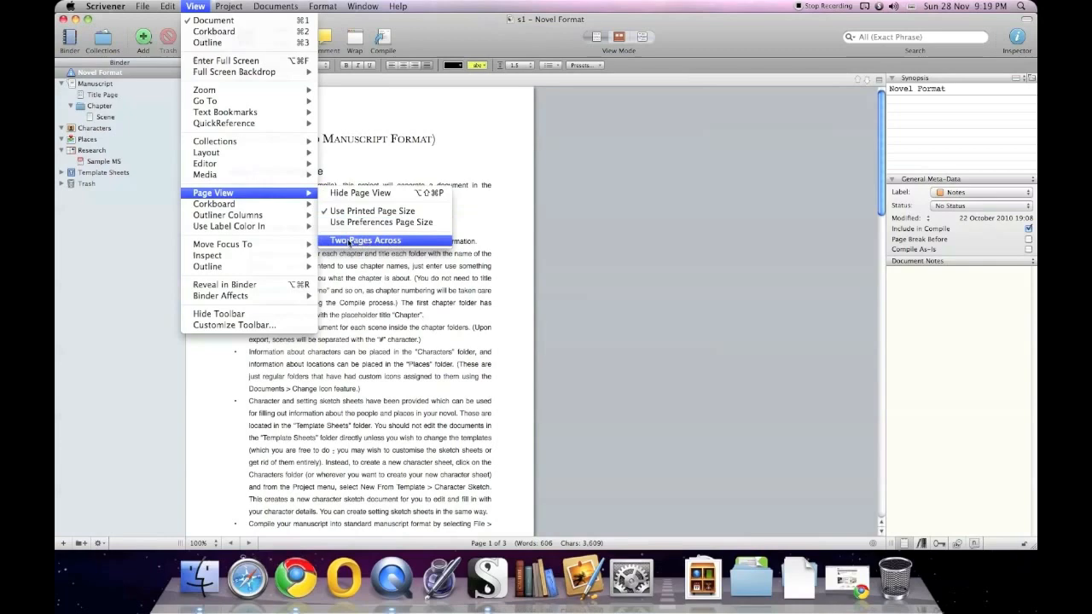
# - Show Novel Format two pages across, then switch to the preferences page size
pyautogui.click(364, 240)
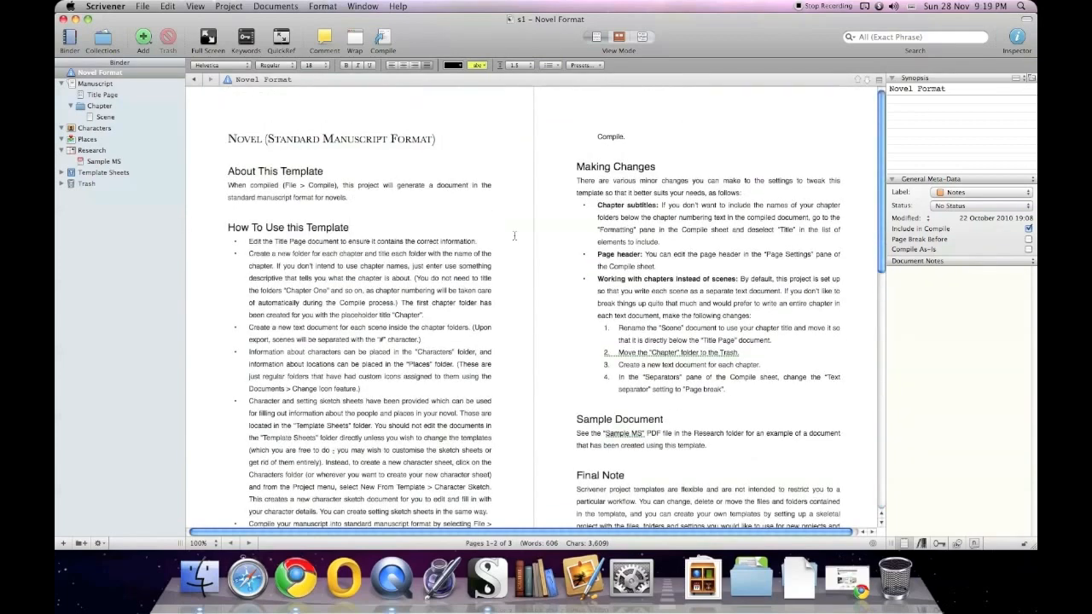
pyautogui.click(195, 6)
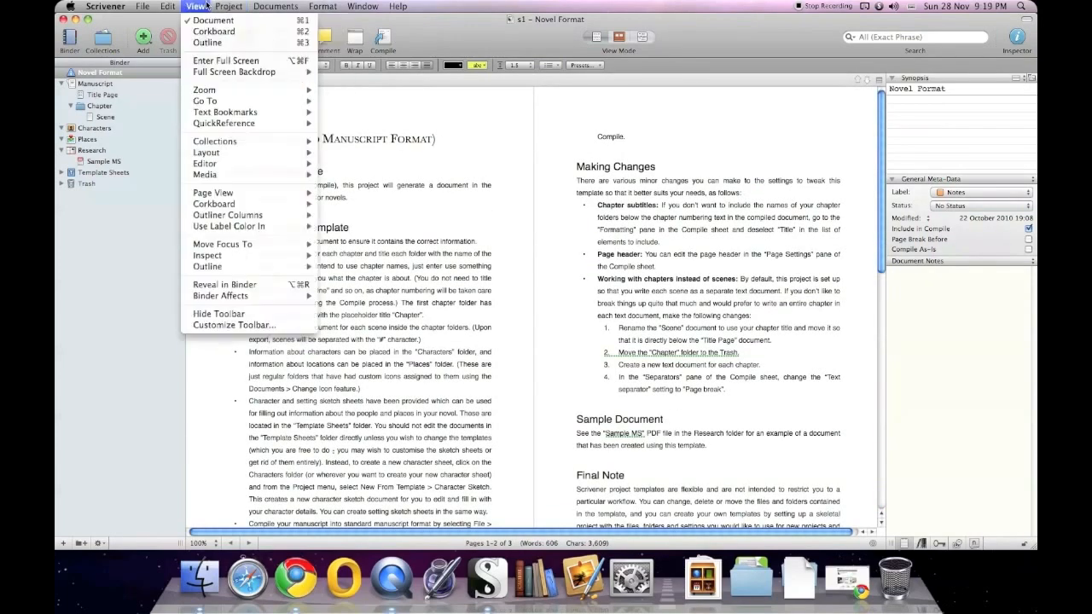
pyautogui.moveTo(213, 191)
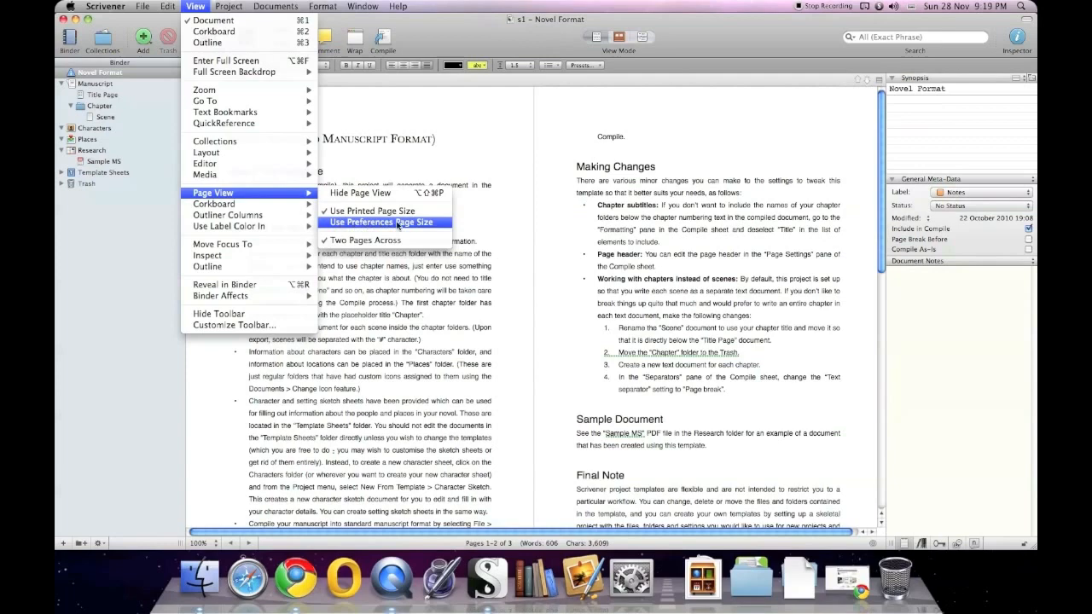
pyautogui.moveTo(385, 229)
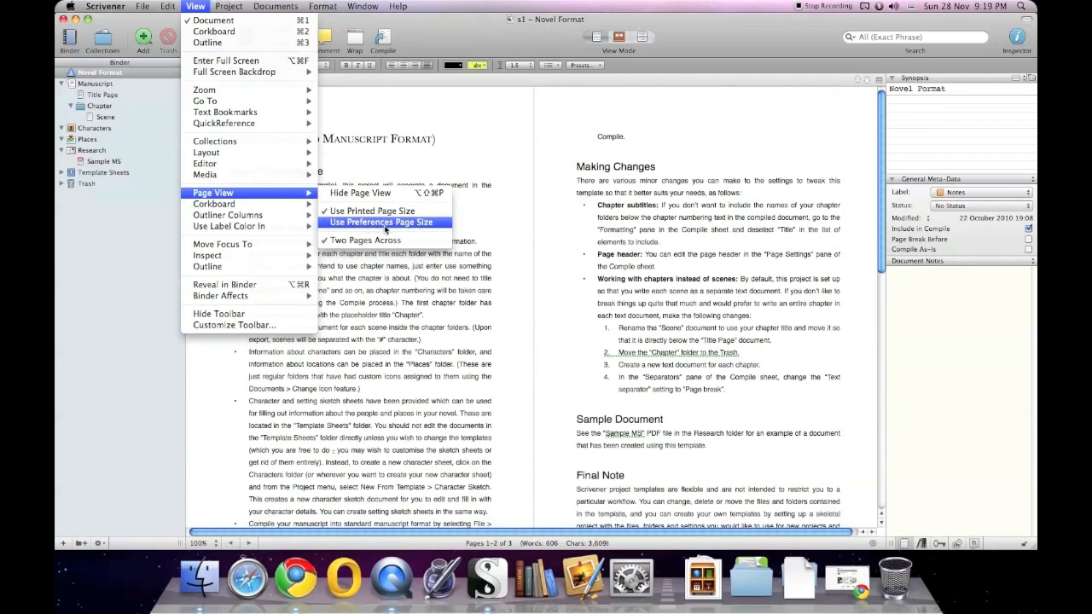
pyautogui.click(381, 221)
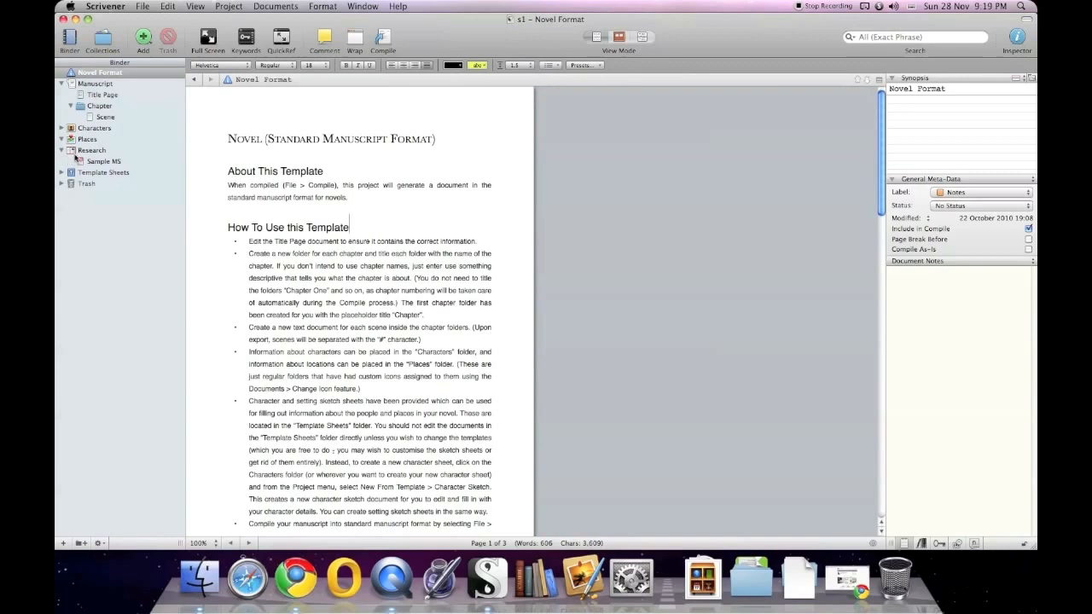
# - Show the Chapter folder as a corkboard and add a new untitled text card
pyautogui.click(88, 139)
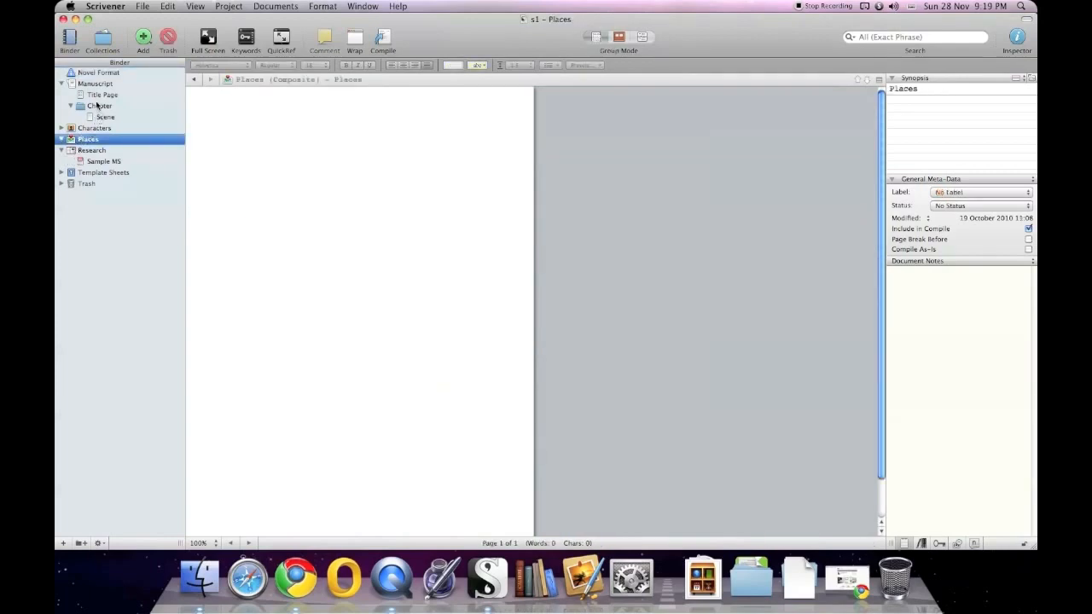
pyautogui.click(100, 106)
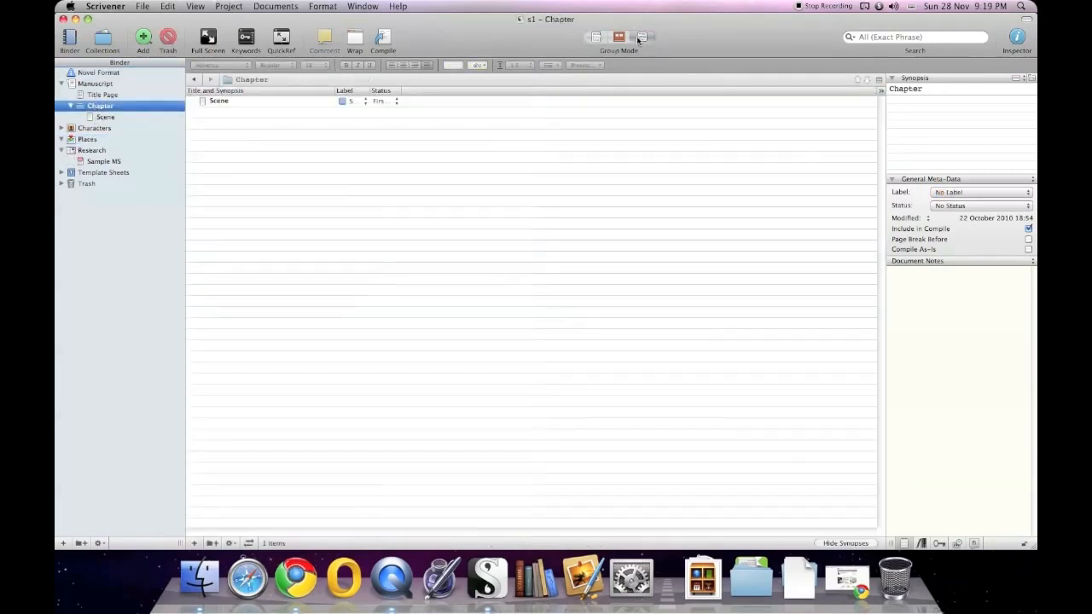
pyautogui.click(617, 36)
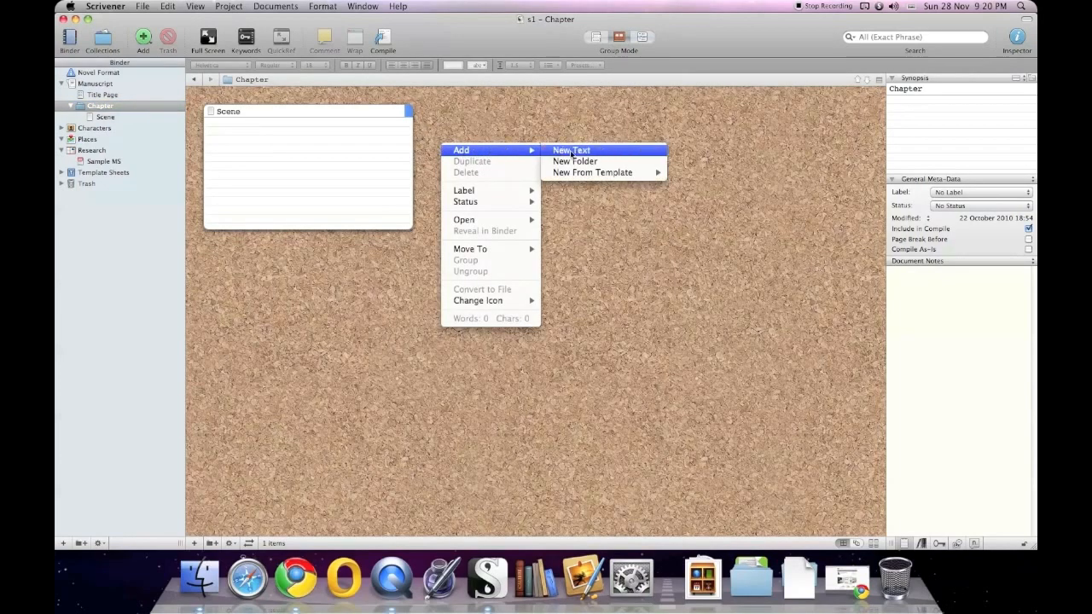
pyautogui.moveTo(618, 152)
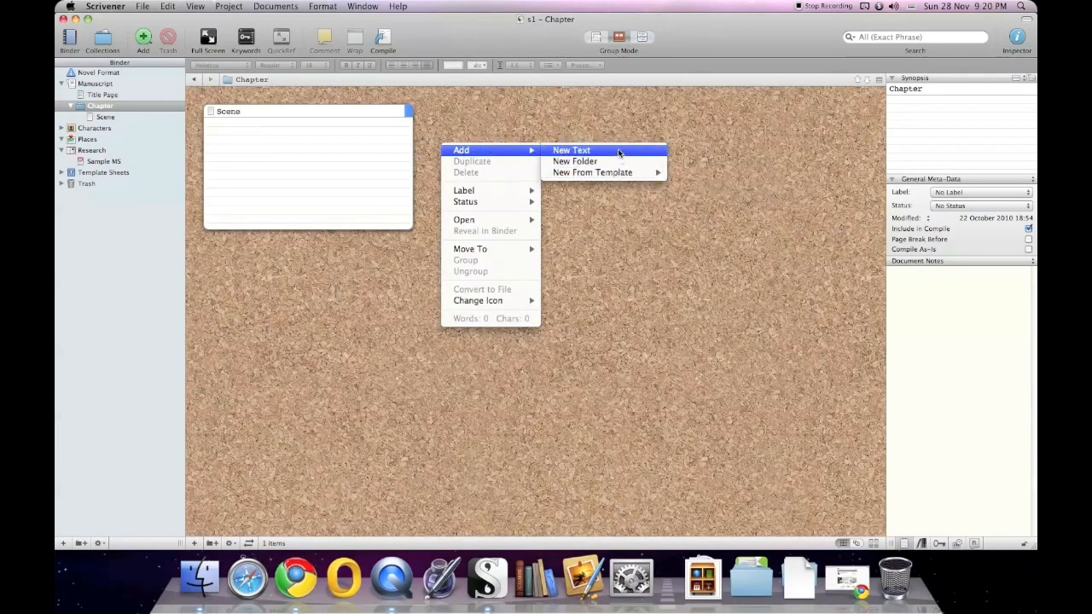
pyautogui.click(571, 150)
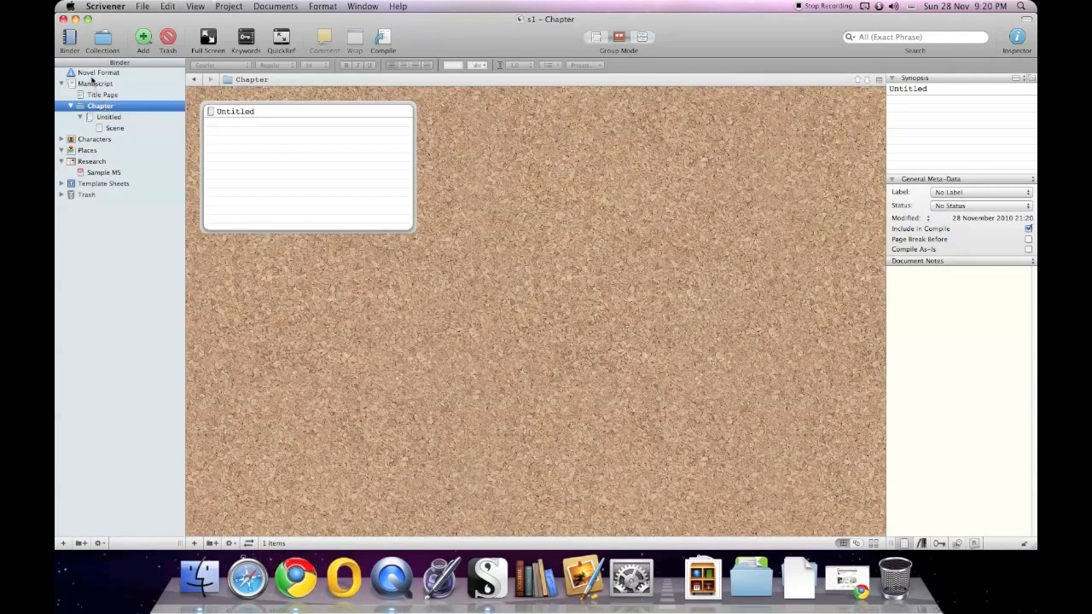
# - Add comments 'Test Comment' and 'Next Com' to selected phrases in Novel Format
pyautogui.click(98, 72)
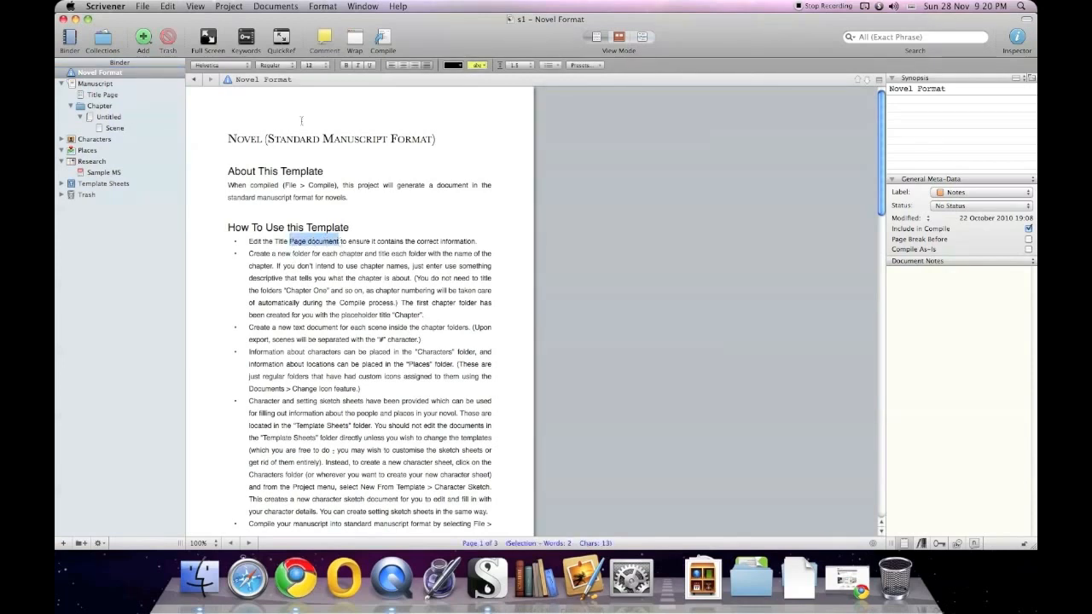
pyautogui.click(324, 40)
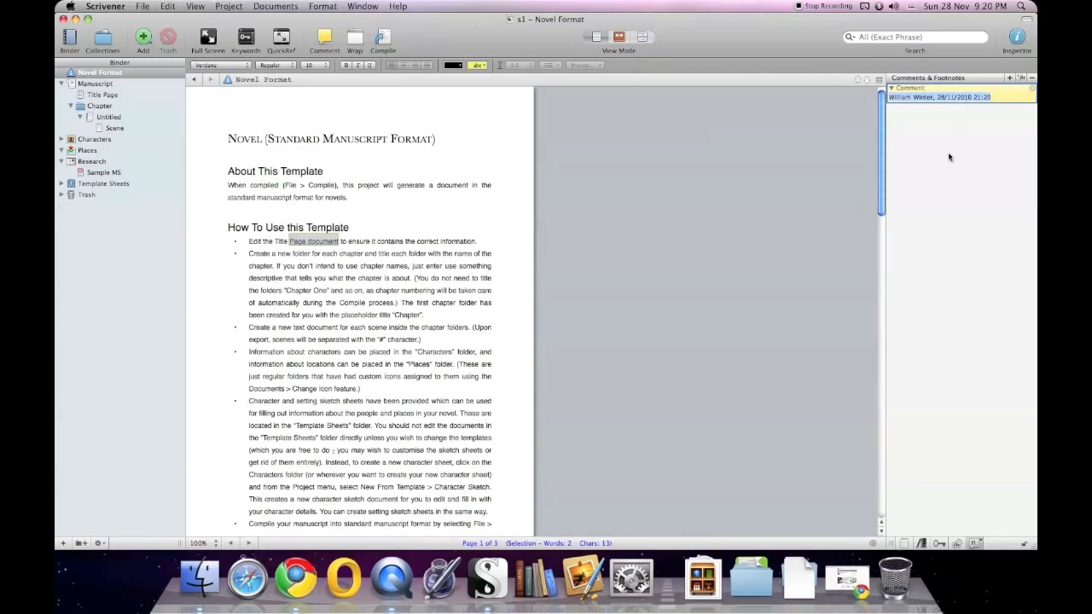
pyautogui.write('Test Comment')
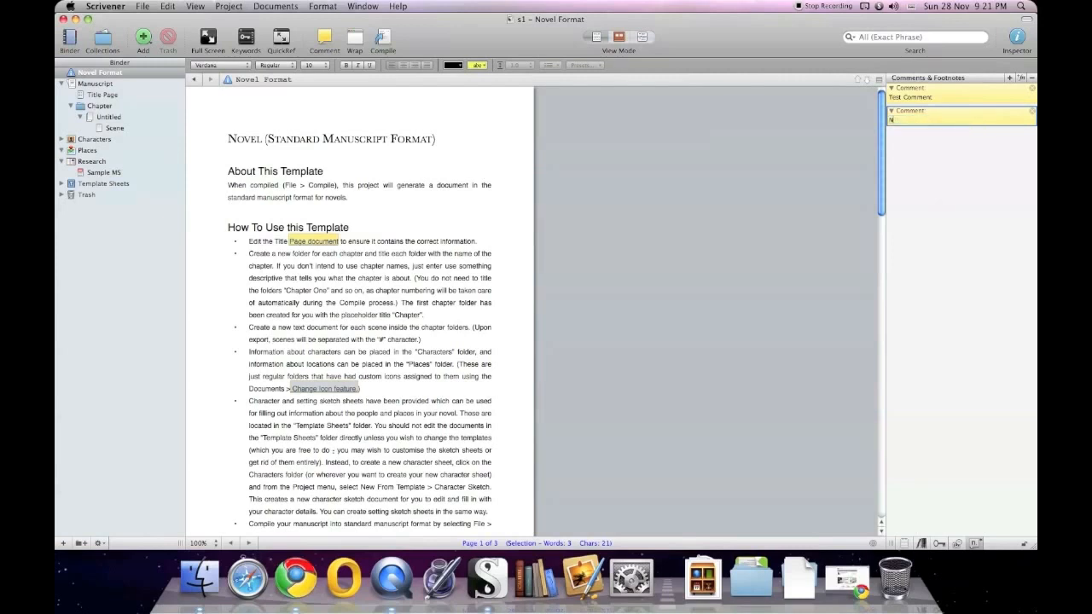
pyautogui.write('Next Com')
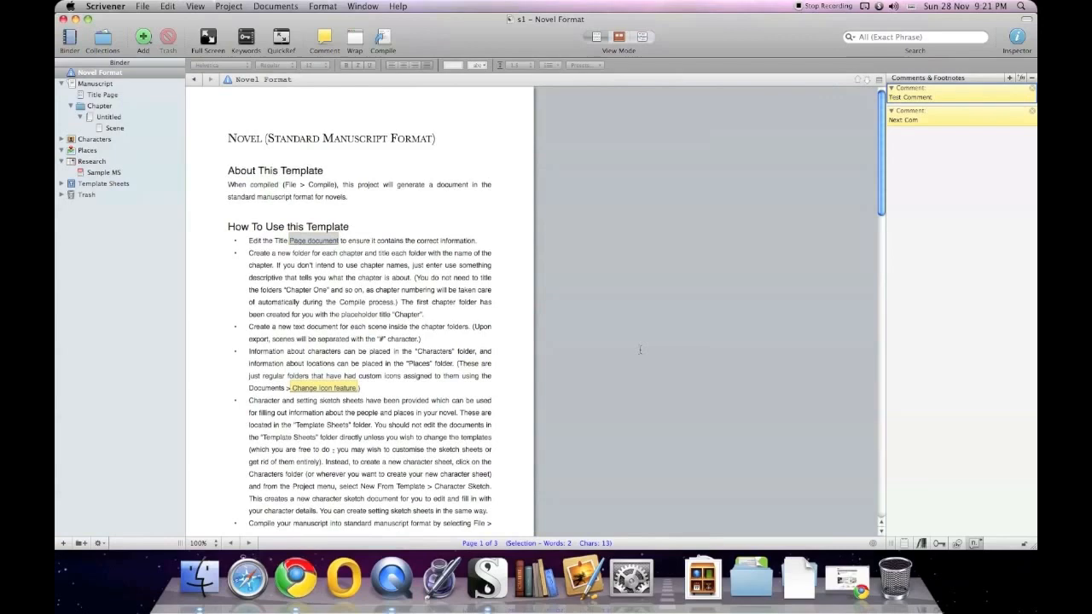
pyautogui.scroll(-3)
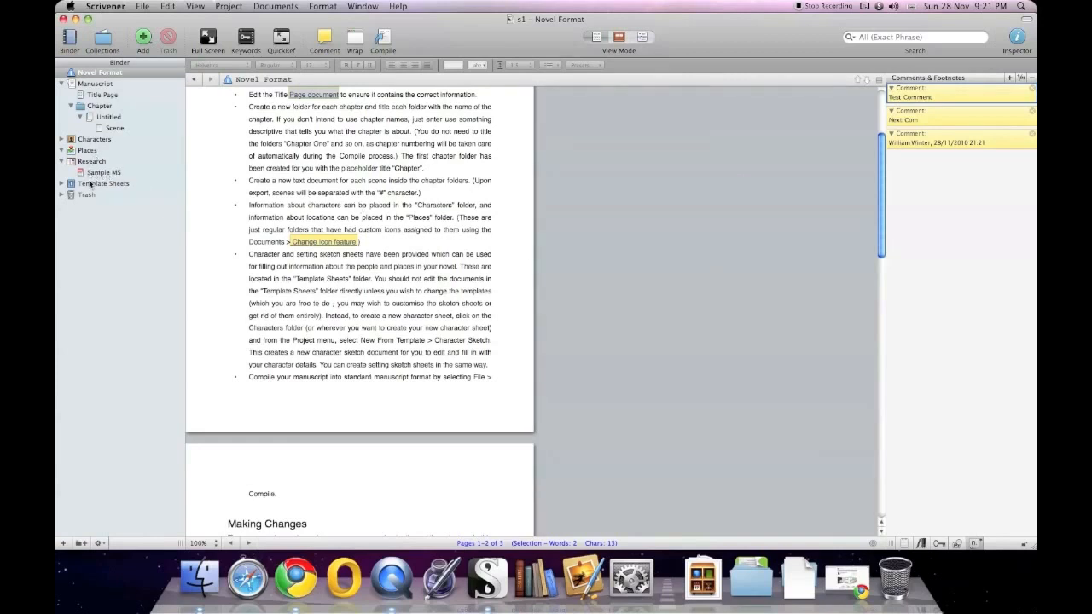
# - Set Sample MS's status to To Do, cycle its synopsis, picture and keywords footer, then close
pyautogui.click(104, 172)
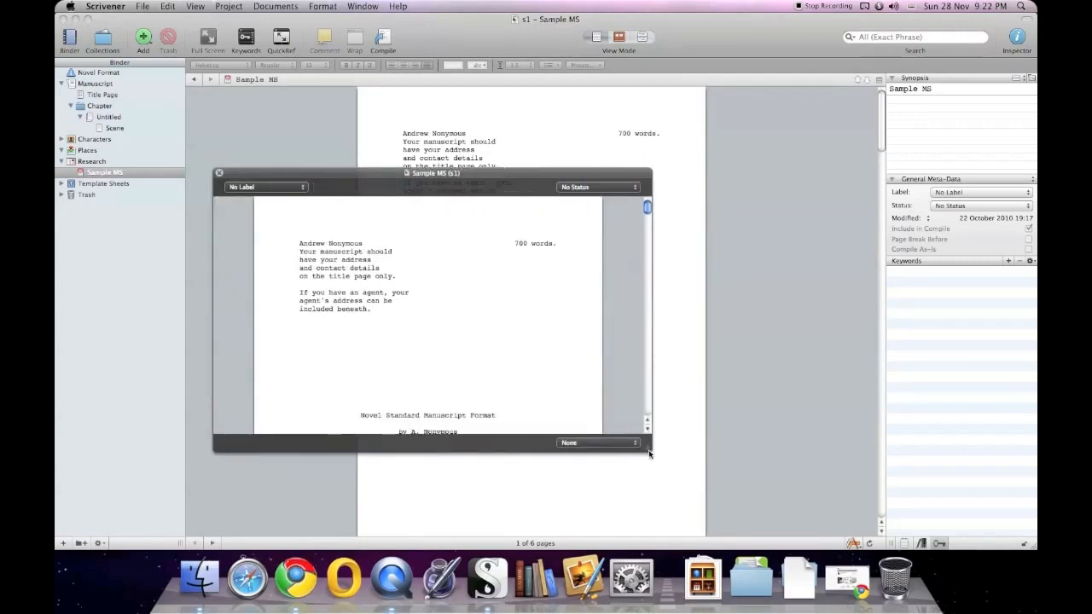
pyautogui.click(267, 187)
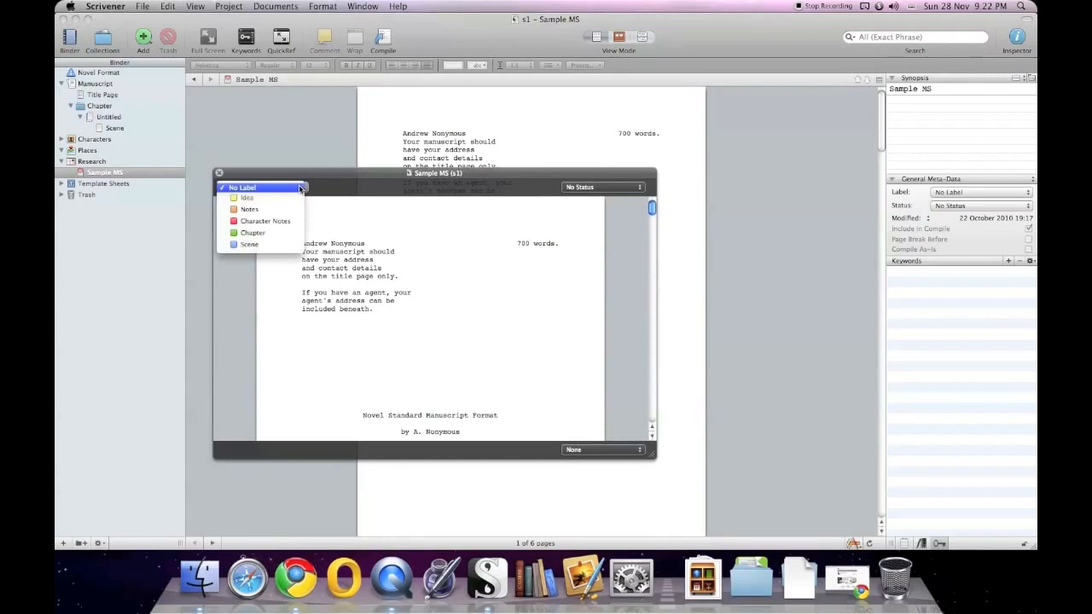
pyautogui.click(247, 189)
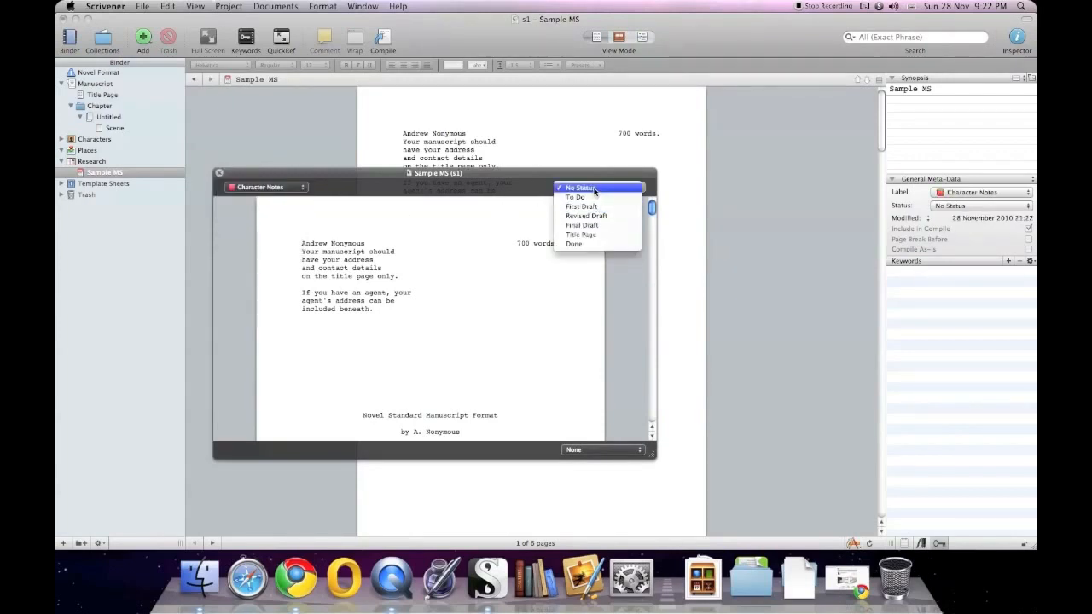
pyautogui.click(576, 197)
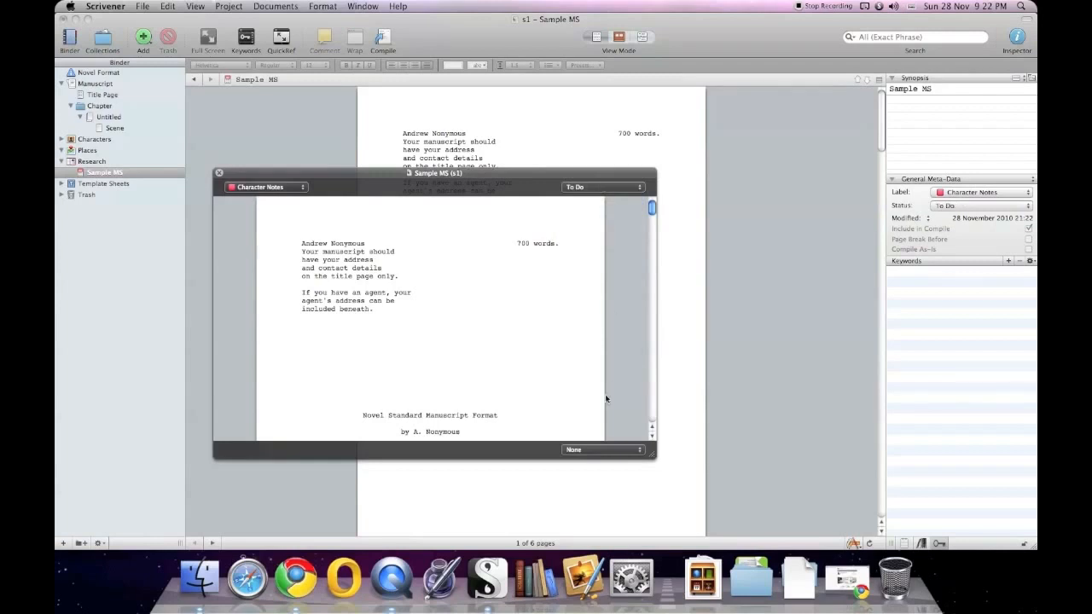
pyautogui.click(603, 450)
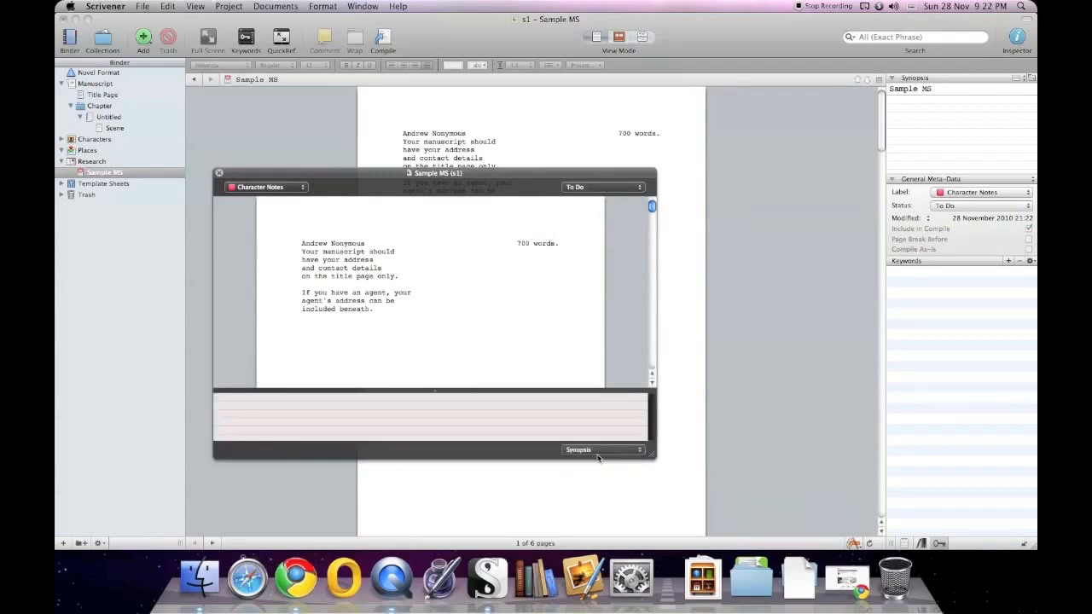
pyautogui.click(601, 450)
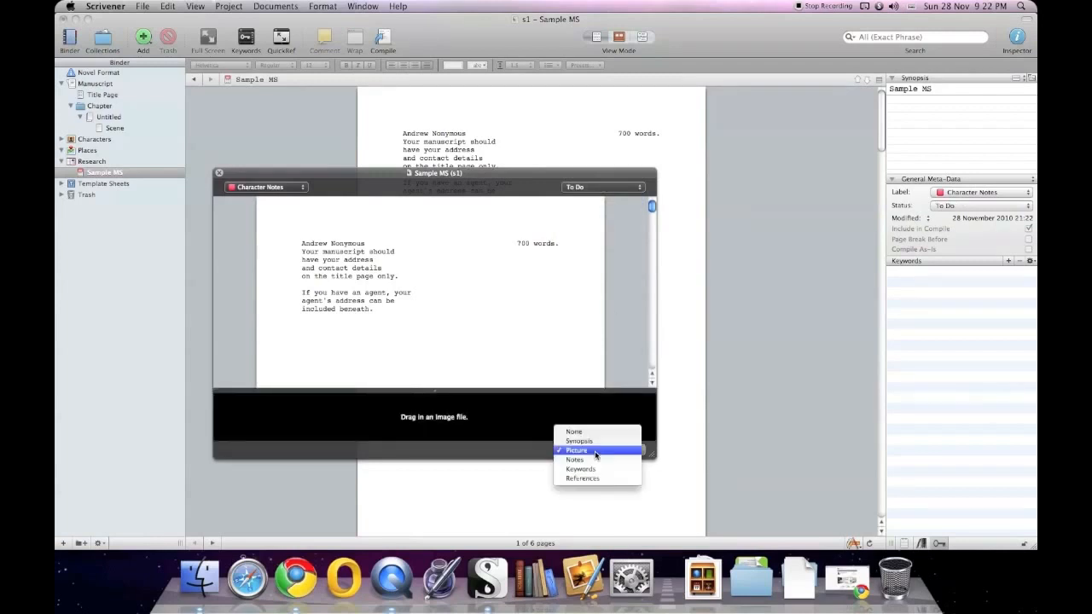
pyautogui.click(581, 449)
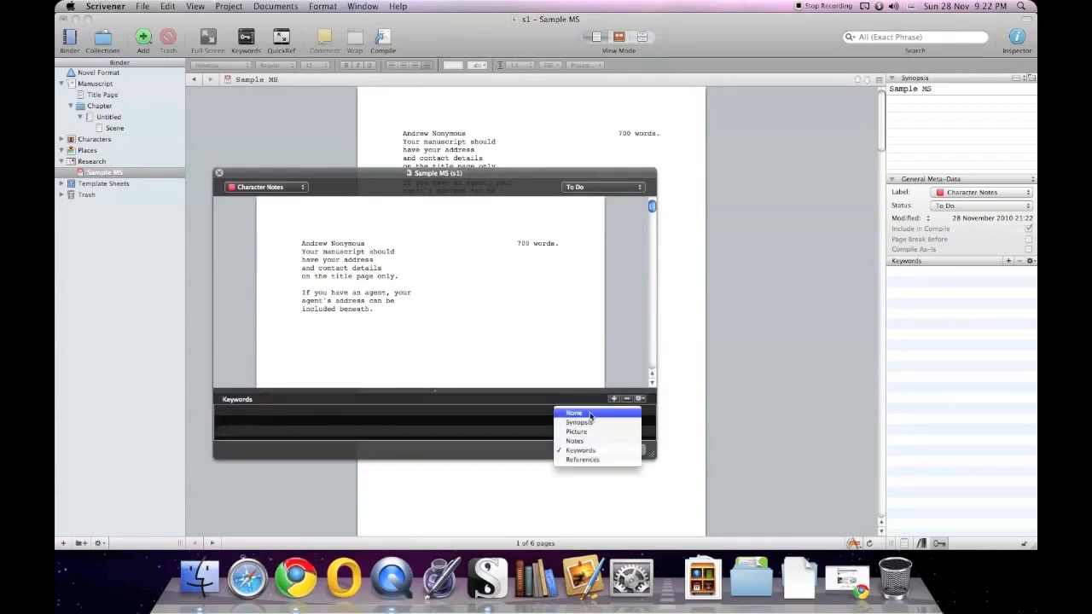
pyautogui.click(574, 413)
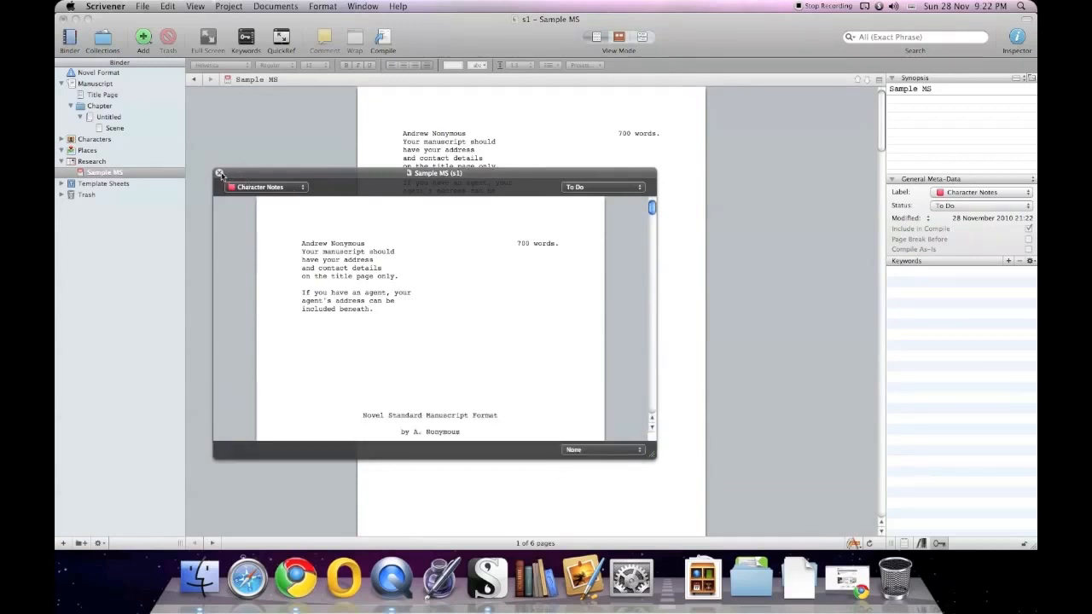
pyautogui.click(220, 174)
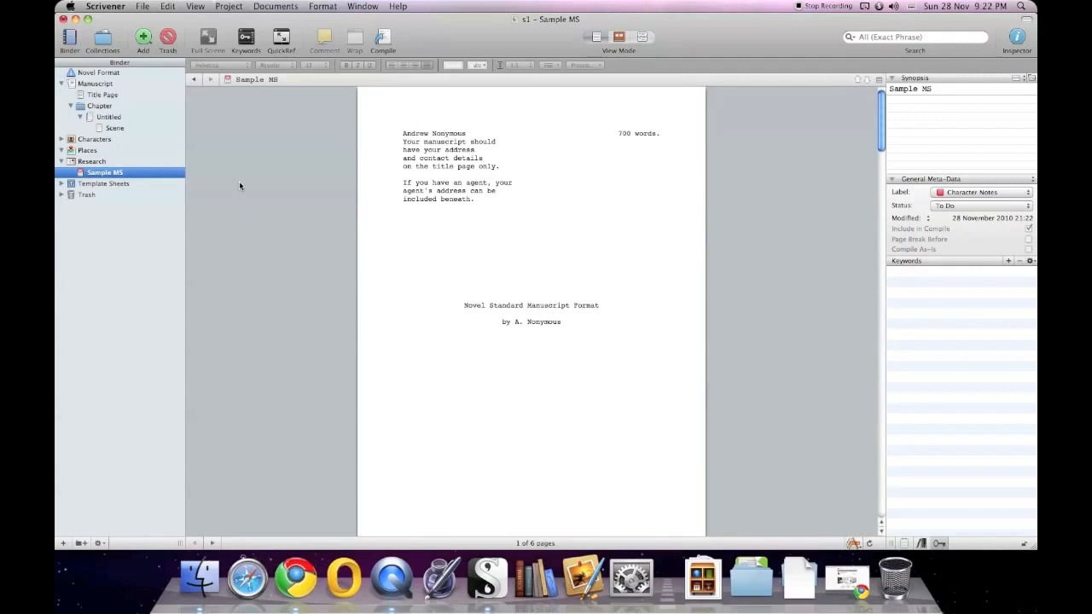
pyautogui.moveTo(218, 164)
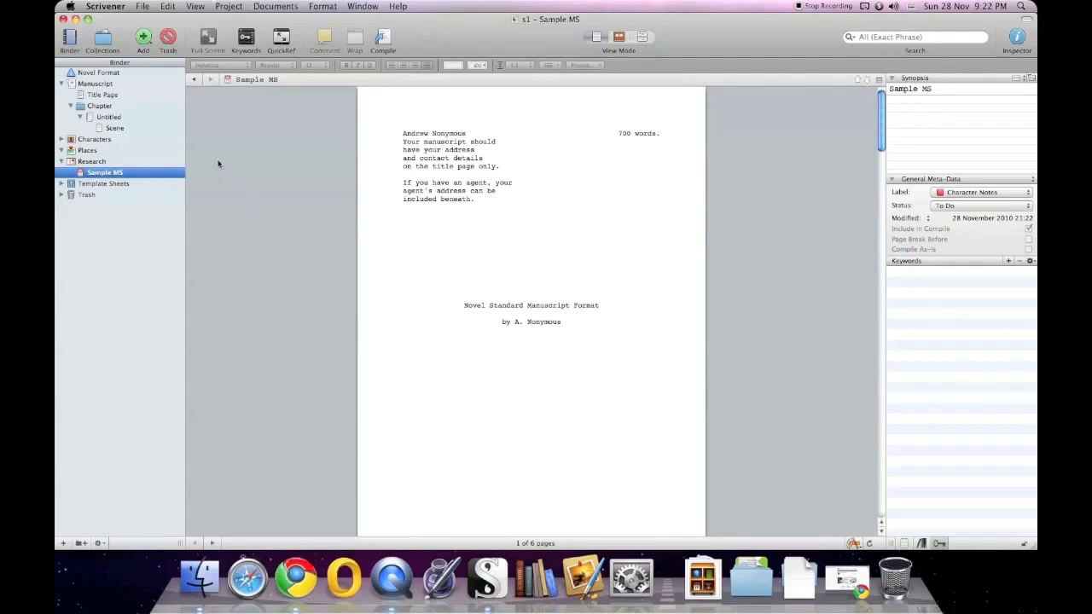
pyautogui.moveTo(719, 475)
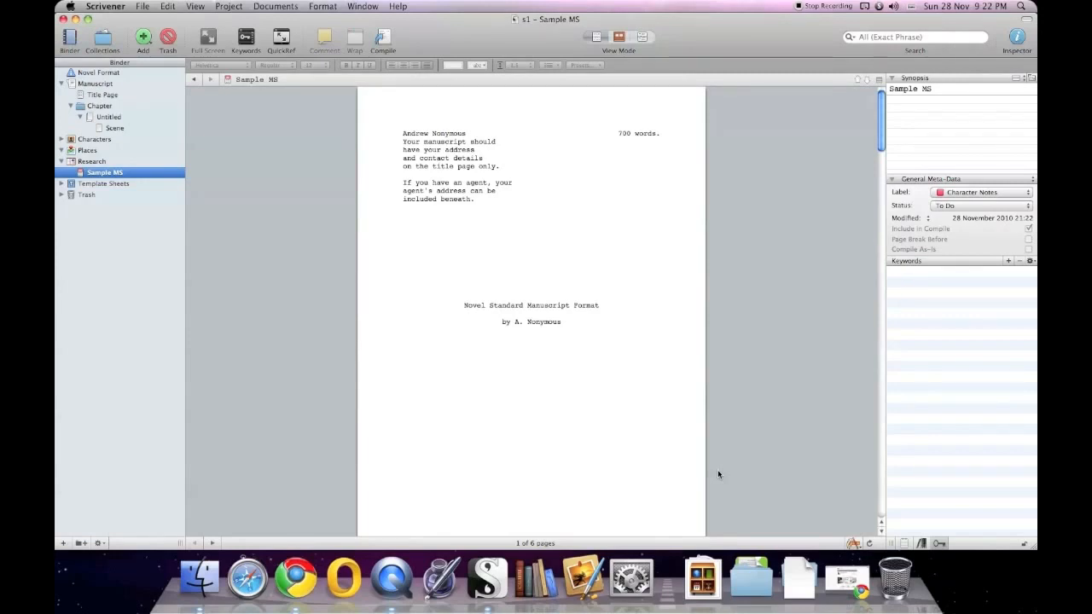
pyautogui.moveTo(723, 473)
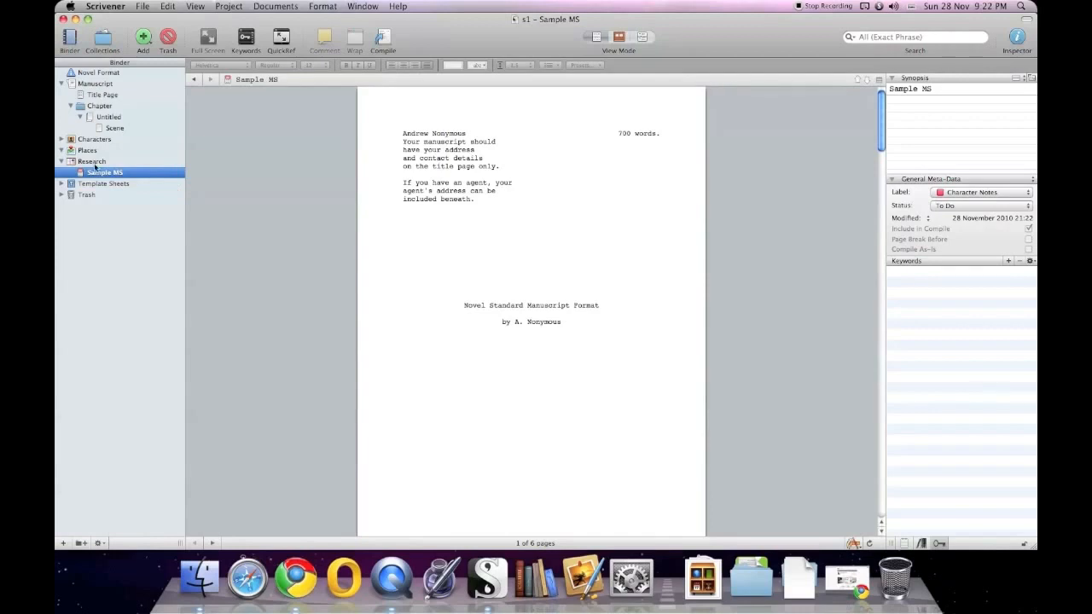
pyautogui.moveTo(410, 263)
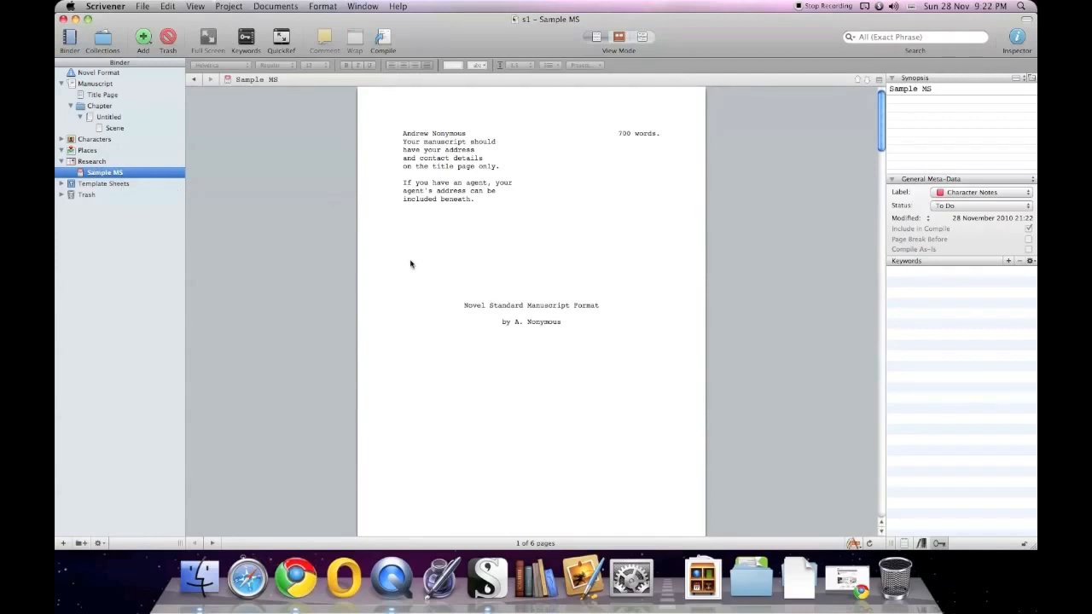
pyautogui.moveTo(346, 240)
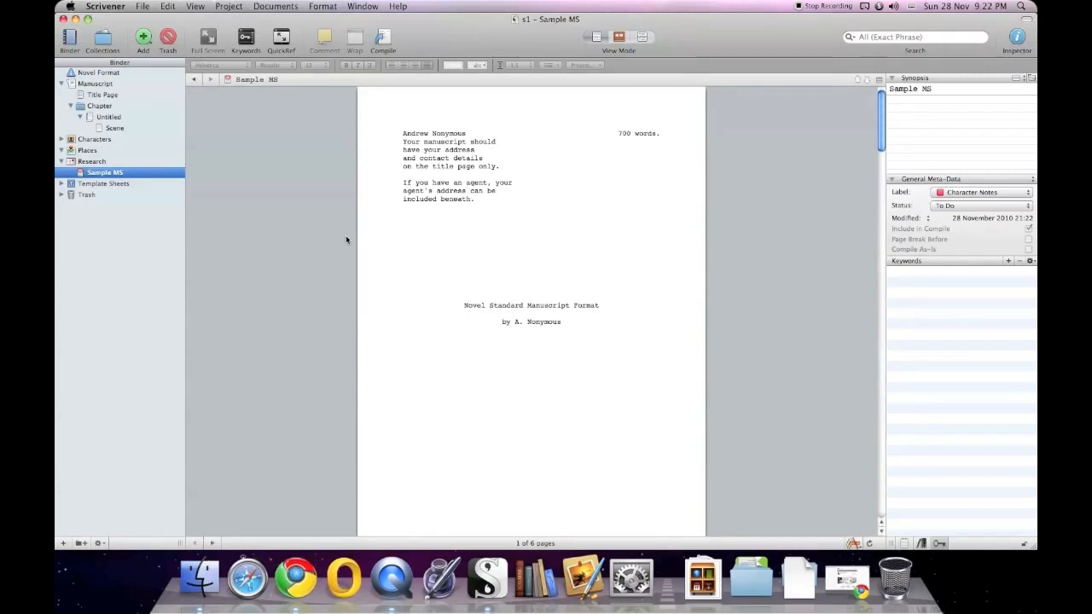
pyautogui.moveTo(290, 230)
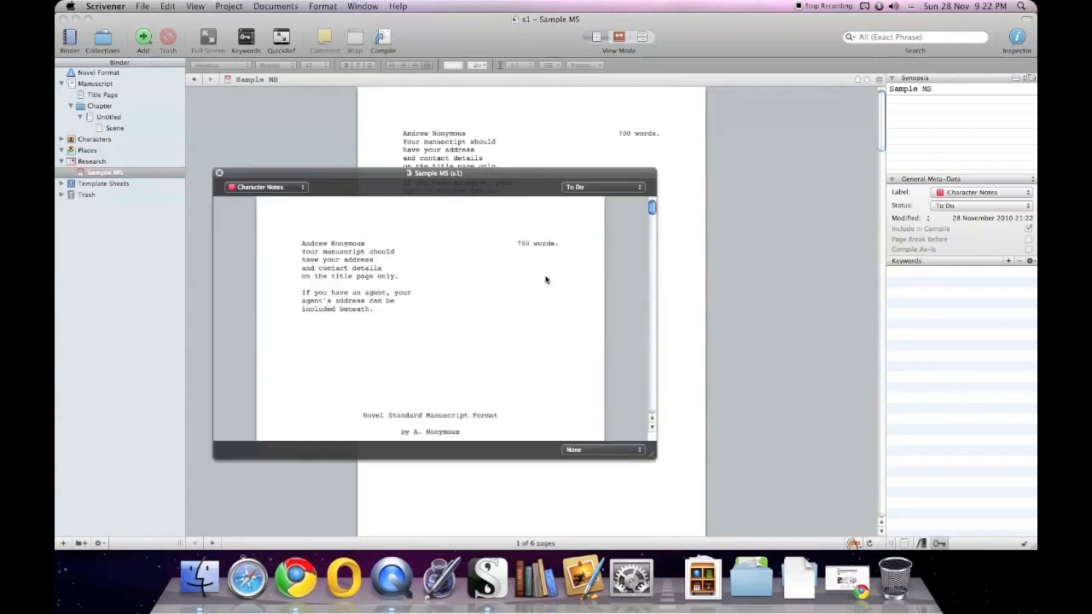
# - Set Sample MS's label to Chapter and status to First Draft, then close the view
pyautogui.click(266, 187)
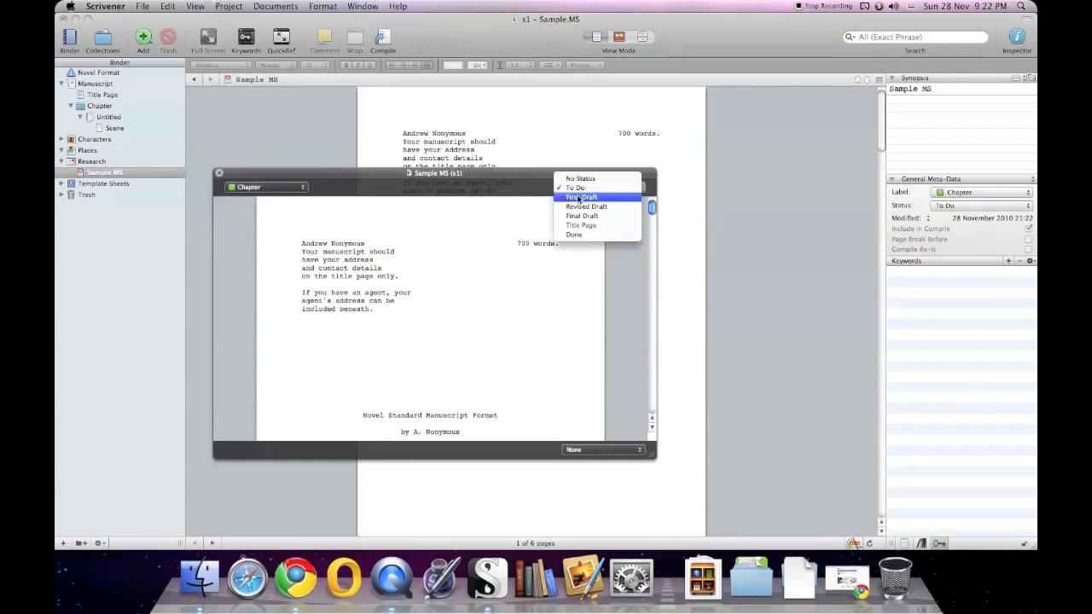
pyautogui.click(582, 197)
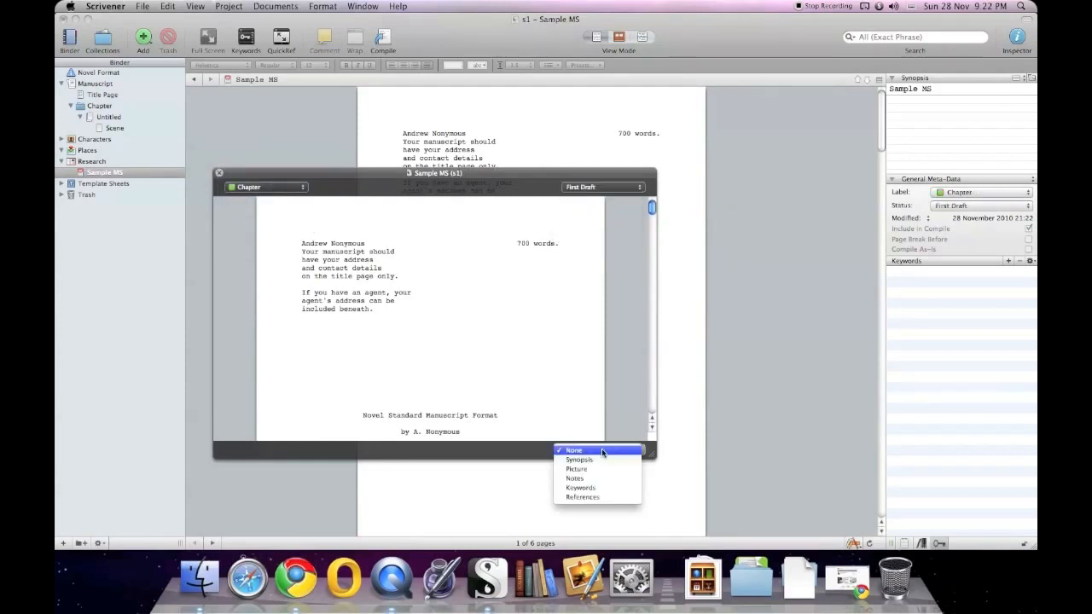
pyautogui.click(573, 450)
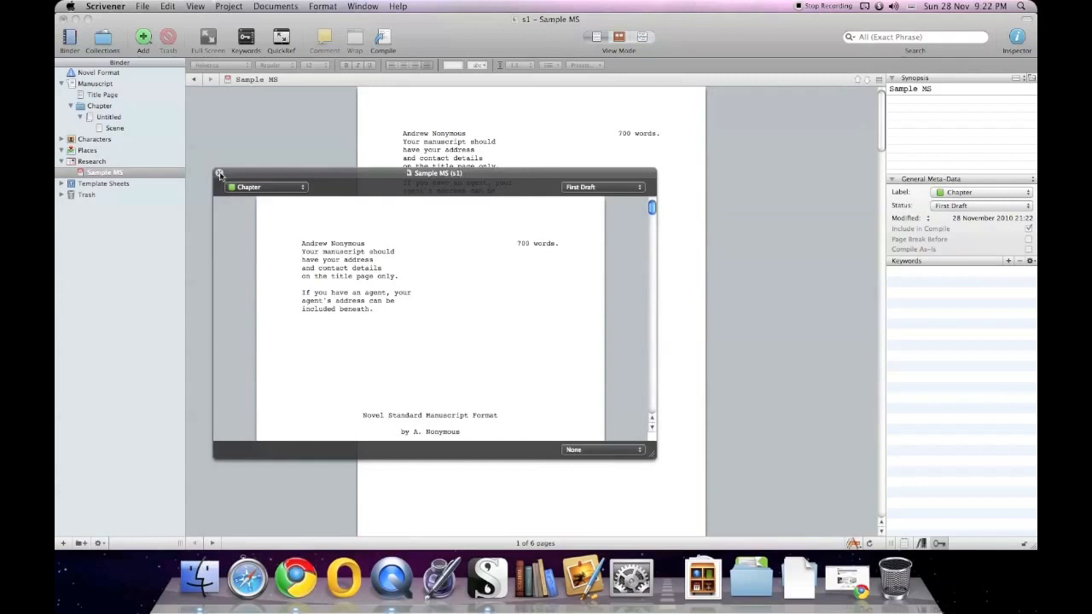
pyautogui.click(219, 174)
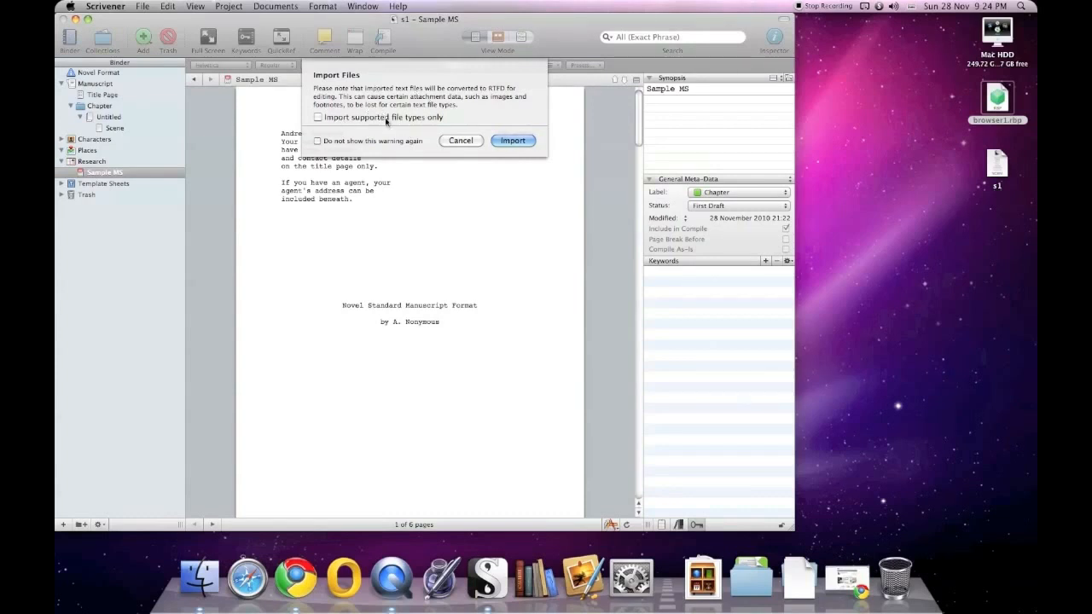
# - Import browser1.rbp, dismiss the REAL Studio warning, and open Sample MS in a floating view
pyautogui.click(512, 141)
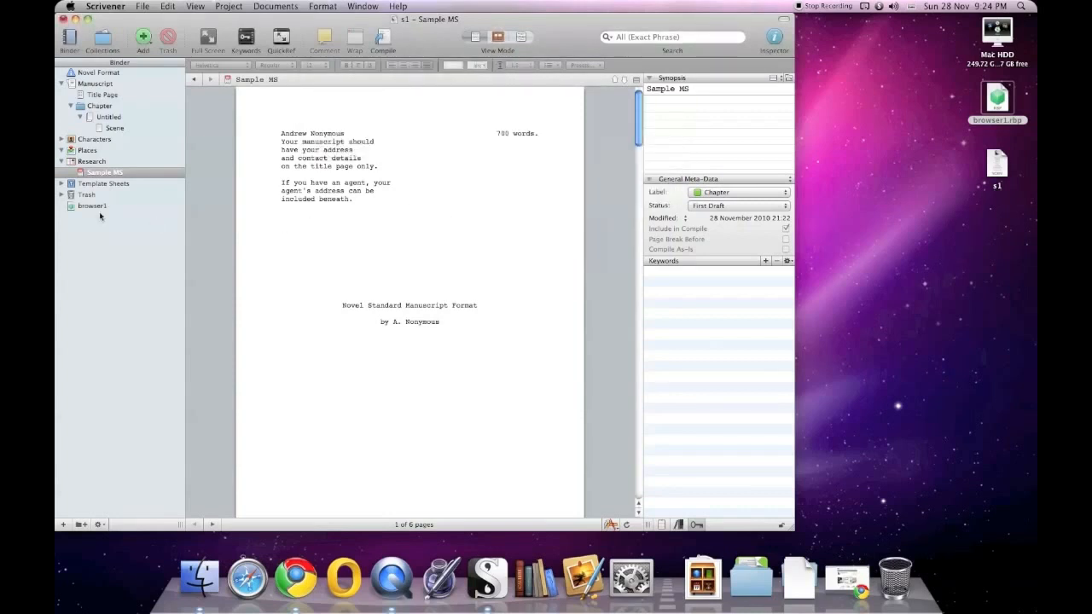
pyautogui.click(93, 205)
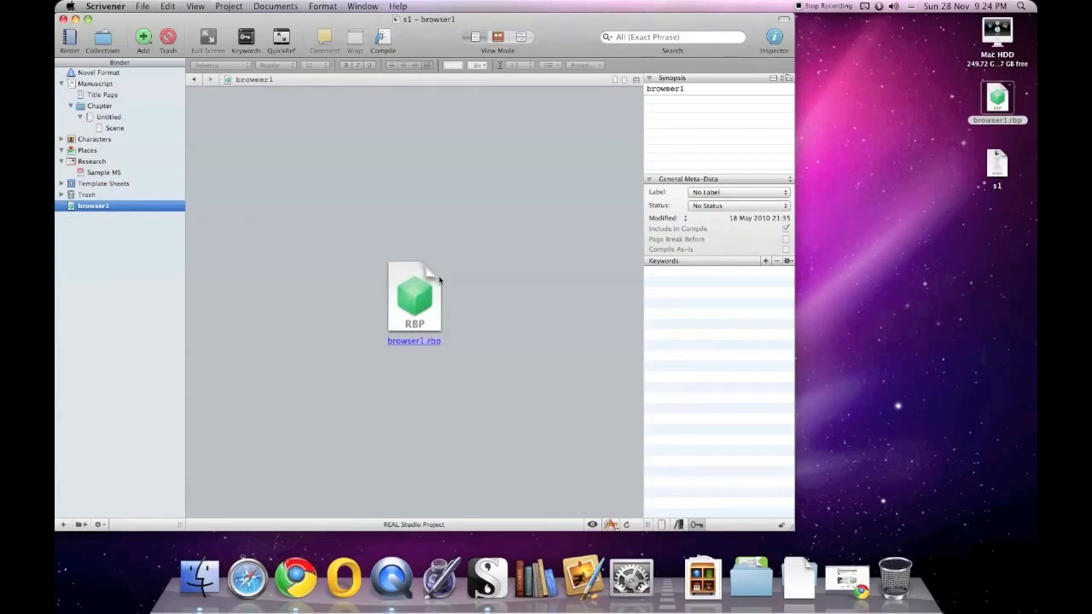
pyautogui.moveTo(442, 302)
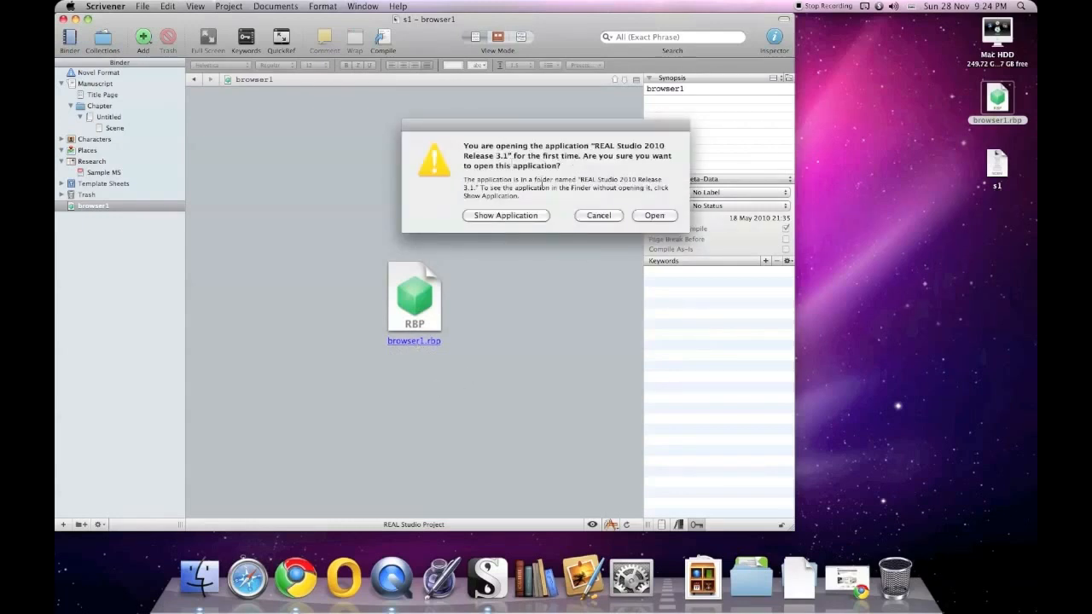
pyautogui.click(598, 215)
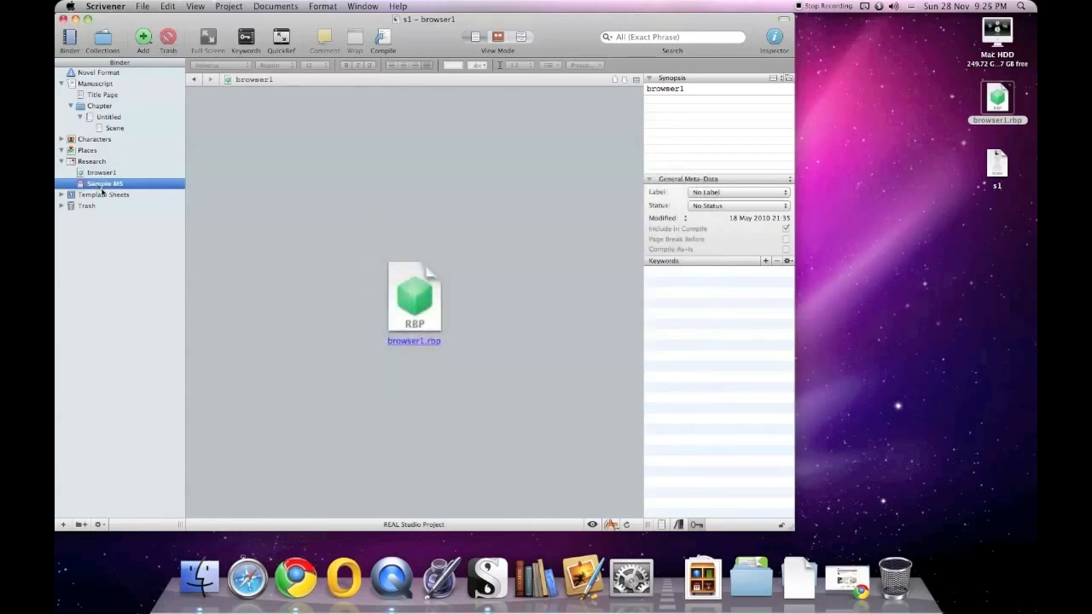
pyautogui.doubleClick(104, 184)
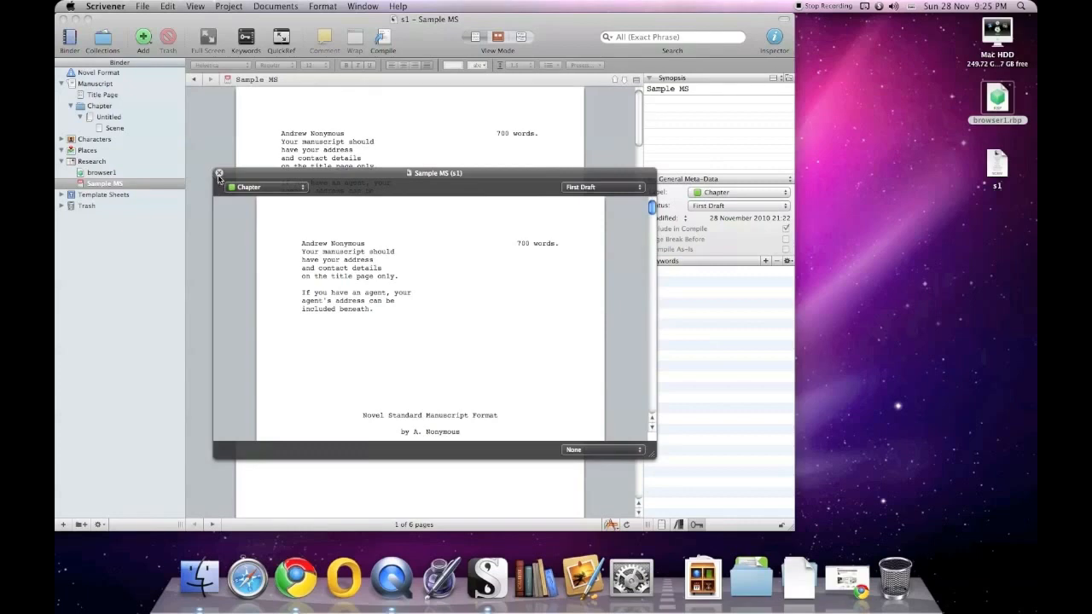
# - Close the floating Sample MS reference view
pyautogui.click(220, 173)
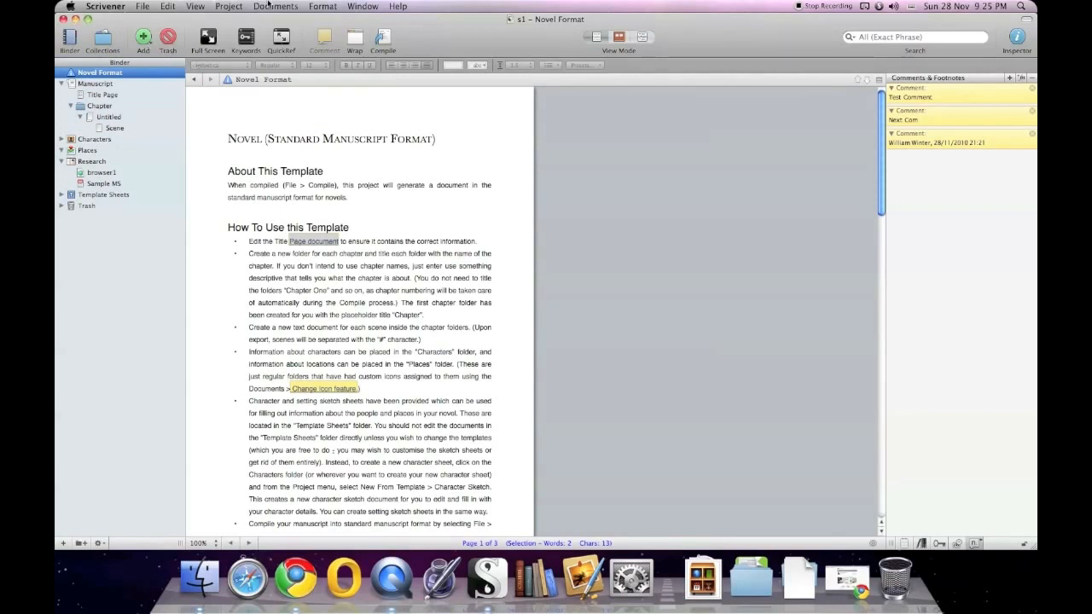
# - Review the Untitled Snapshot, then delete the chapter-through-Places passage from How To Use
pyautogui.click(275, 6)
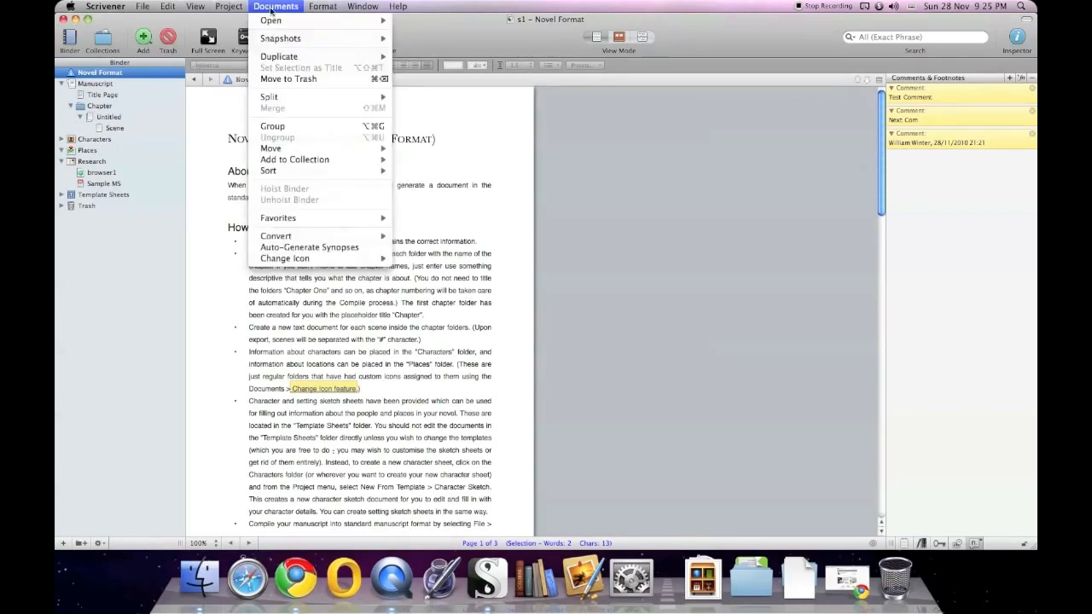
pyautogui.moveTo(337, 37)
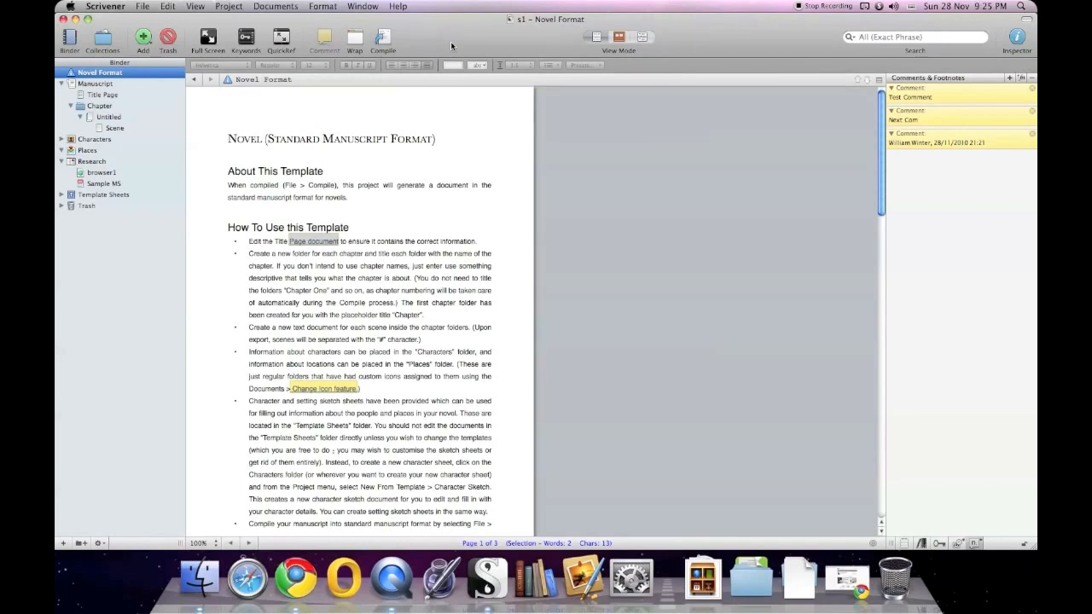
pyautogui.click(323, 6)
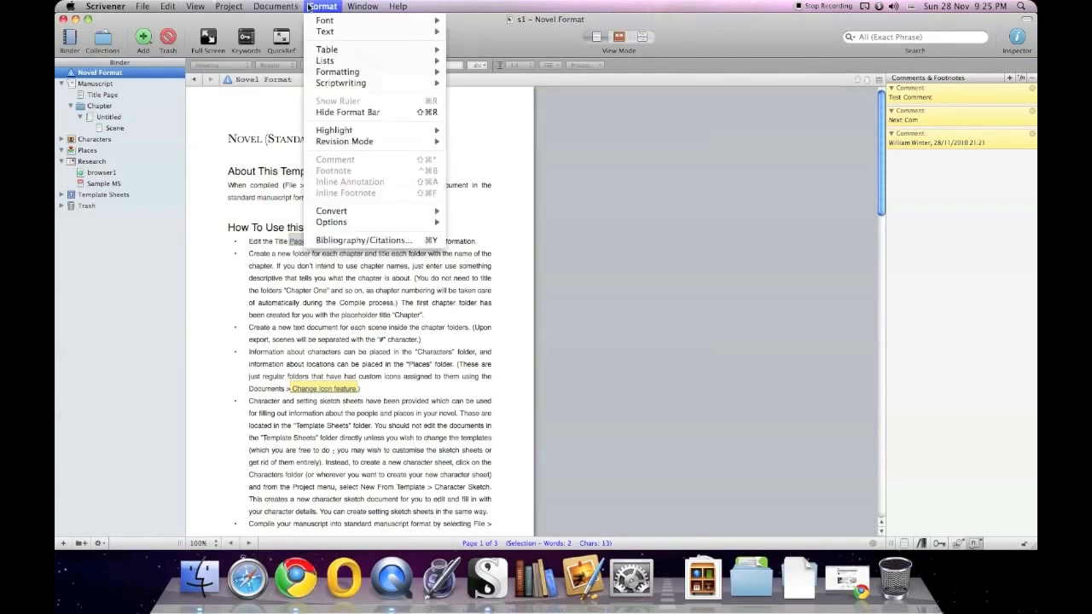
pyautogui.click(276, 6)
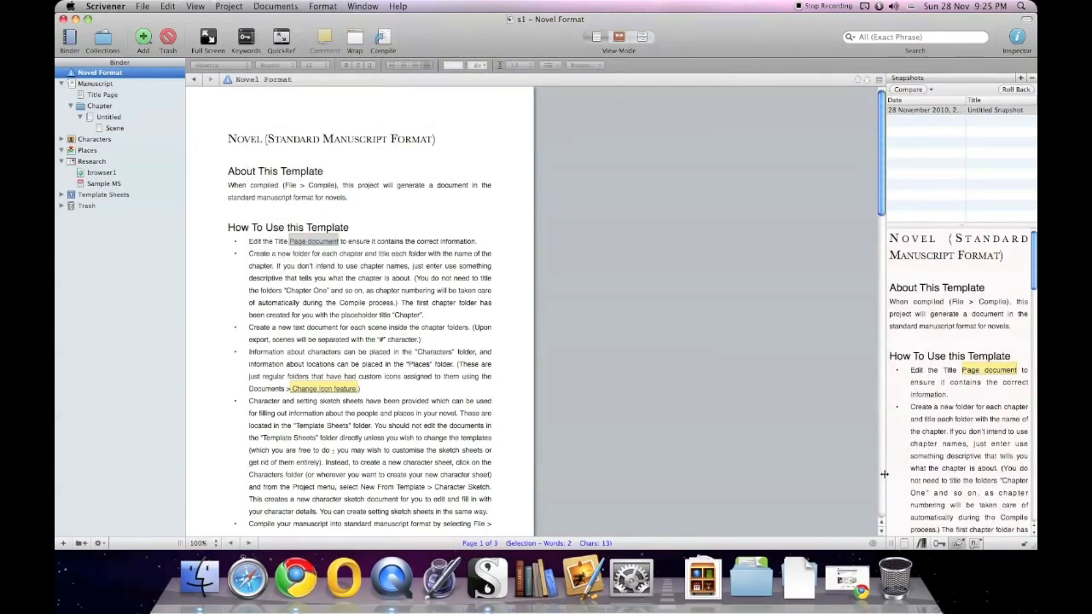
pyautogui.click(955, 109)
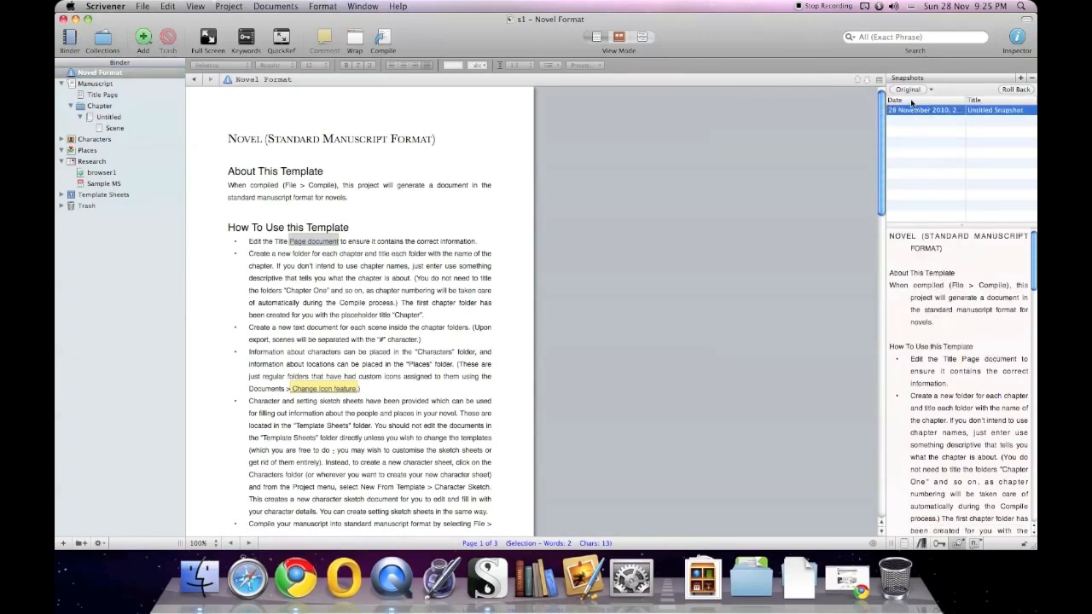
pyautogui.click(908, 89)
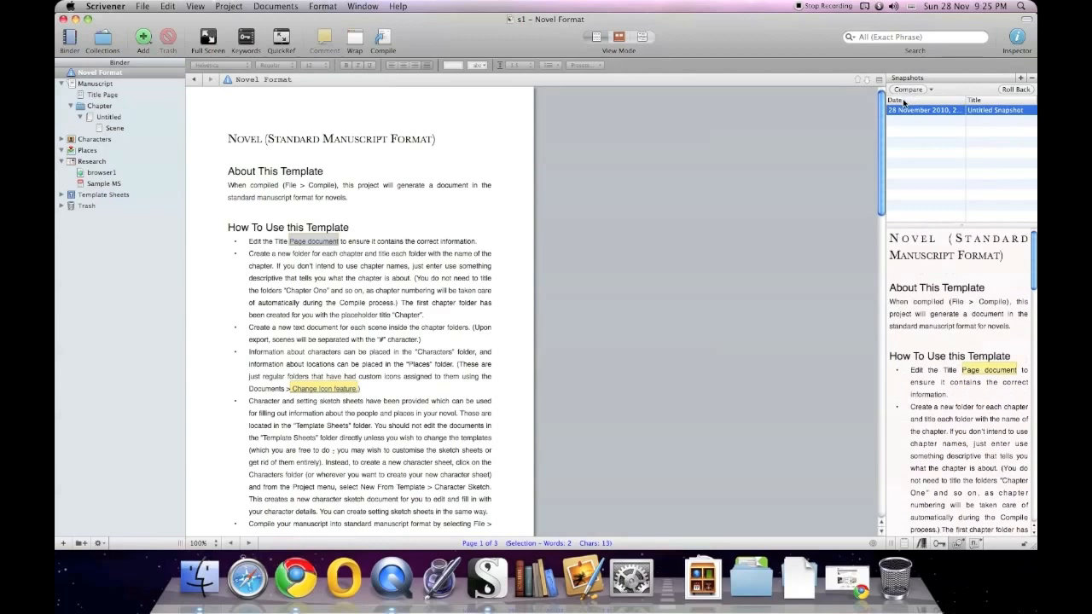
pyautogui.click(275, 6)
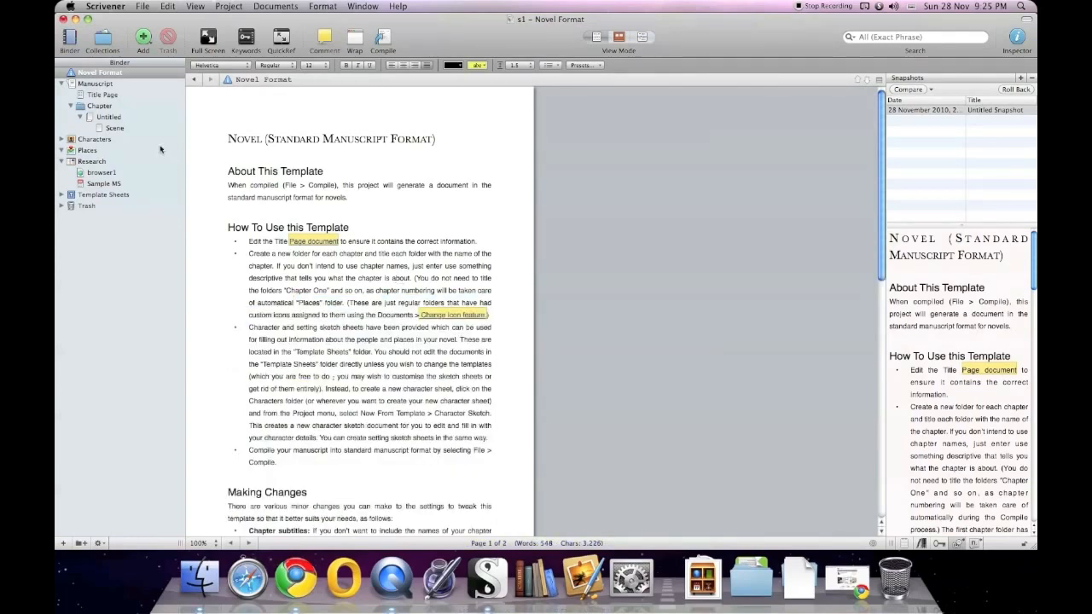
# - Take two new snapshots of Novel Format, viewing earlier and newer snapshots between them
pyautogui.click(275, 6)
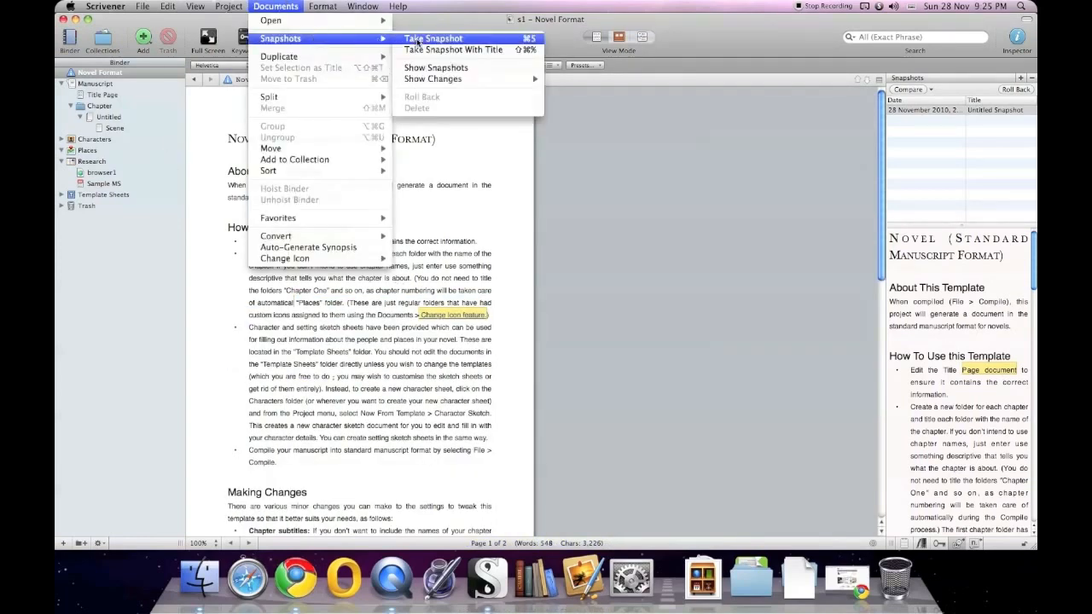
pyautogui.click(433, 38)
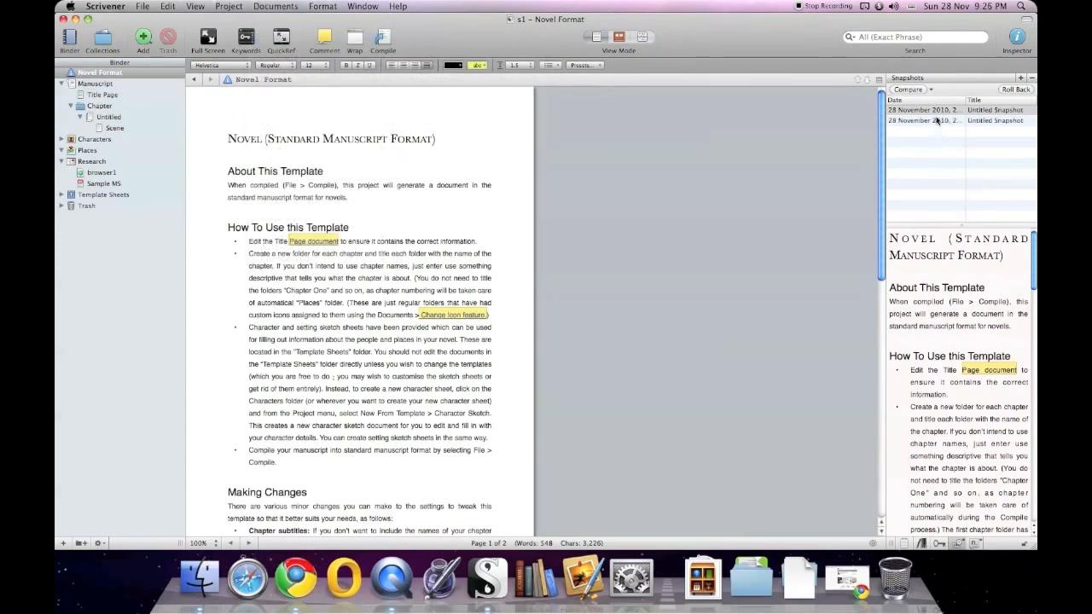
pyautogui.click(923, 120)
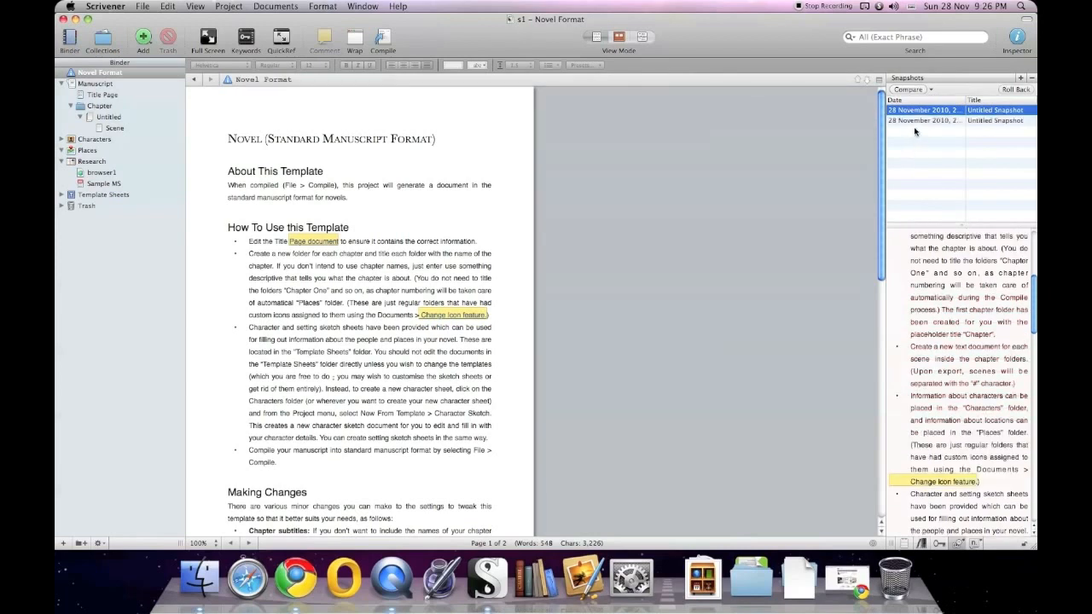
pyautogui.click(905, 89)
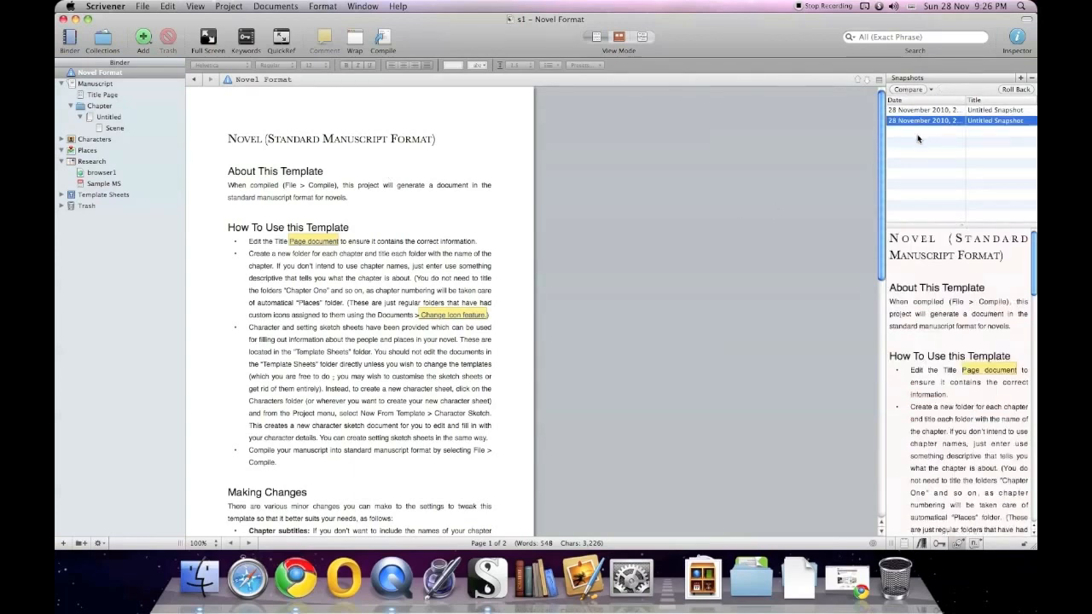
pyautogui.scroll(-3)
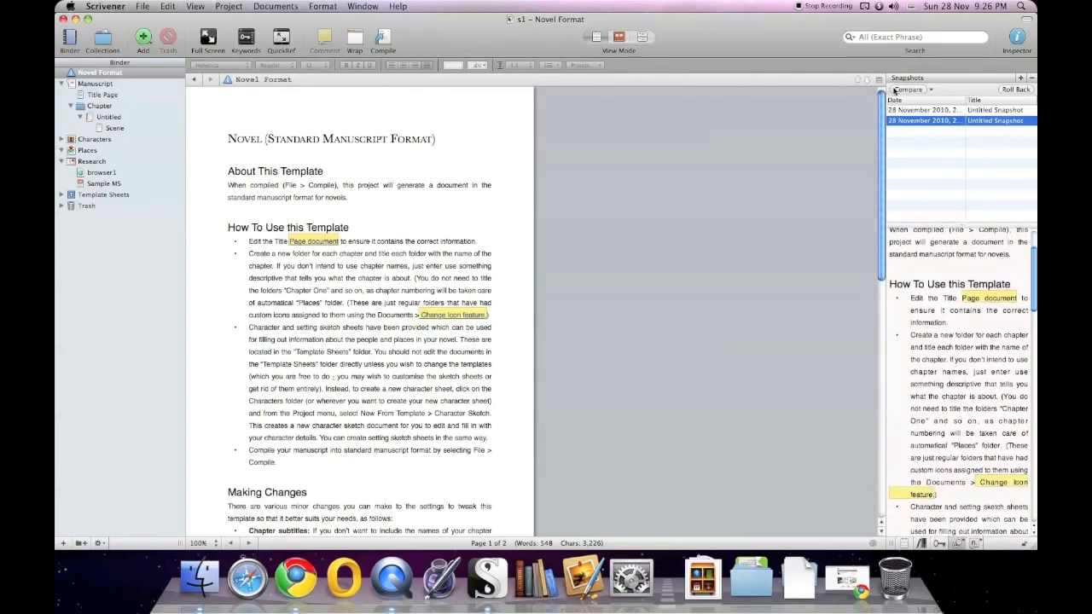
pyautogui.click(907, 90)
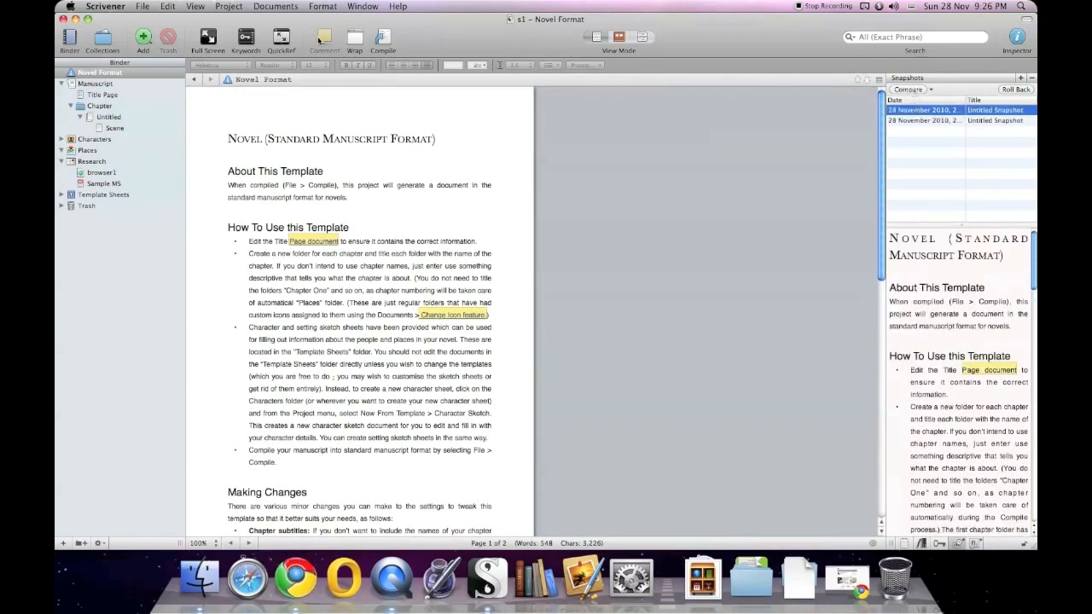
pyautogui.click(276, 6)
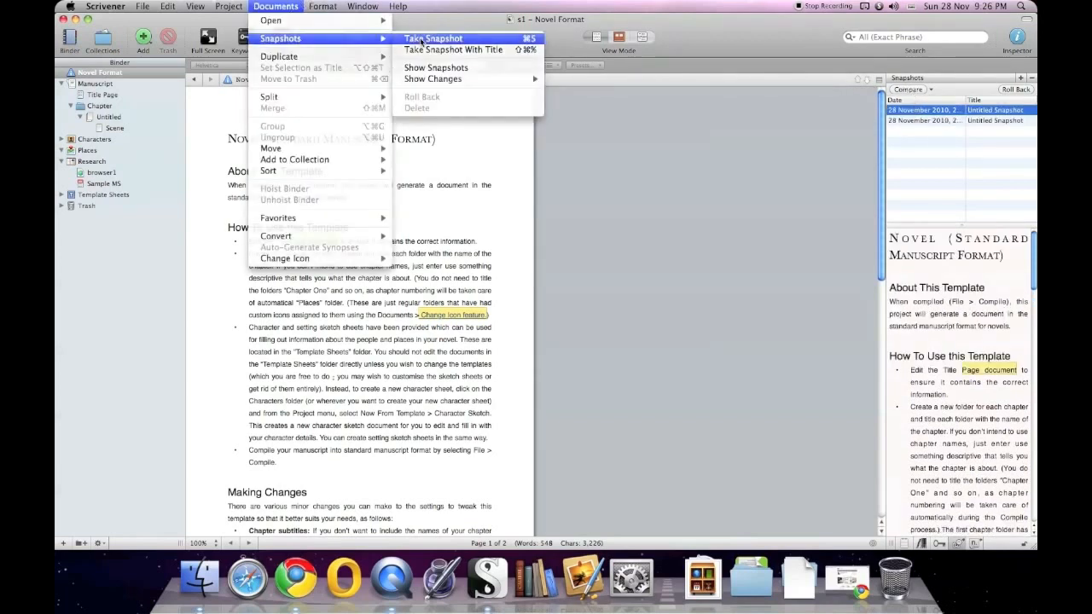
pyautogui.click(433, 38)
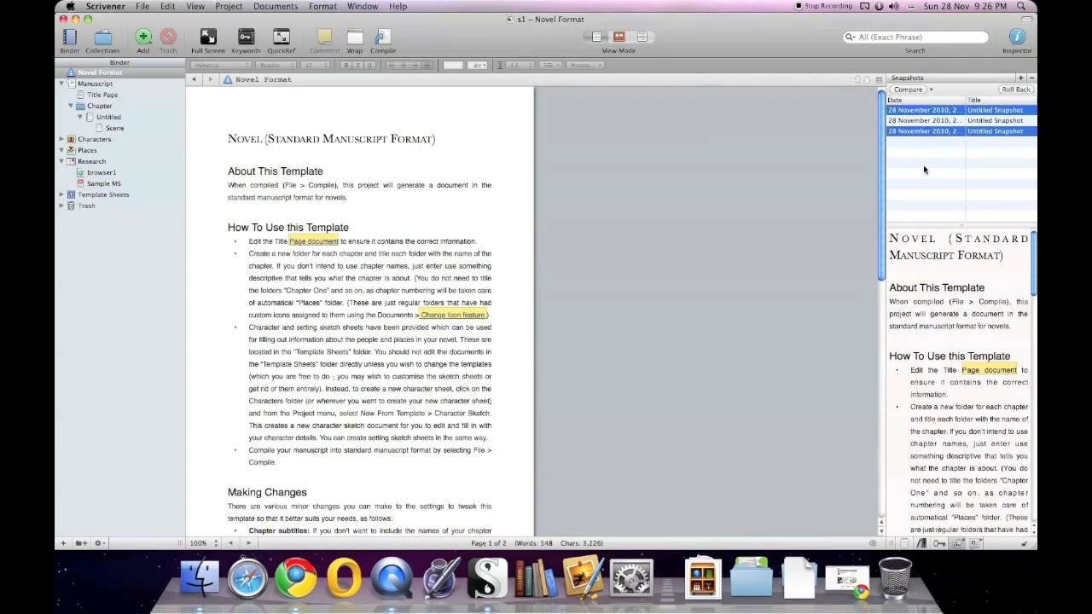
pyautogui.moveTo(924, 179)
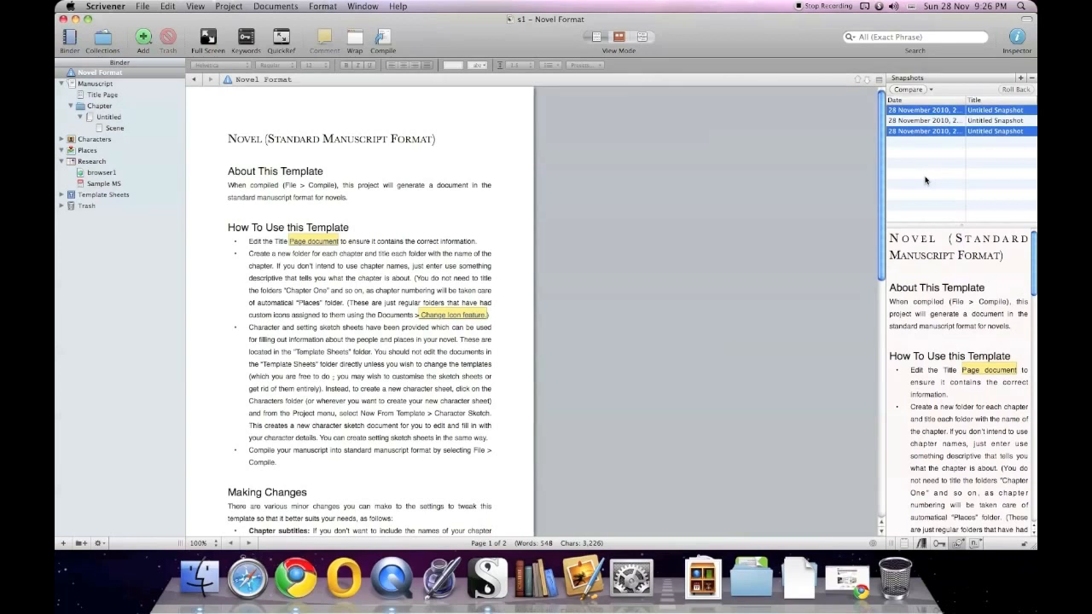
pyautogui.moveTo(496, 99)
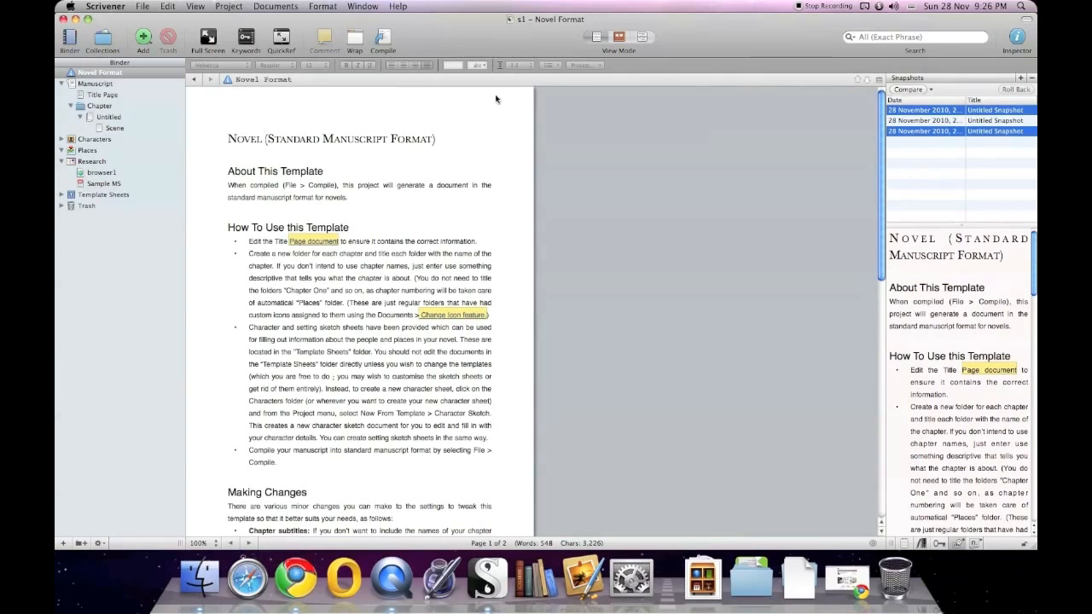
pyautogui.click(276, 6)
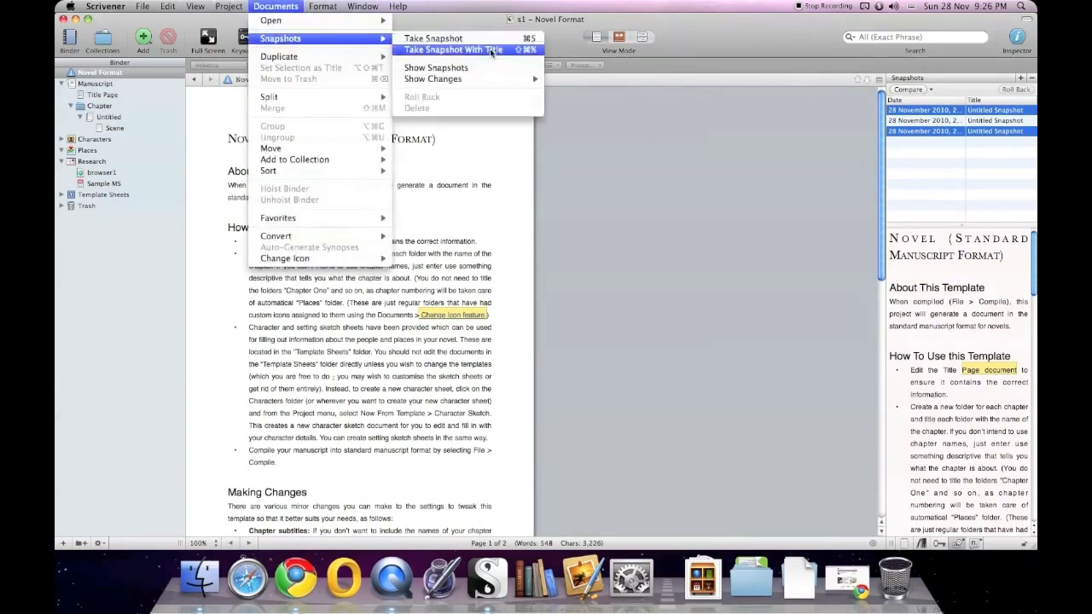
pyautogui.moveTo(432, 78)
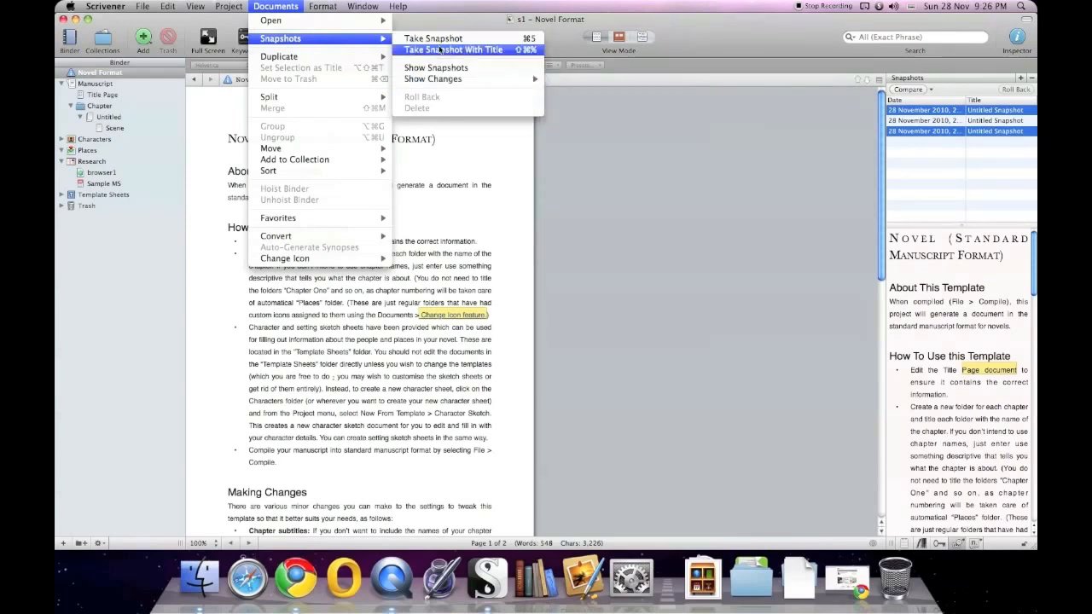
pyautogui.moveTo(436, 67)
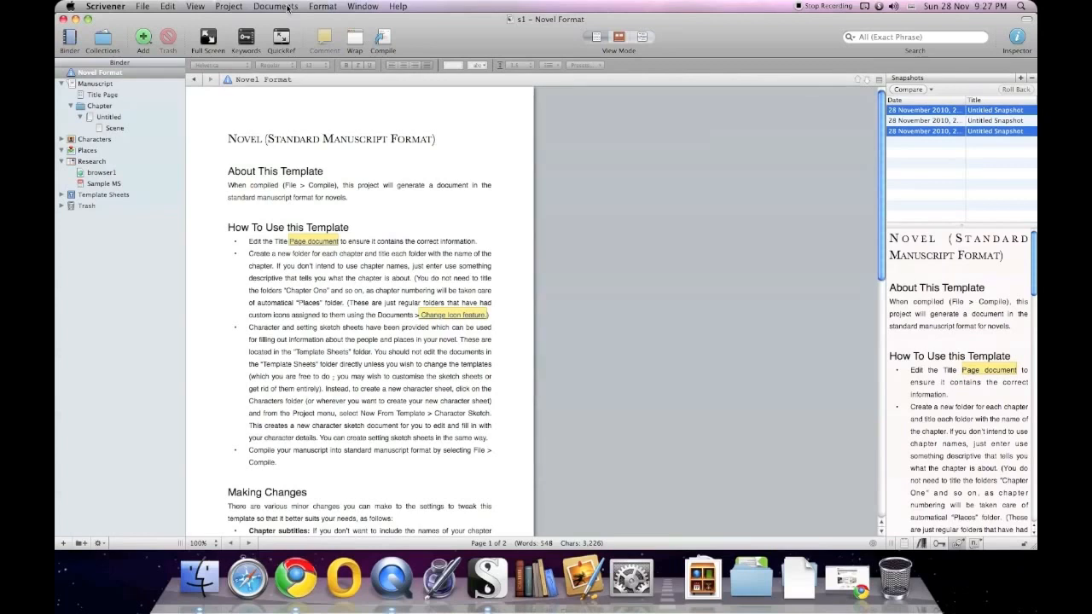
pyautogui.moveTo(116, 141)
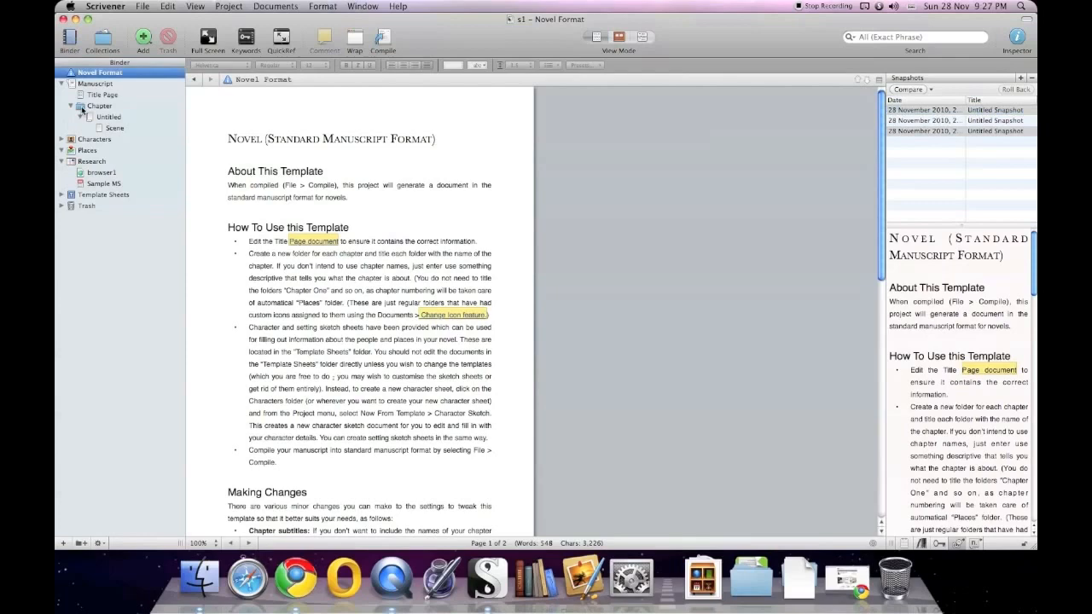
# - Open the Chapter folder's corkboard and browse the Project and Documents menus
pyautogui.click(100, 105)
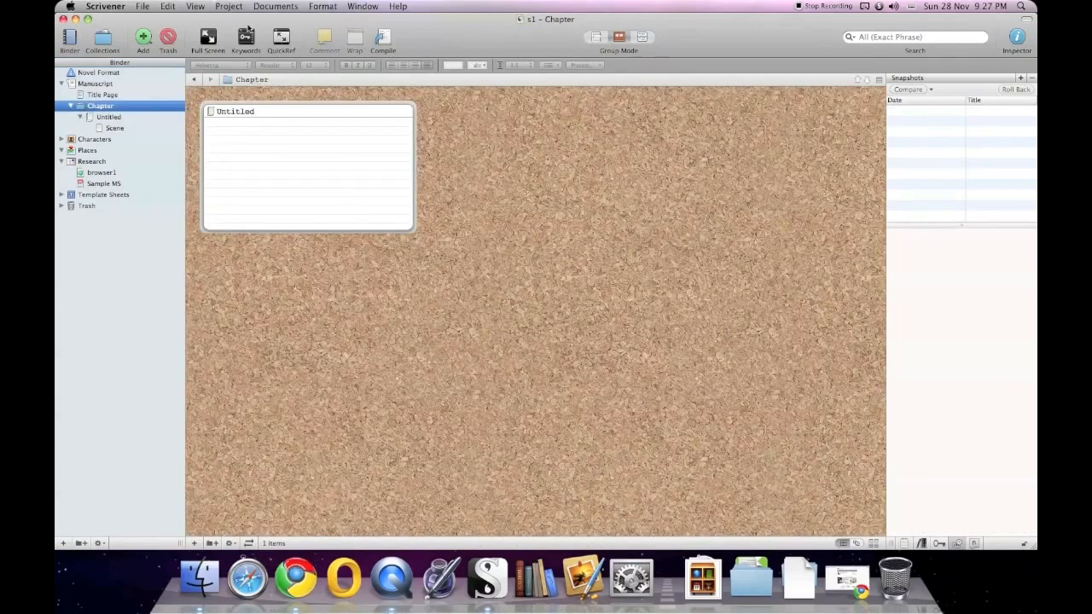
pyautogui.click(228, 6)
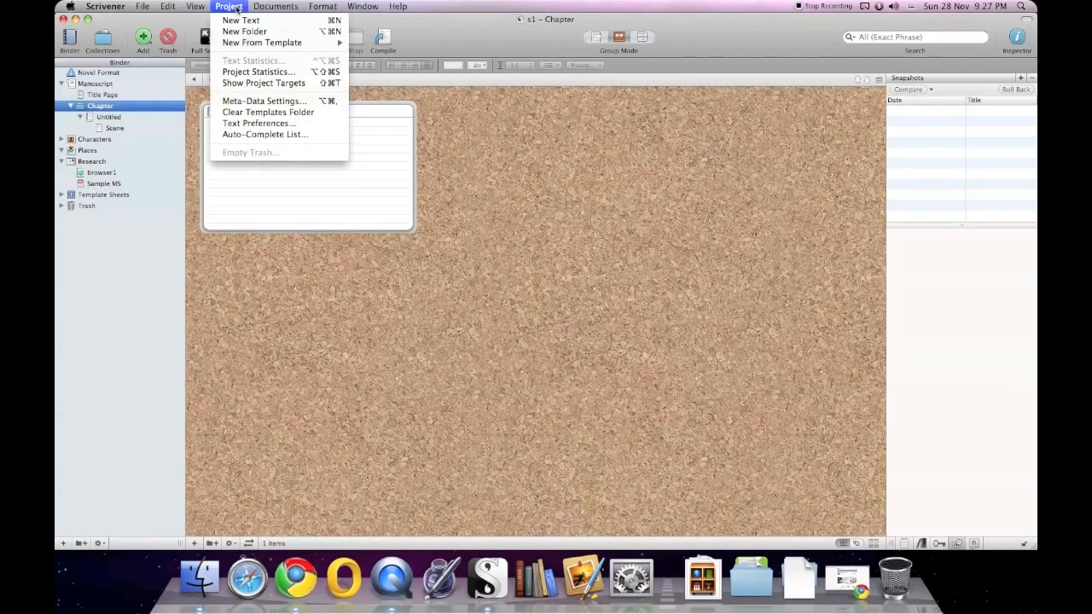
pyautogui.click(276, 6)
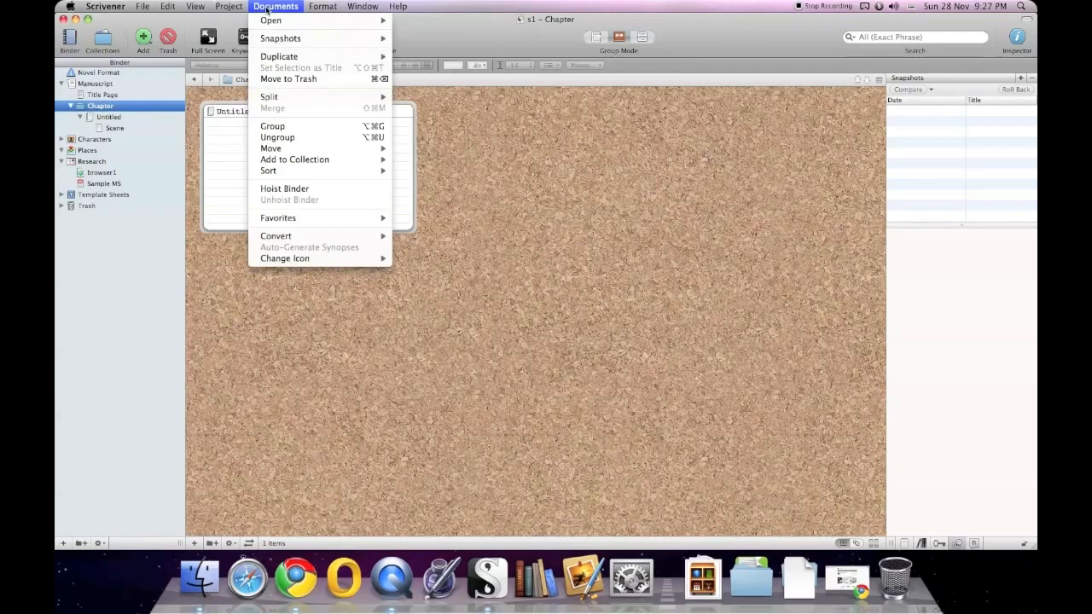
pyautogui.moveTo(320, 230)
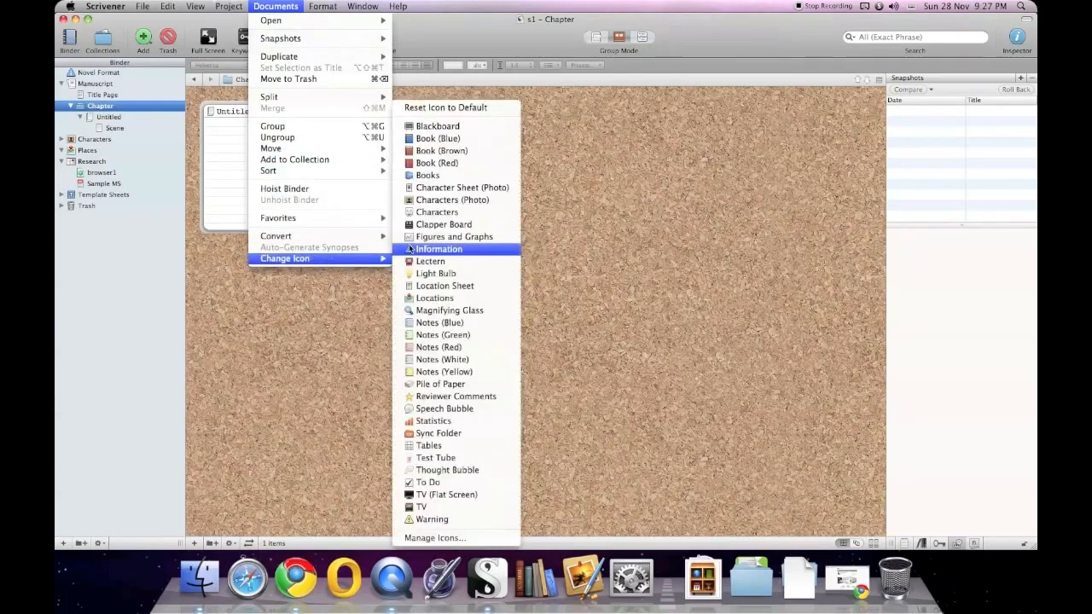
pyautogui.moveTo(444, 286)
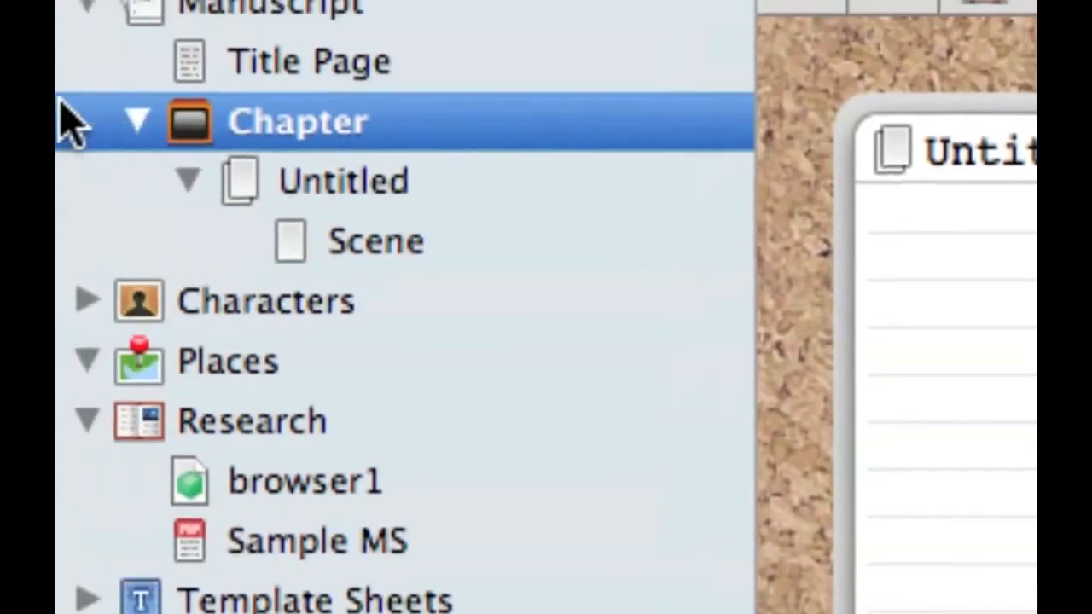
# - Change the Chapter folder's icon twice, ending with TV (Flat Screen)
pyautogui.click(275, 6)
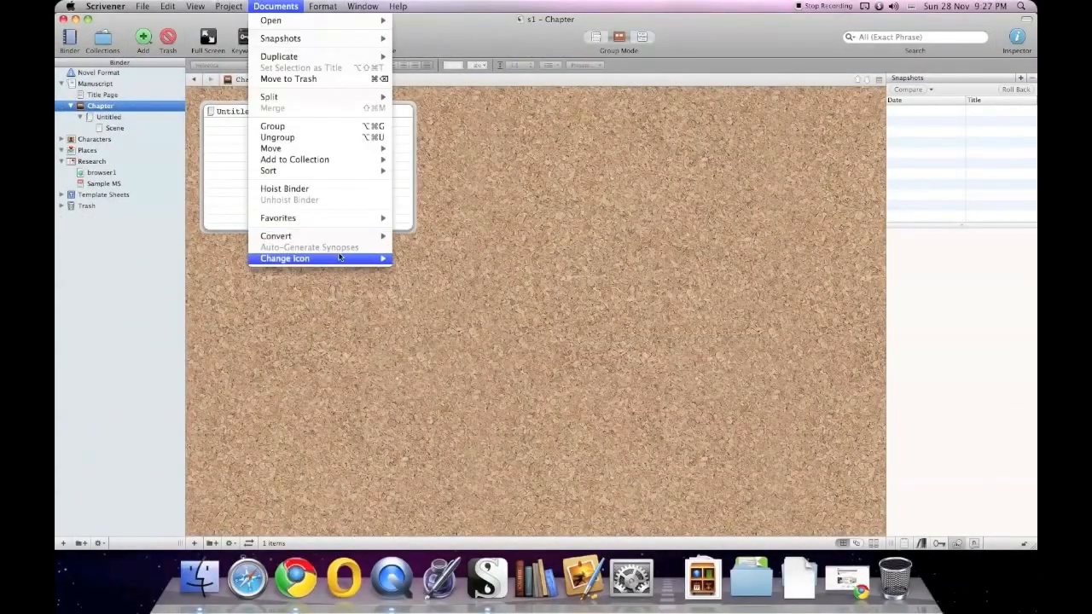
pyautogui.click(285, 258)
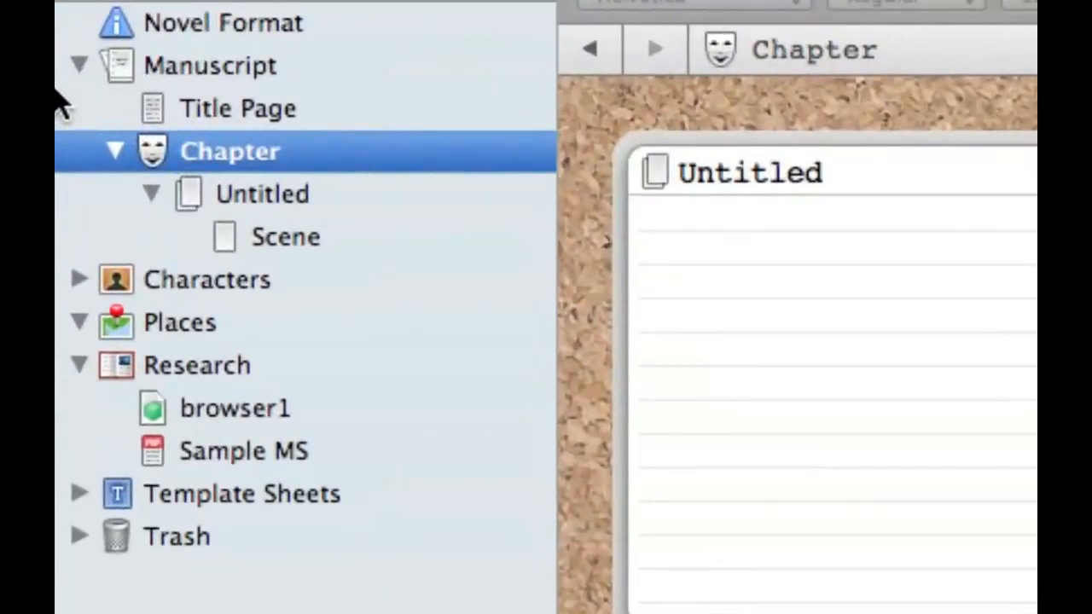
pyautogui.click(275, 6)
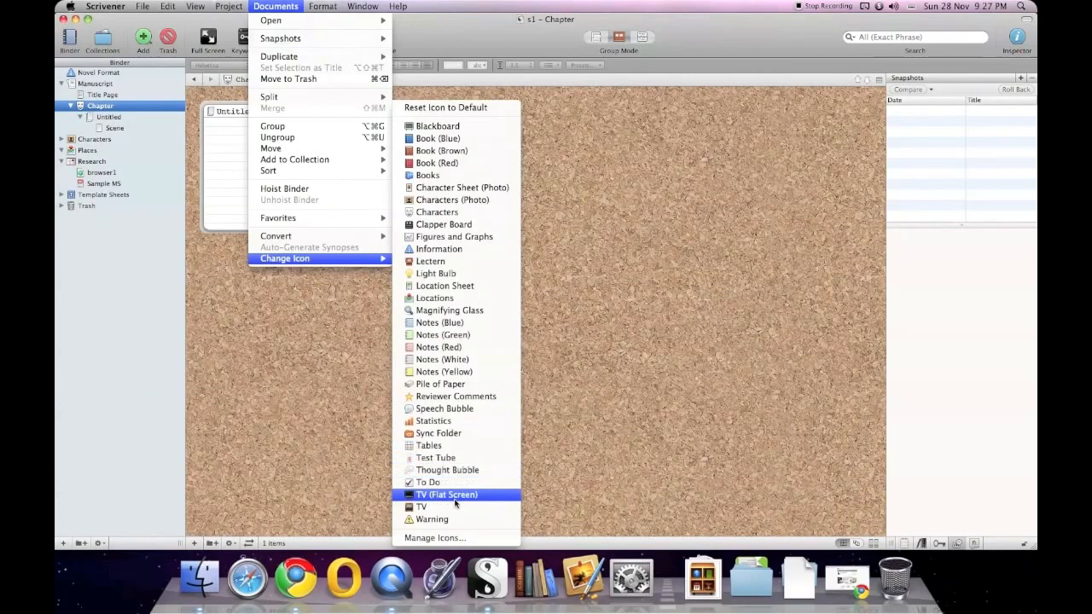
pyautogui.click(446, 494)
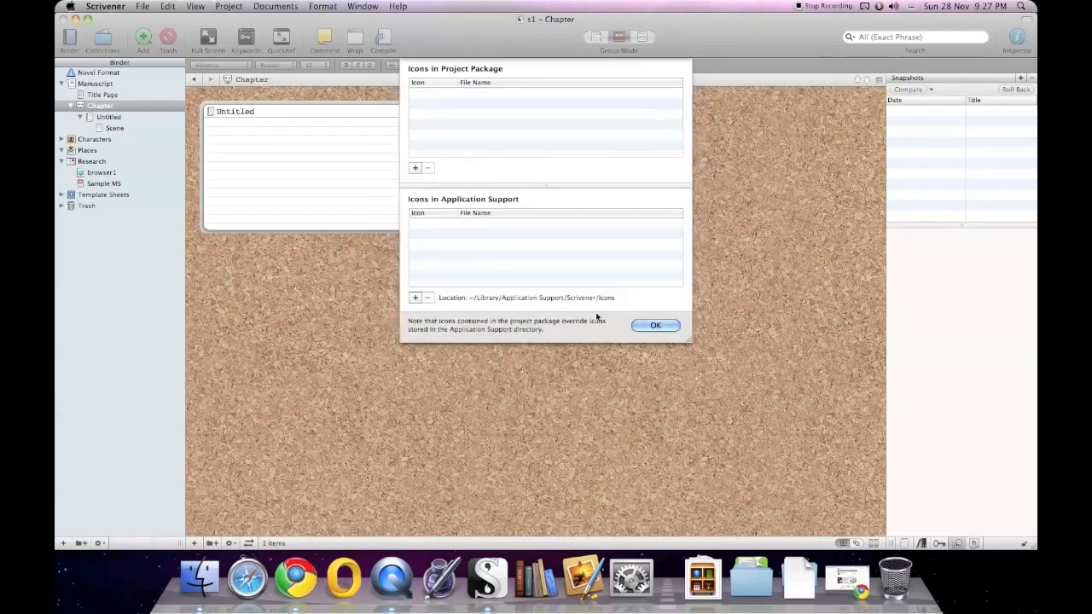
pyautogui.moveTo(529, 265)
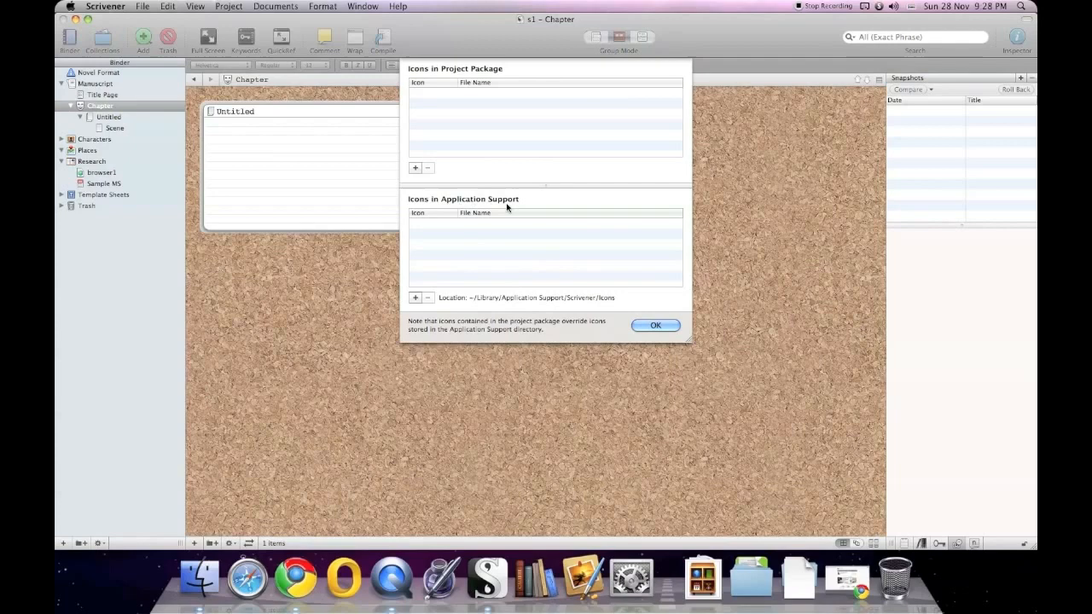
pyautogui.moveTo(458, 329)
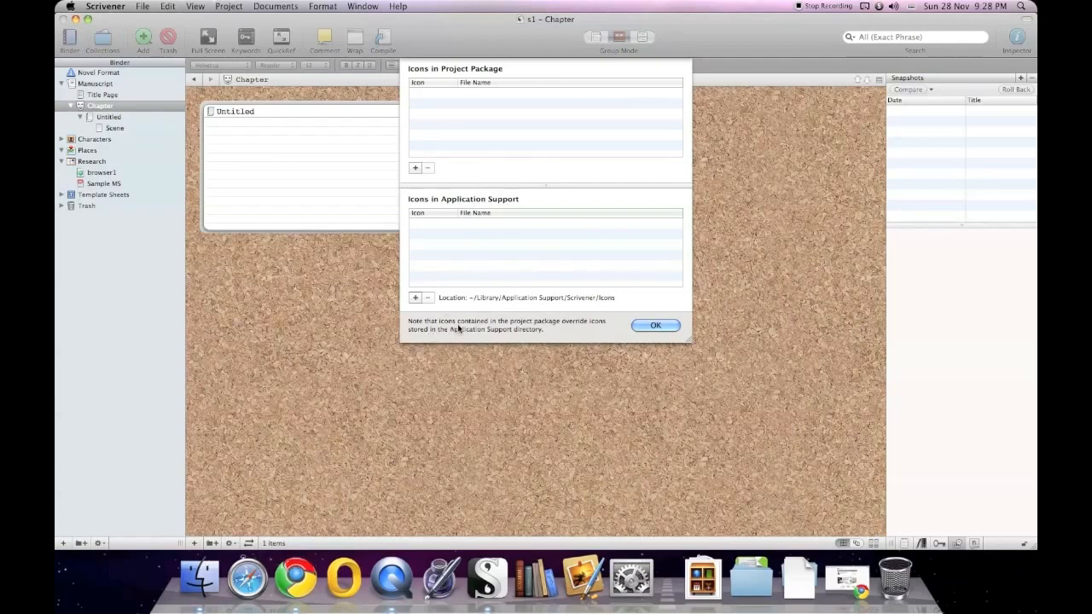
pyautogui.moveTo(574, 327)
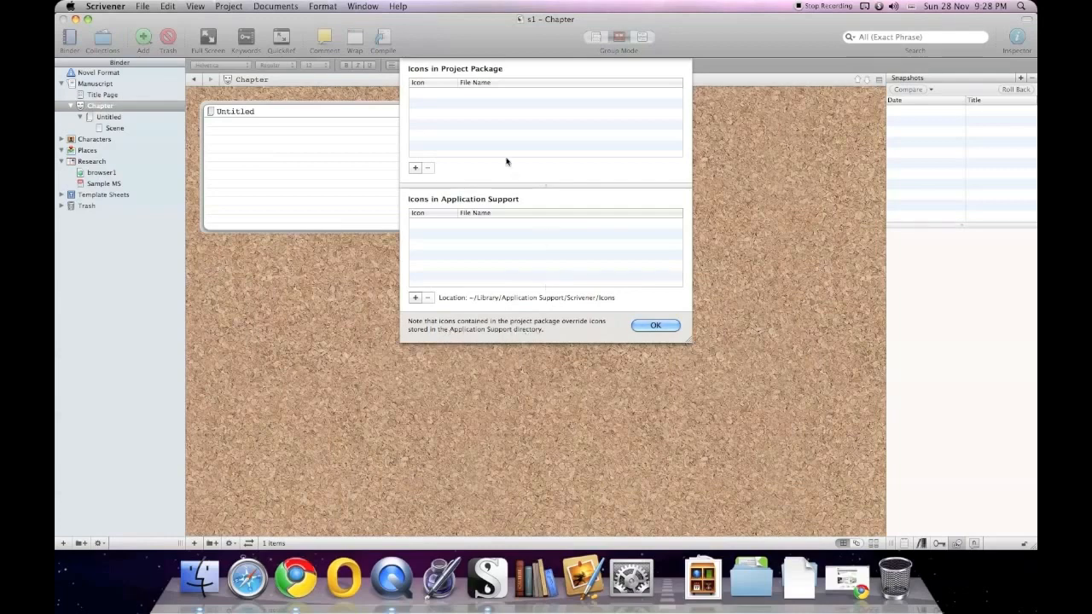
pyautogui.moveTo(473, 123)
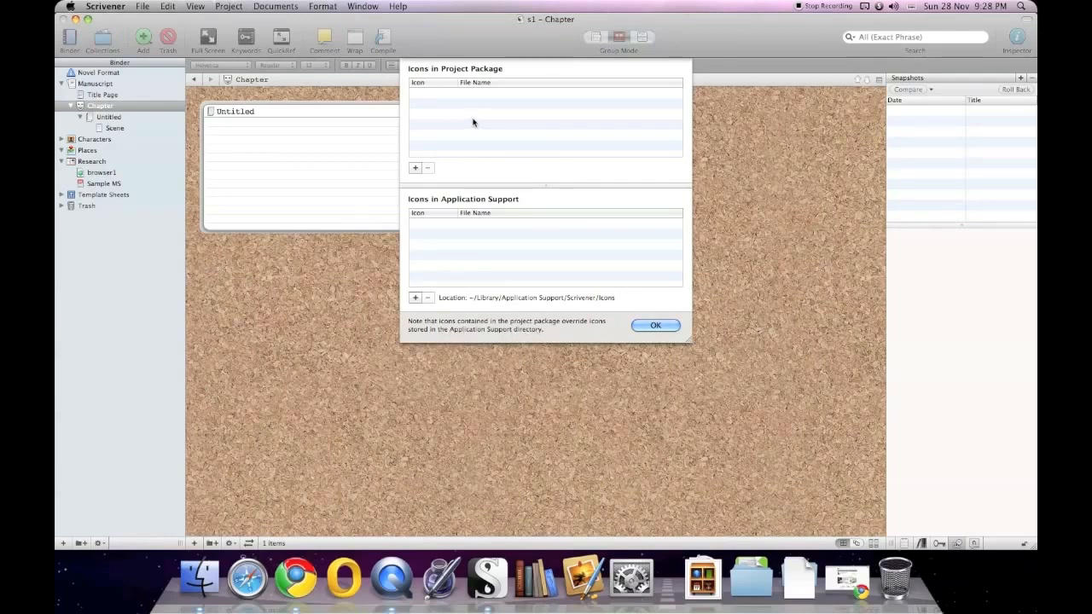
pyautogui.moveTo(451, 127)
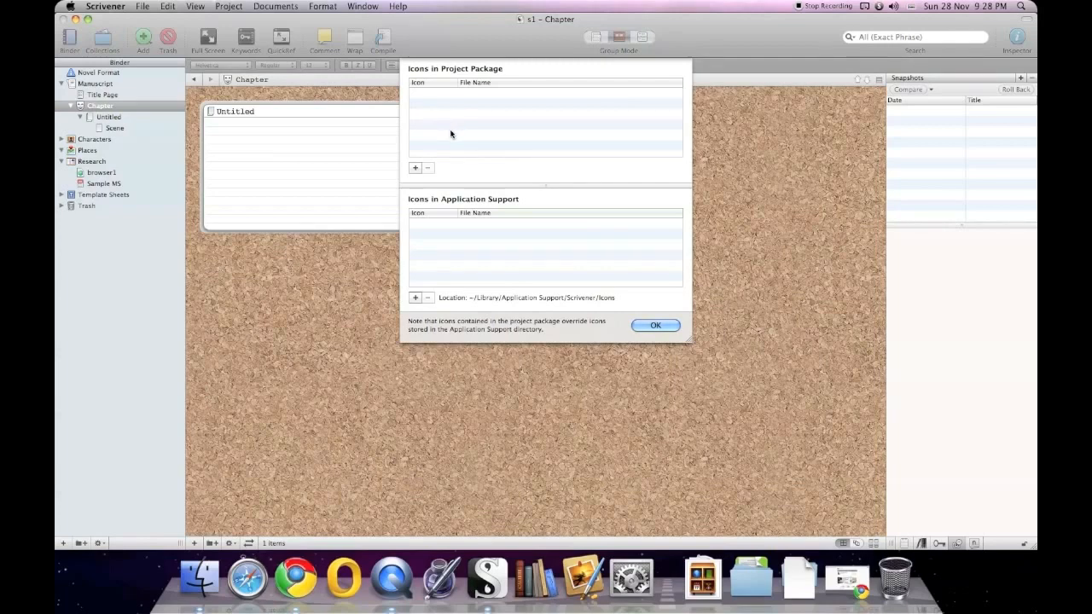
pyautogui.moveTo(489, 103)
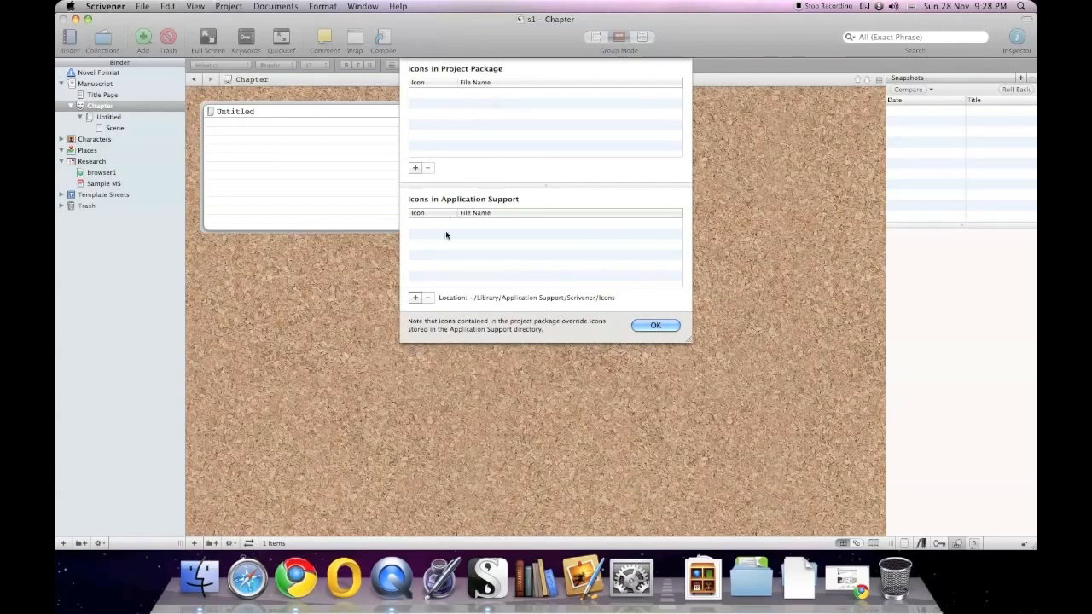
pyautogui.moveTo(448, 240)
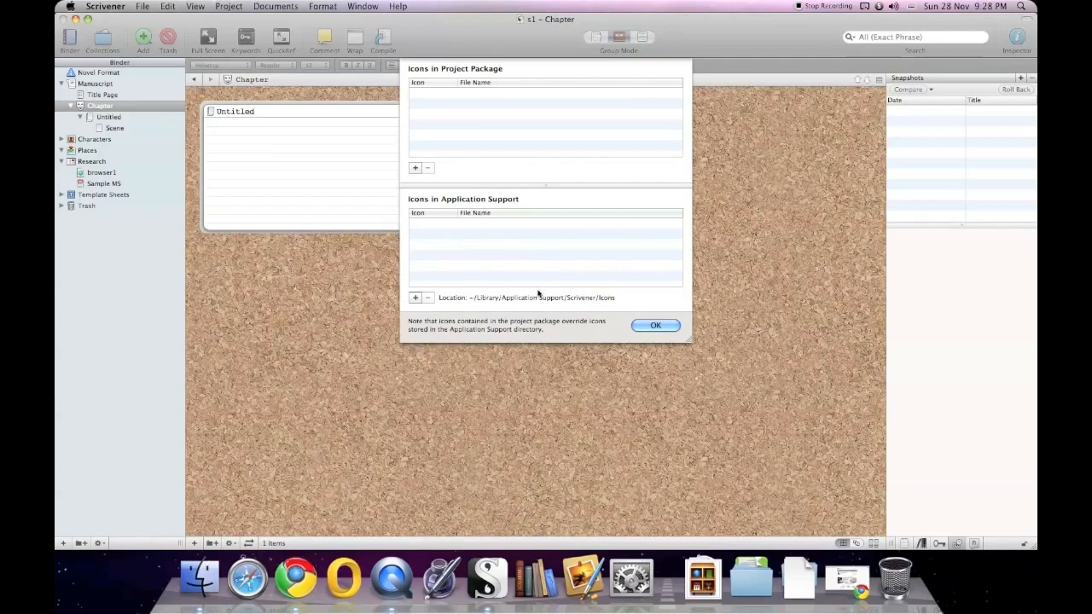
# - Dismiss the Icons manager with OK, adding no custom icons
pyautogui.click(655, 325)
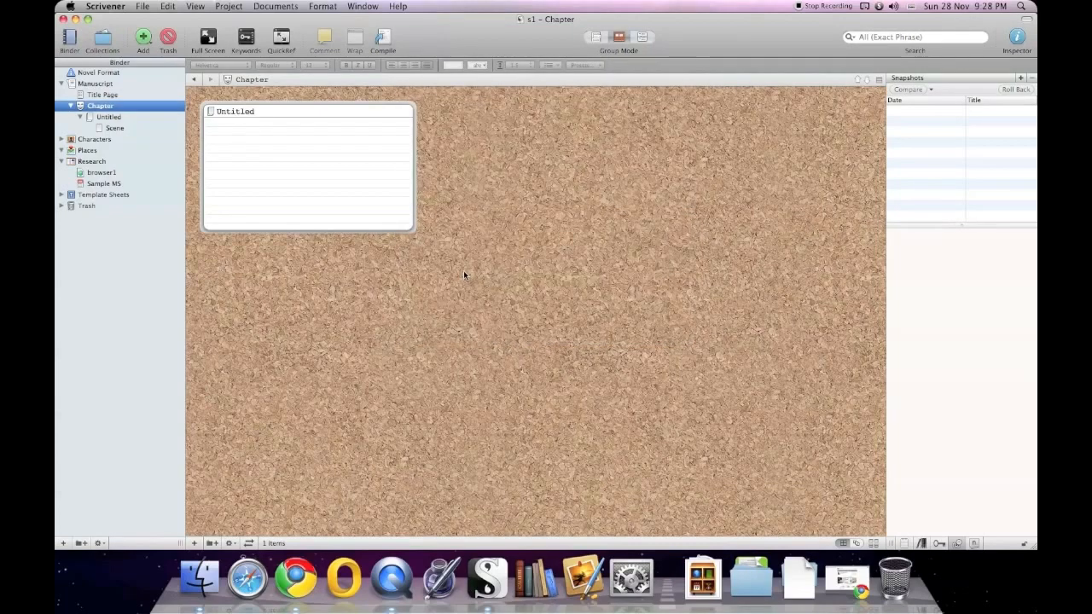
pyautogui.moveTo(324, 172)
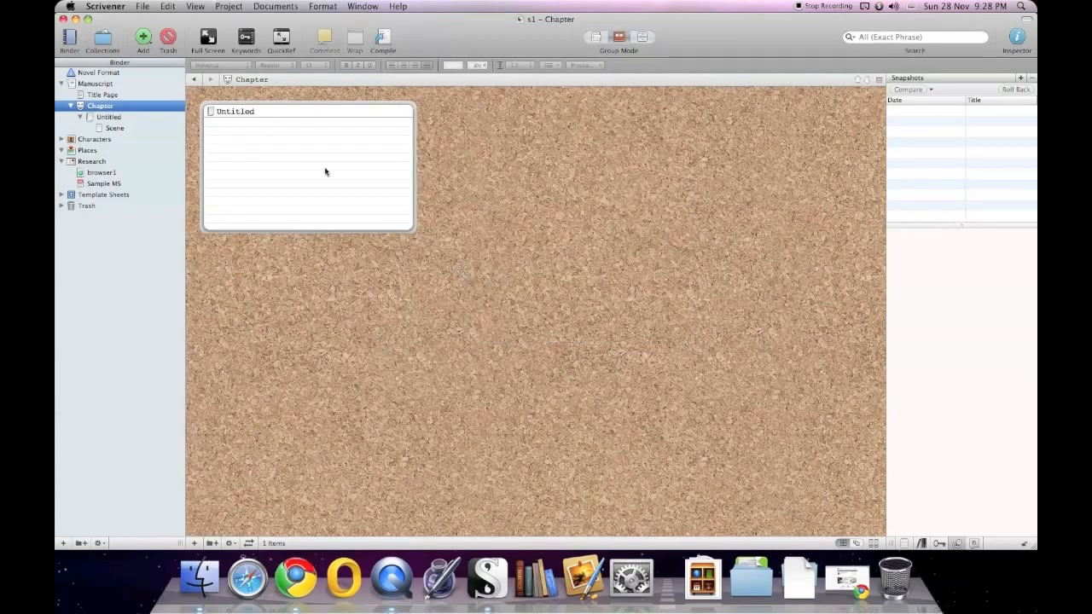
# - Start Sync with External Folder, try Documents, and dismiss the existing-contents warning
pyautogui.click(142, 6)
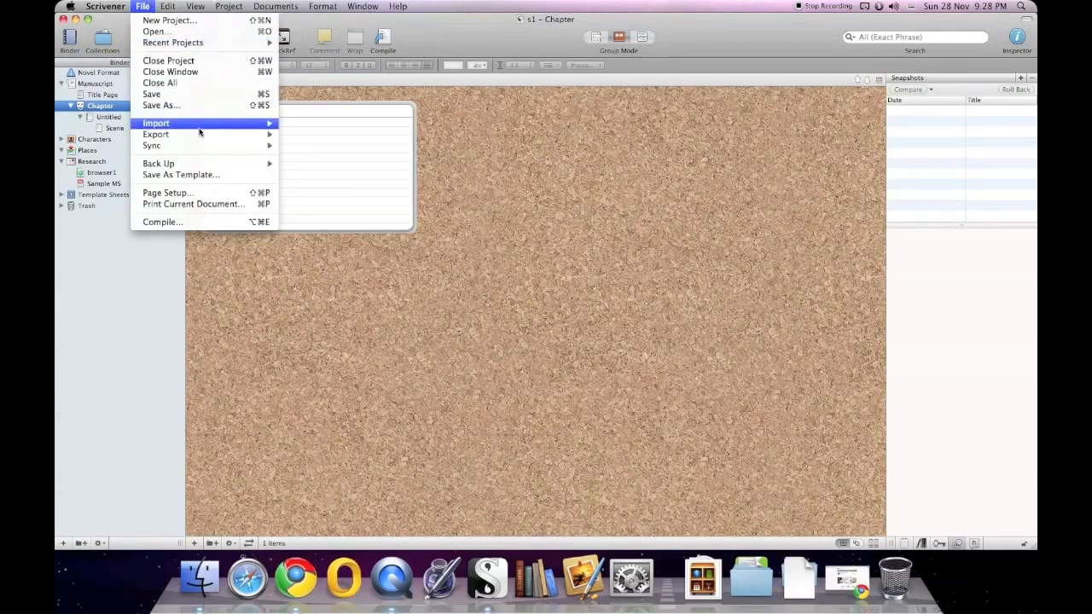
pyautogui.moveTo(152, 145)
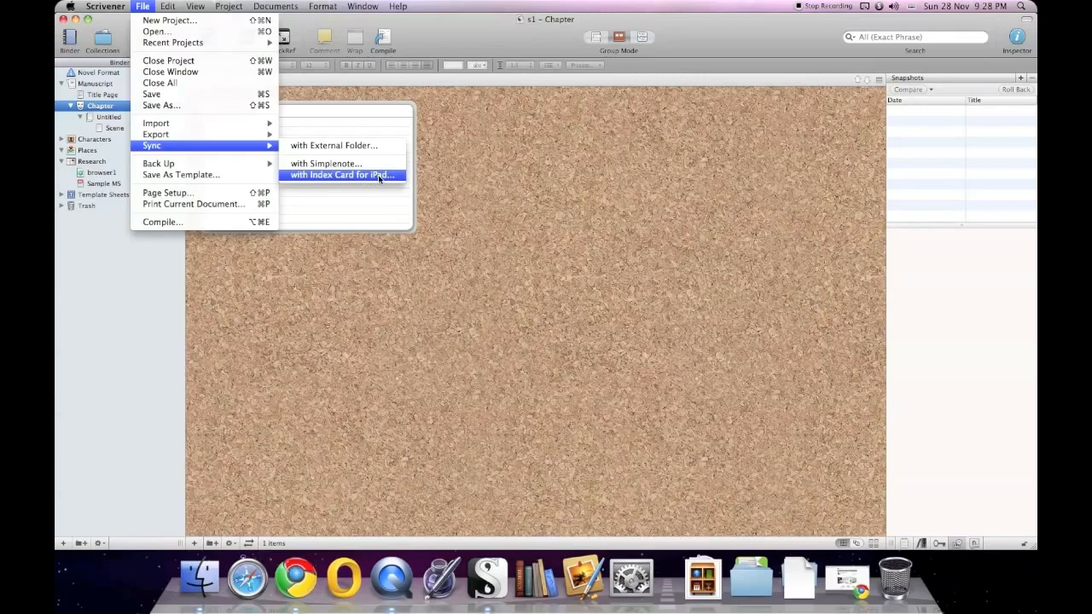
pyautogui.moveTo(371, 178)
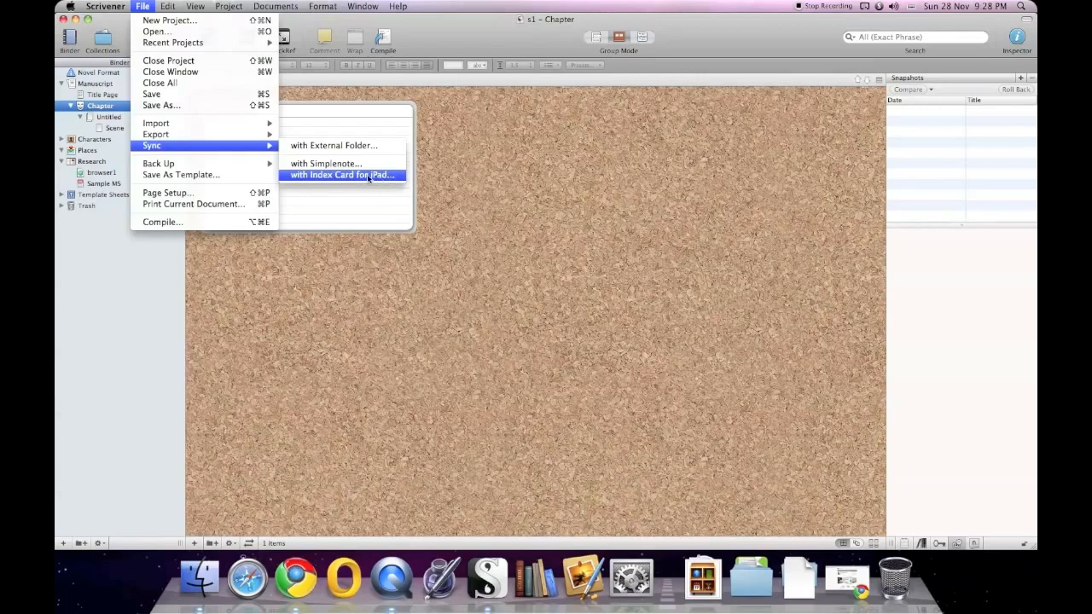
pyautogui.moveTo(333, 145)
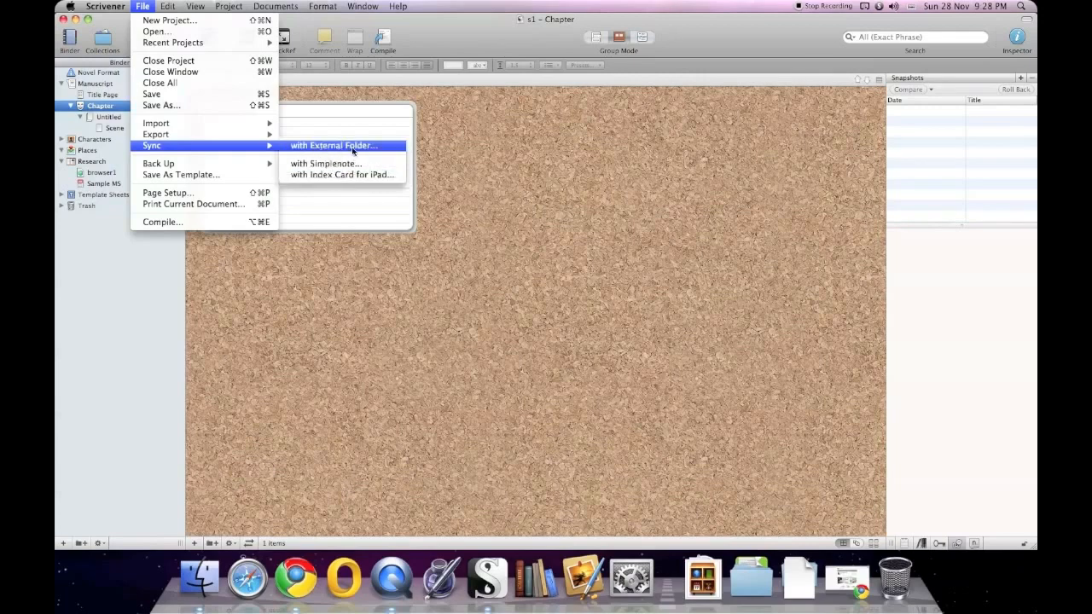
pyautogui.moveTo(320, 147)
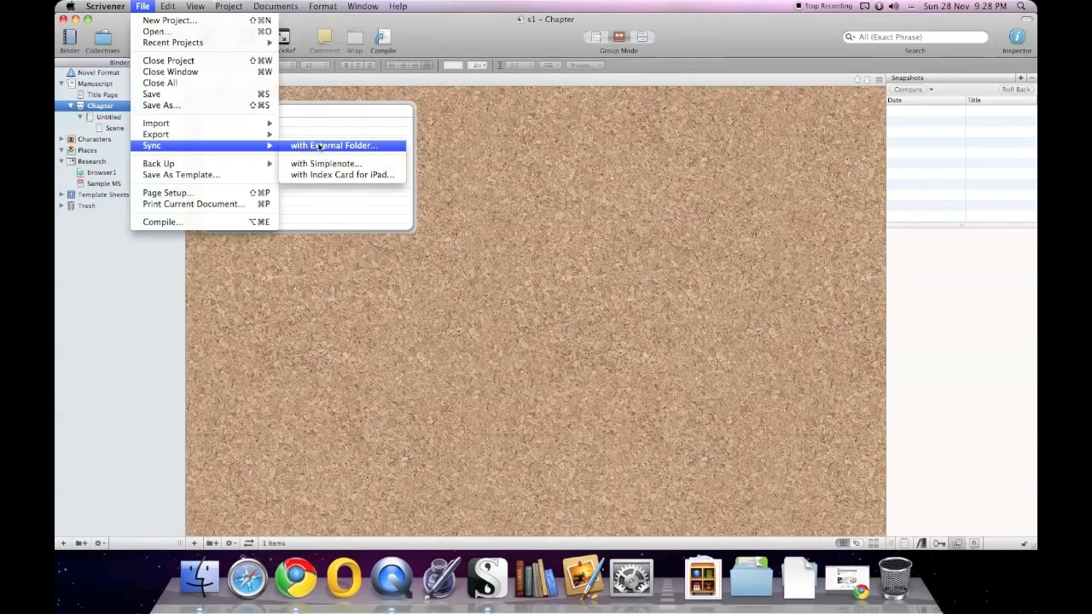
pyautogui.click(334, 145)
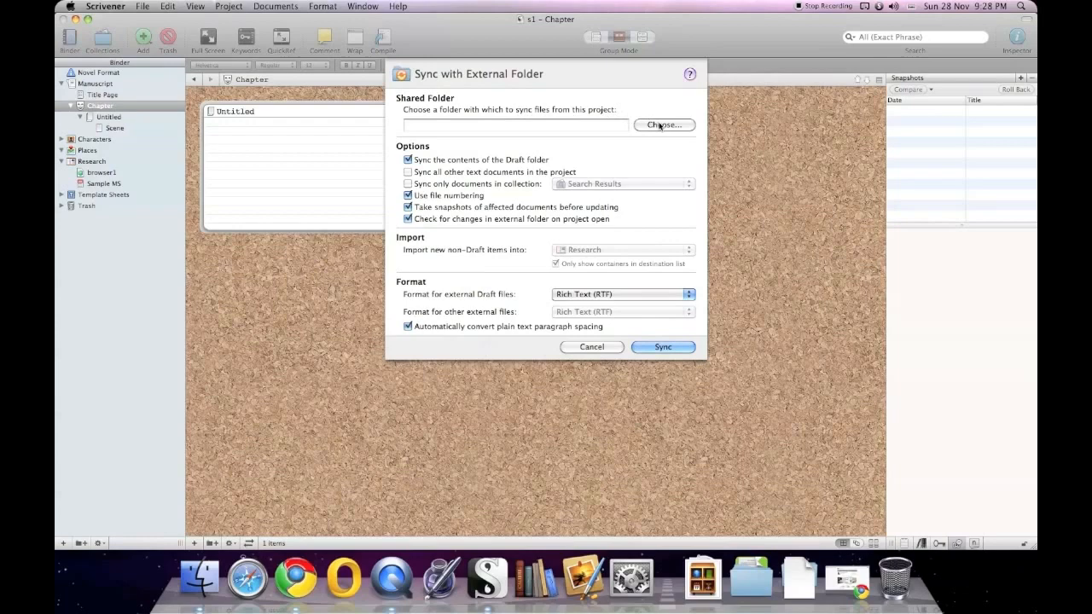
pyautogui.click(663, 124)
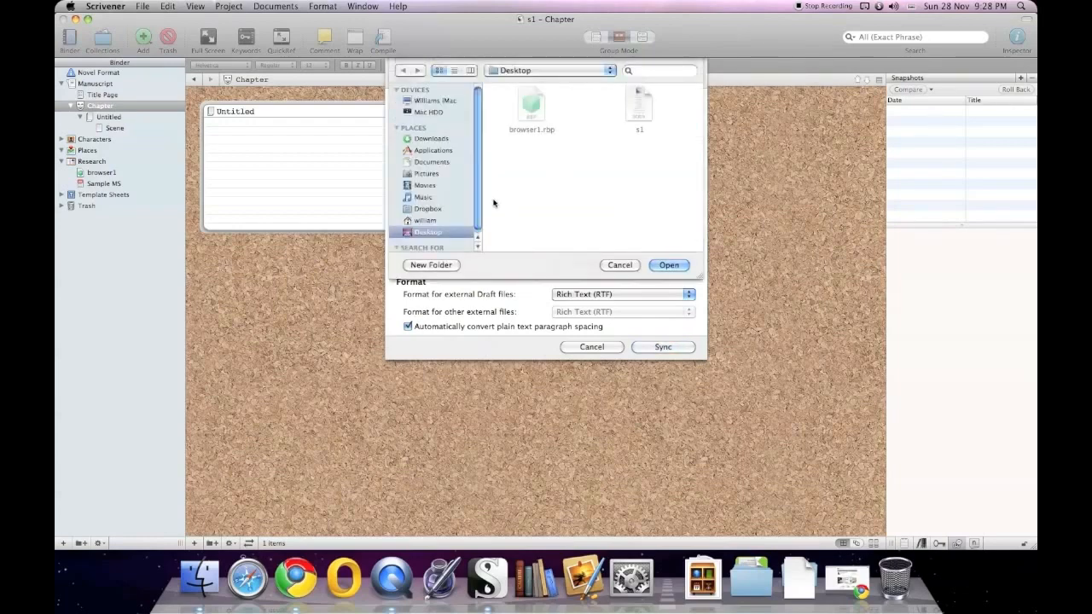
pyautogui.moveTo(429, 166)
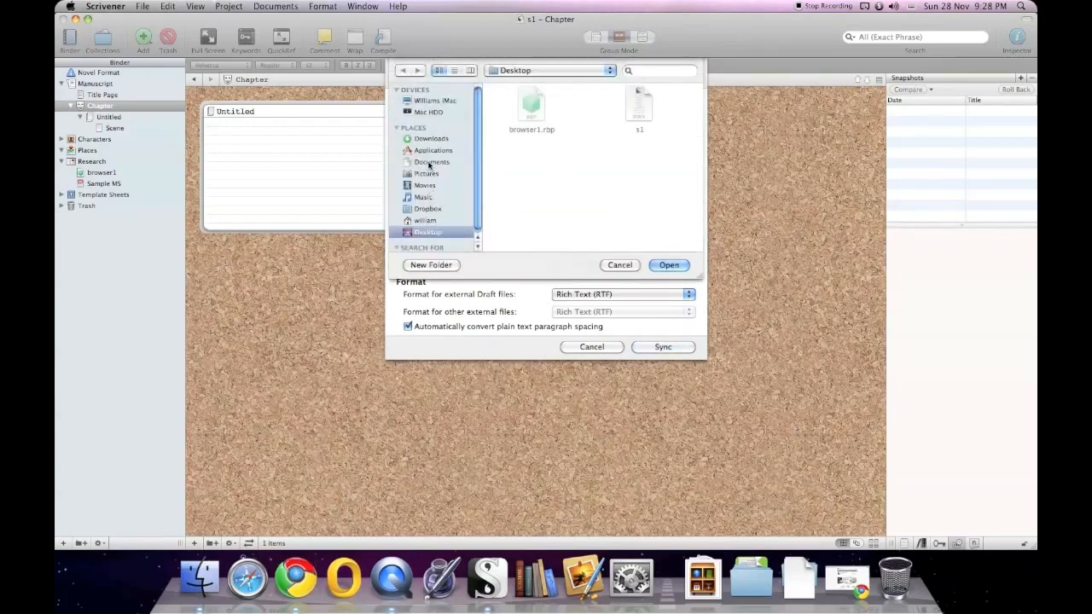
pyautogui.click(669, 265)
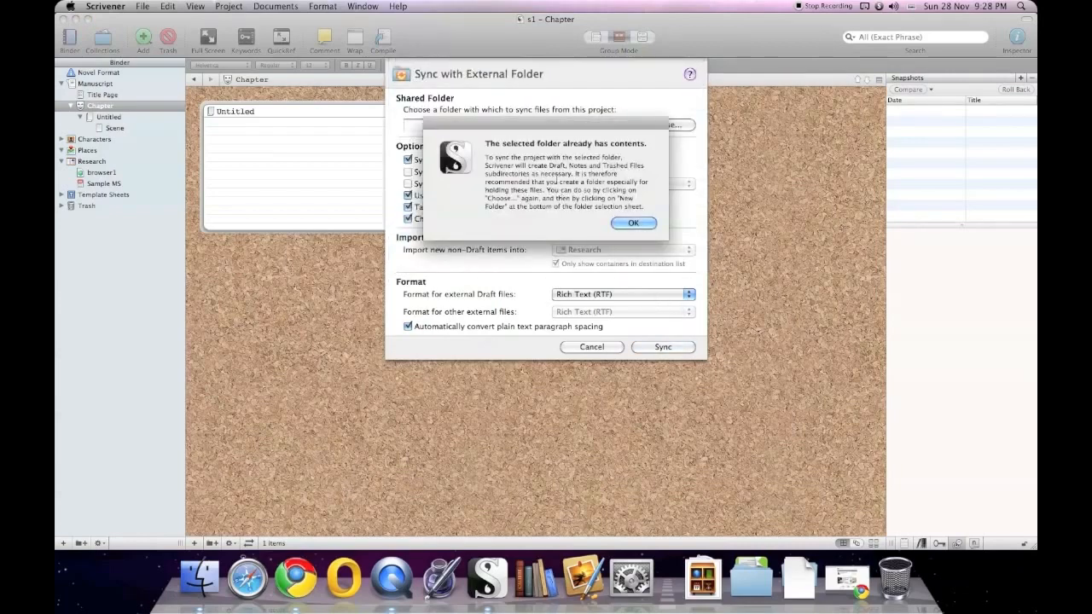
pyautogui.click(633, 223)
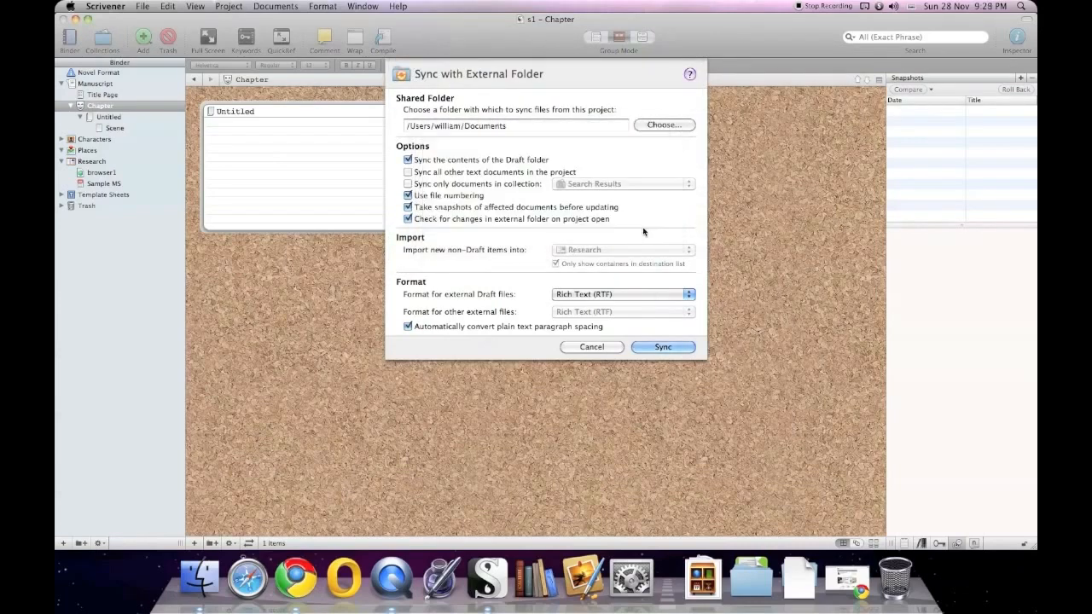
# - Create a new 'untitled folder' as sync location, keep Rich Text (RTF), and sync
pyautogui.click(663, 125)
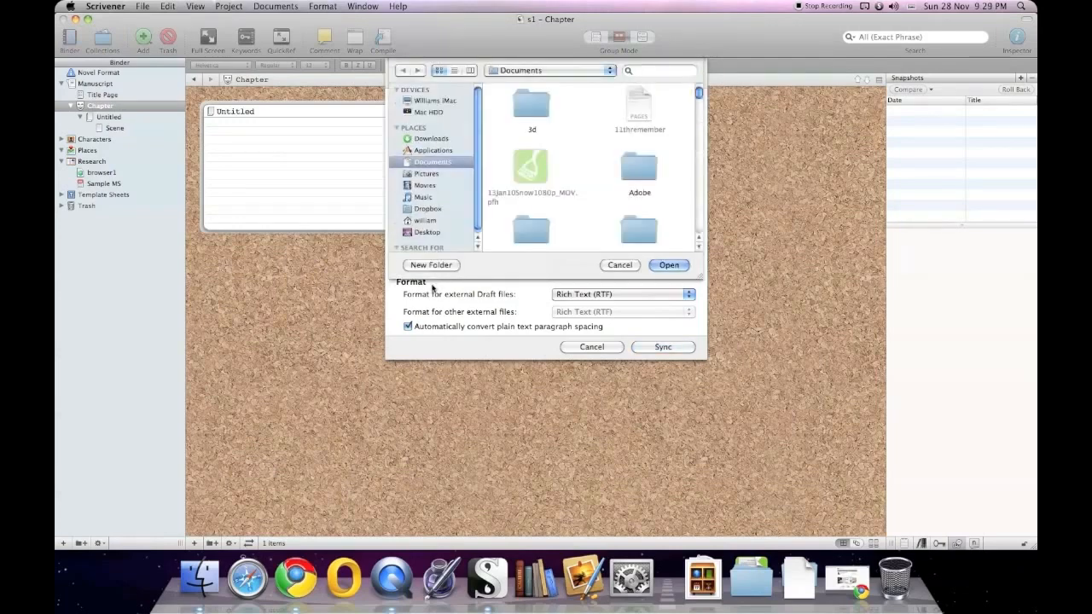
pyautogui.click(431, 265)
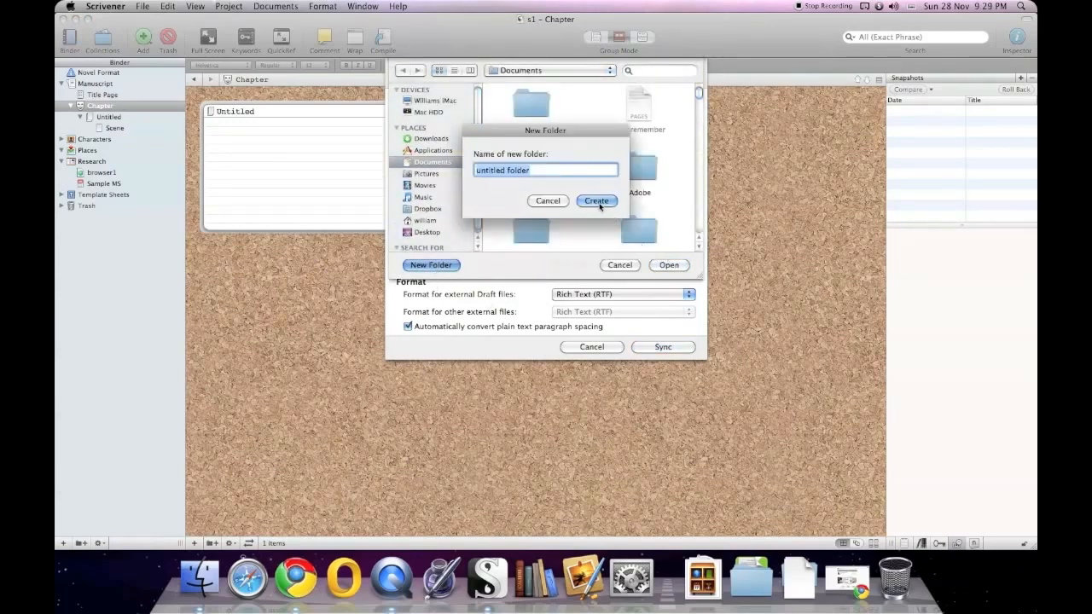
pyautogui.click(595, 200)
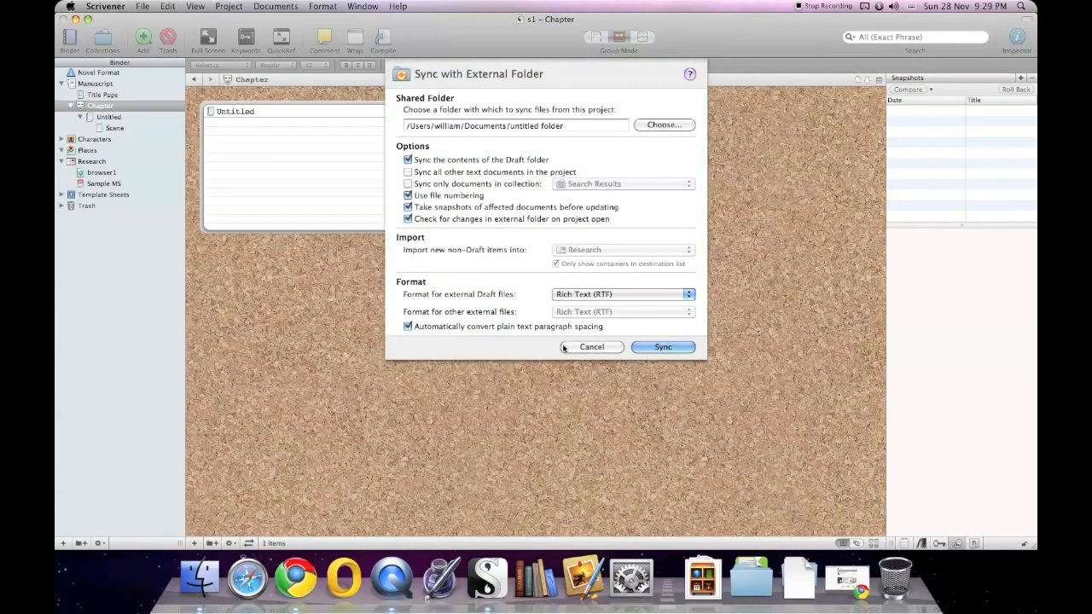
pyautogui.moveTo(435, 154)
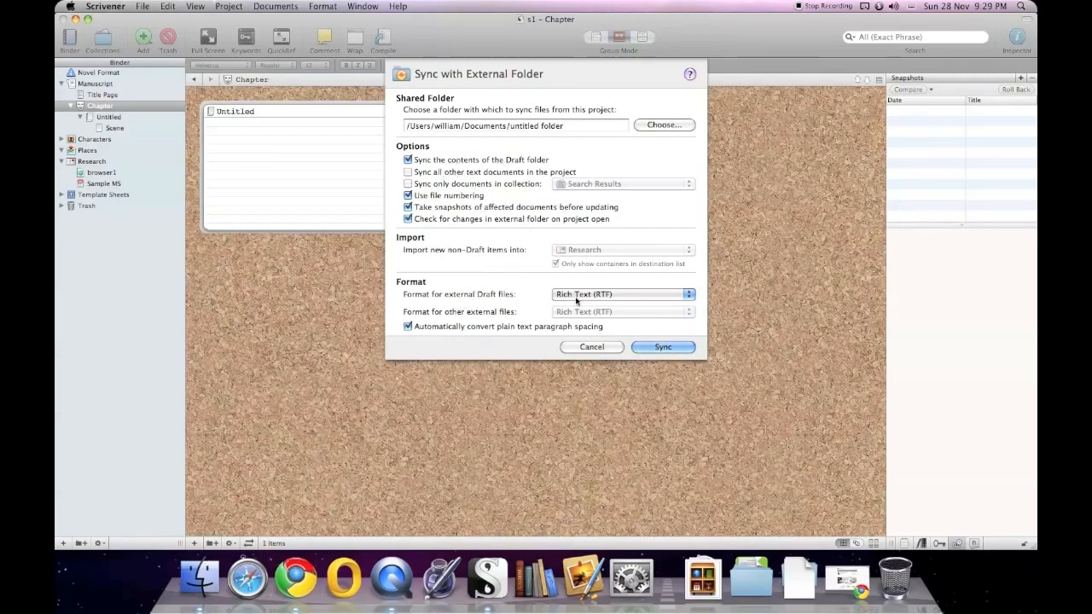
pyautogui.click(620, 294)
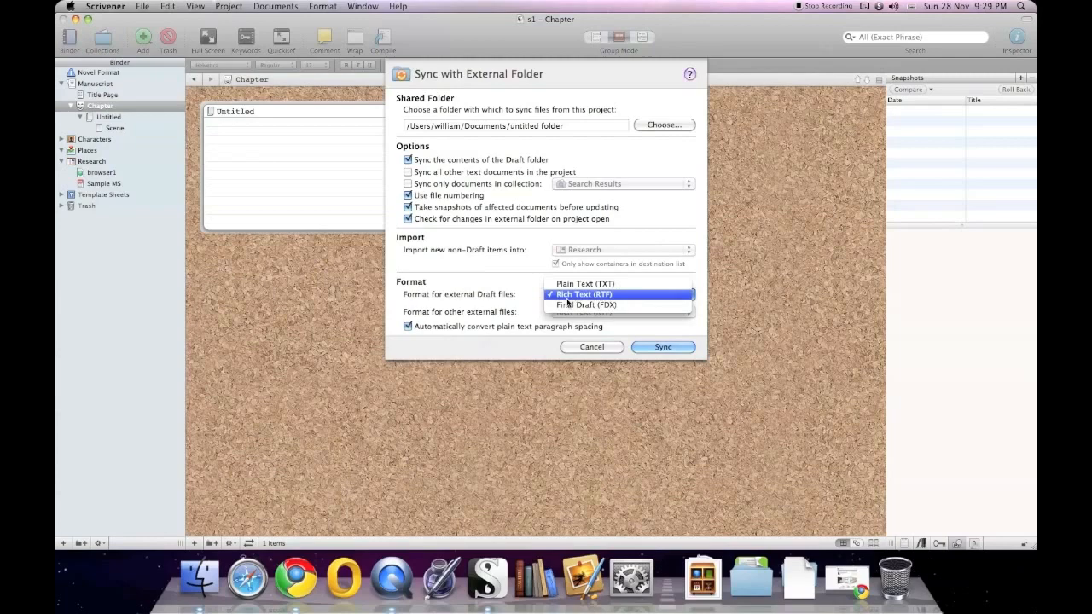
pyautogui.click(584, 294)
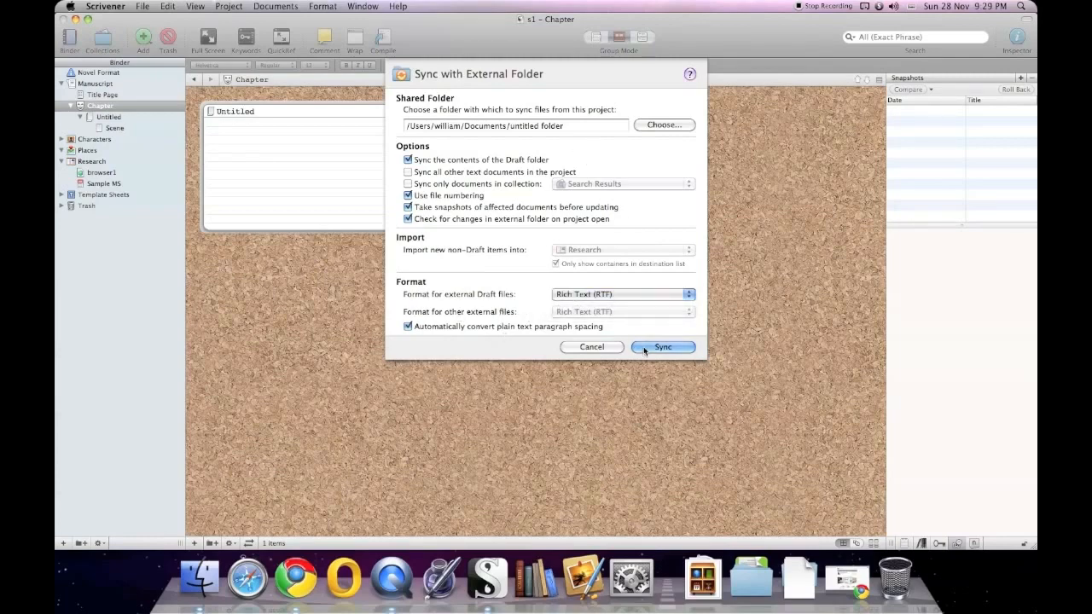
pyautogui.click(663, 347)
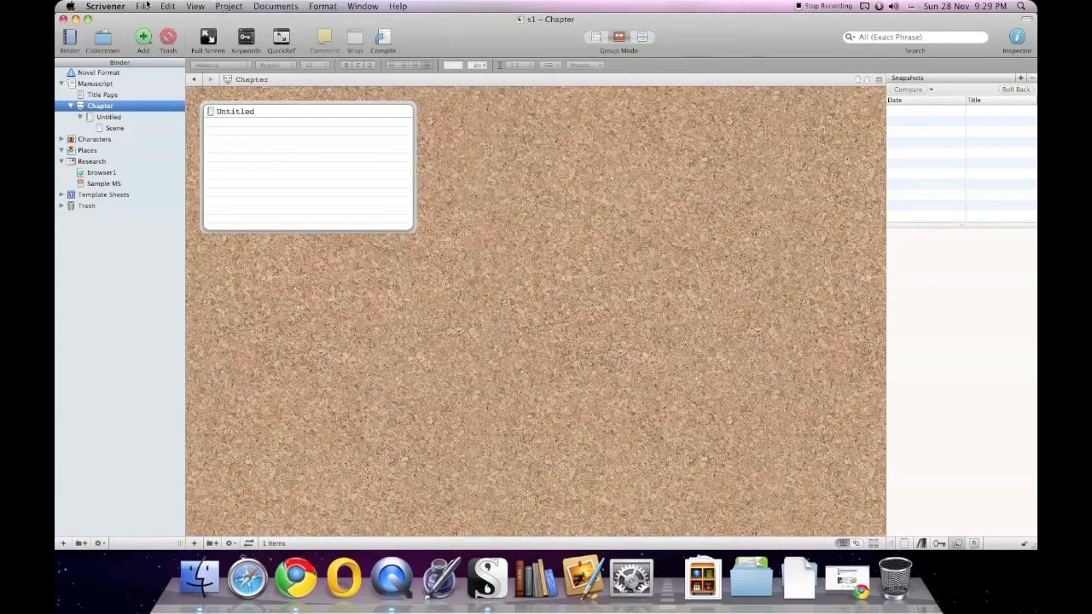
pyautogui.click(143, 6)
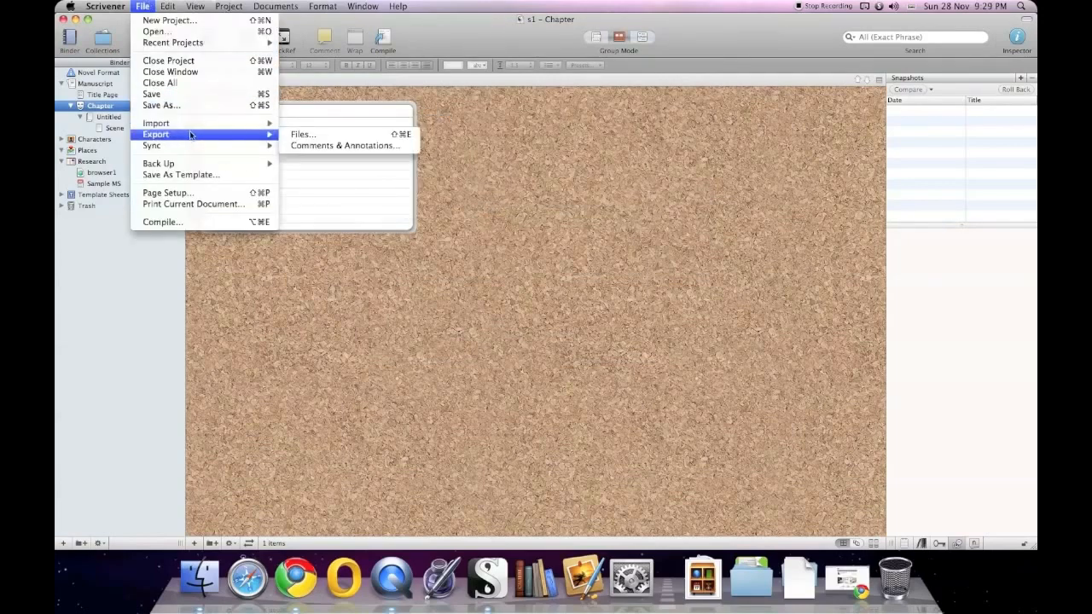
pyautogui.moveTo(152, 145)
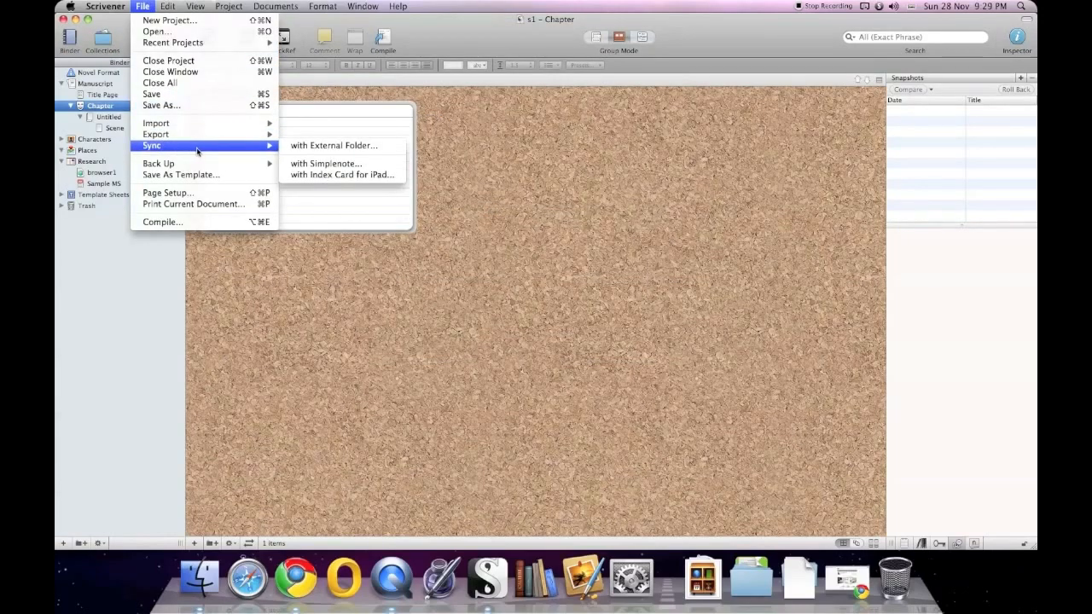
pyautogui.moveTo(341, 174)
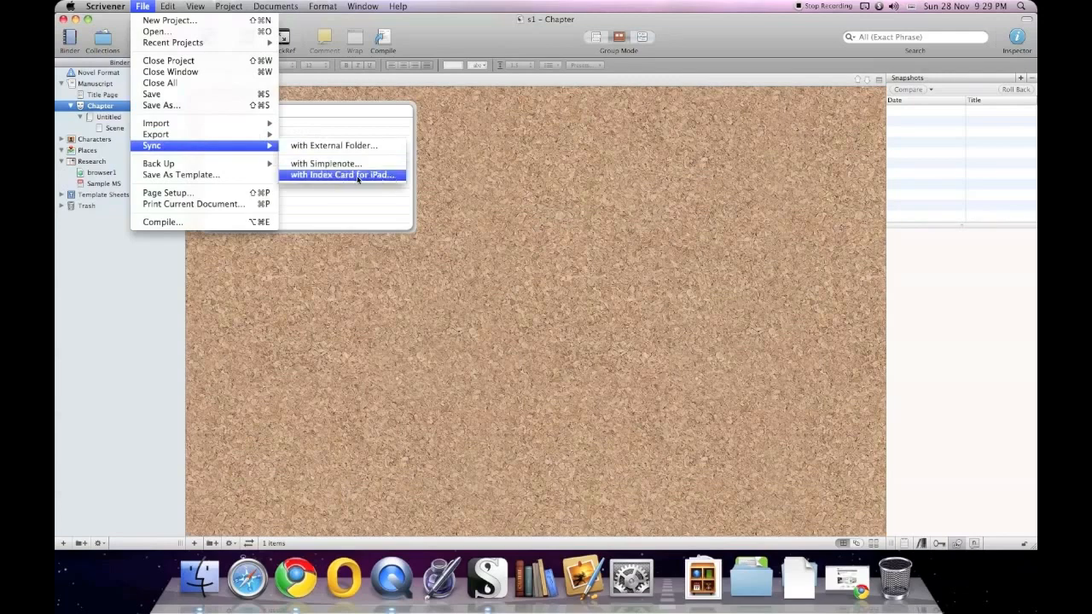
pyautogui.moveTo(357, 179)
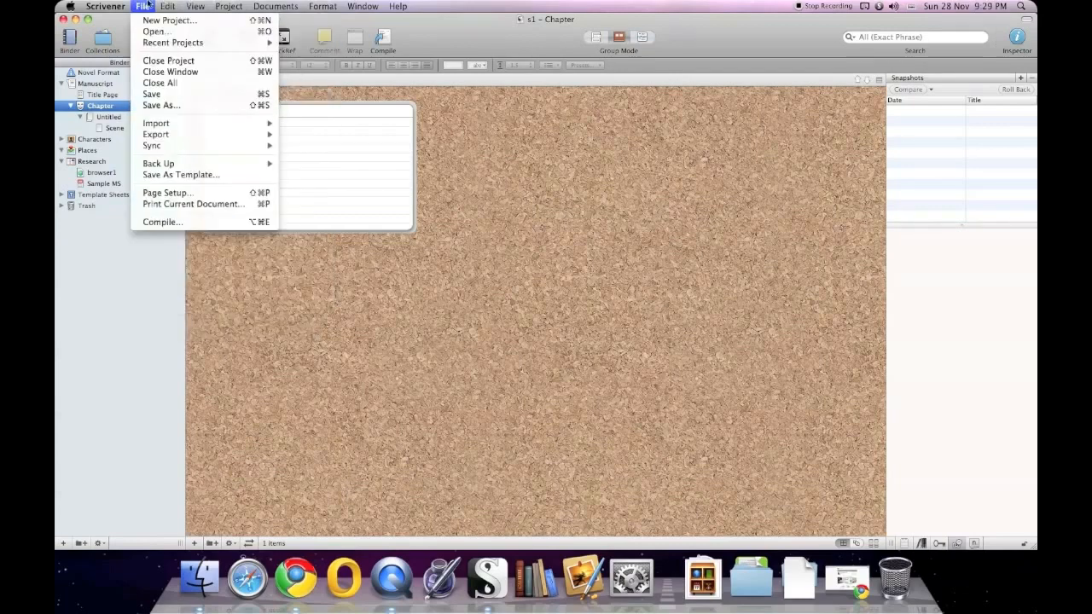
pyautogui.click(143, 6)
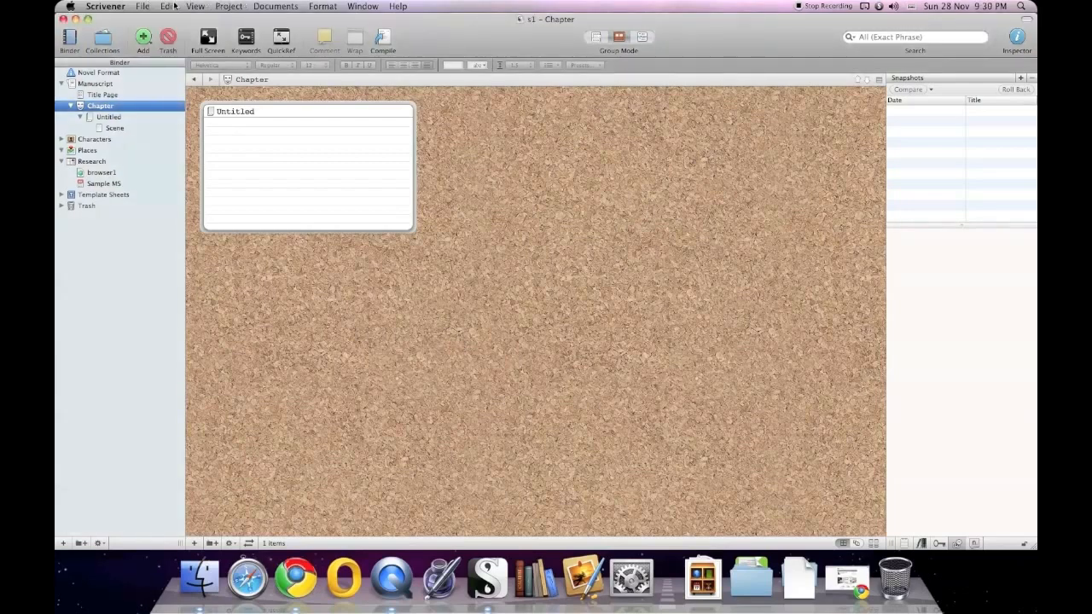
pyautogui.click(167, 6)
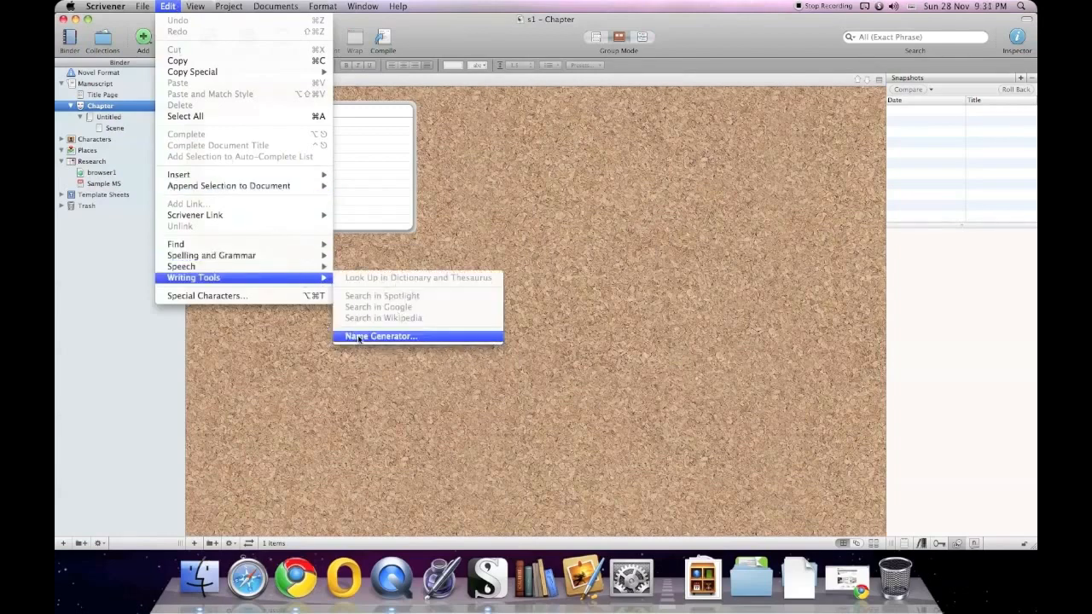
# - Open Name Generator, drag the slider to 12, generate names, and show options
pyautogui.click(380, 335)
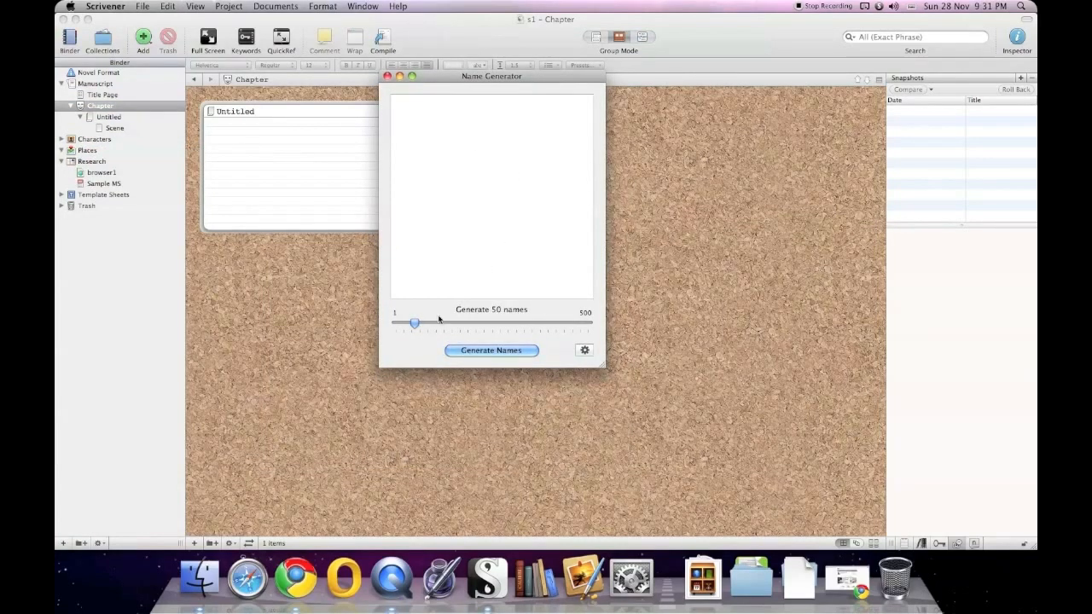
pyautogui.moveTo(414, 323); pyautogui.dragTo(480, 322)
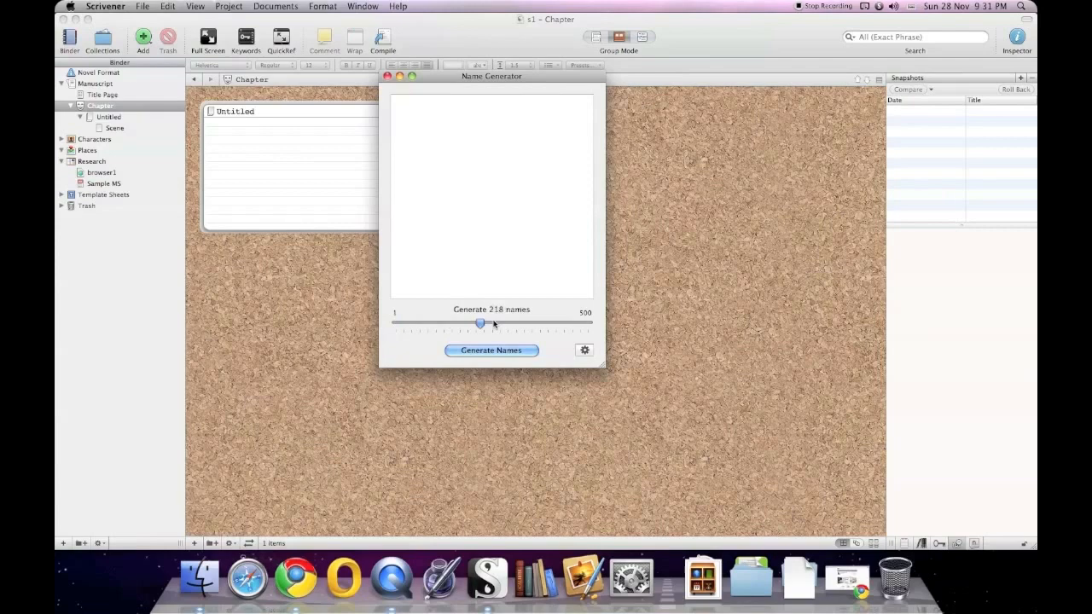
pyautogui.moveTo(479, 322); pyautogui.dragTo(434, 323)
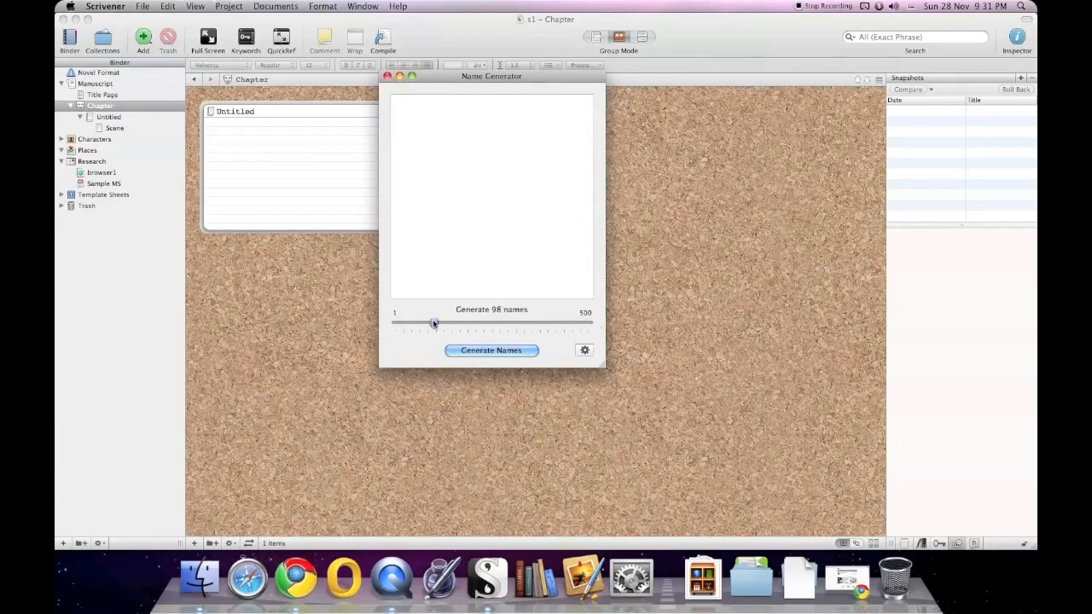
pyautogui.moveTo(433, 323); pyautogui.dragTo(400, 323)
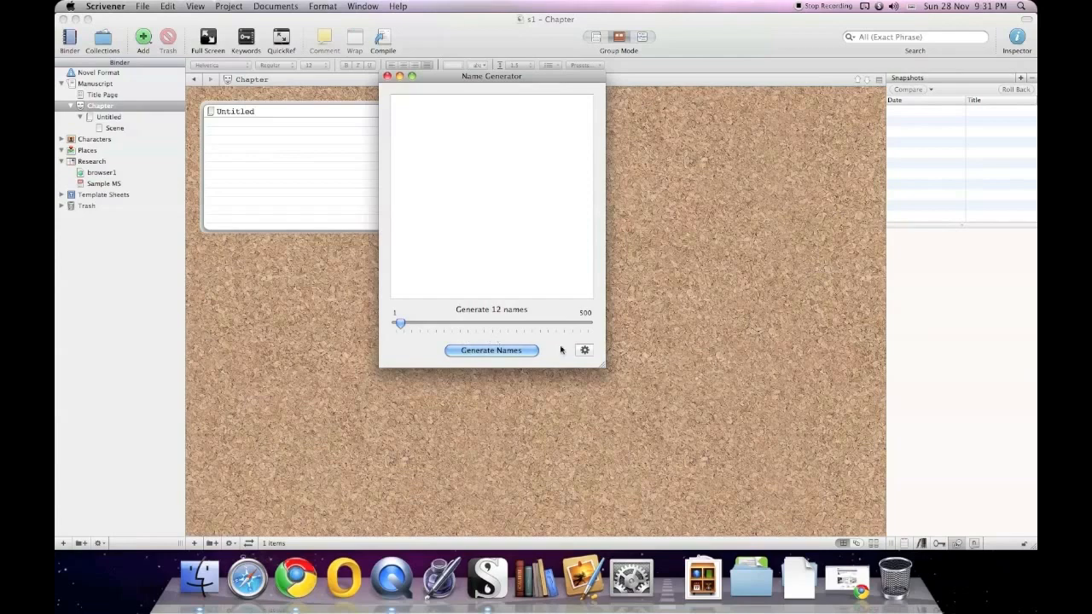
pyautogui.click(490, 350)
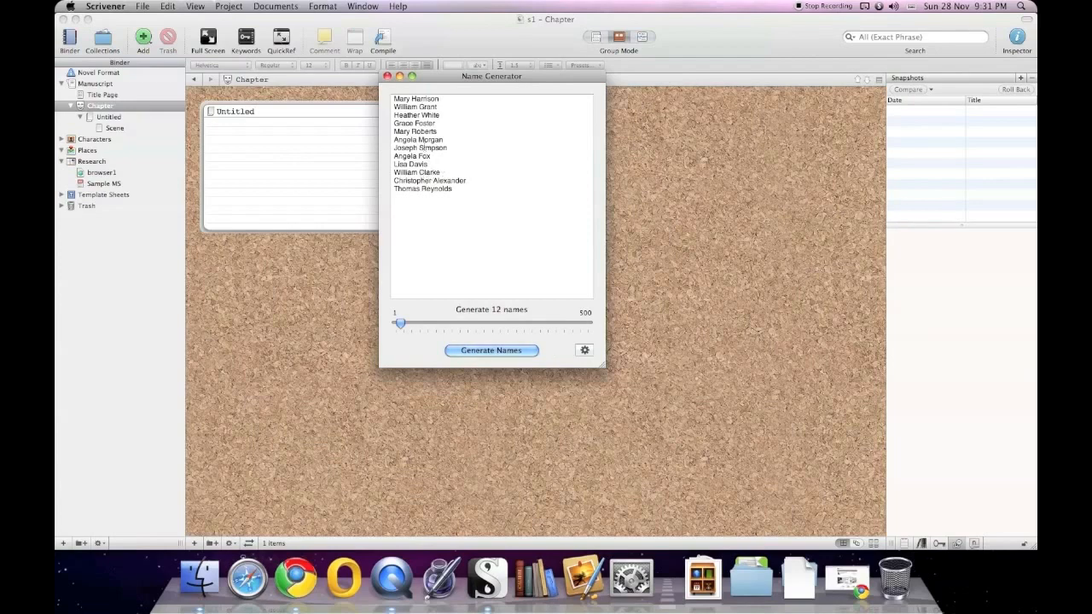
pyautogui.moveTo(470, 243)
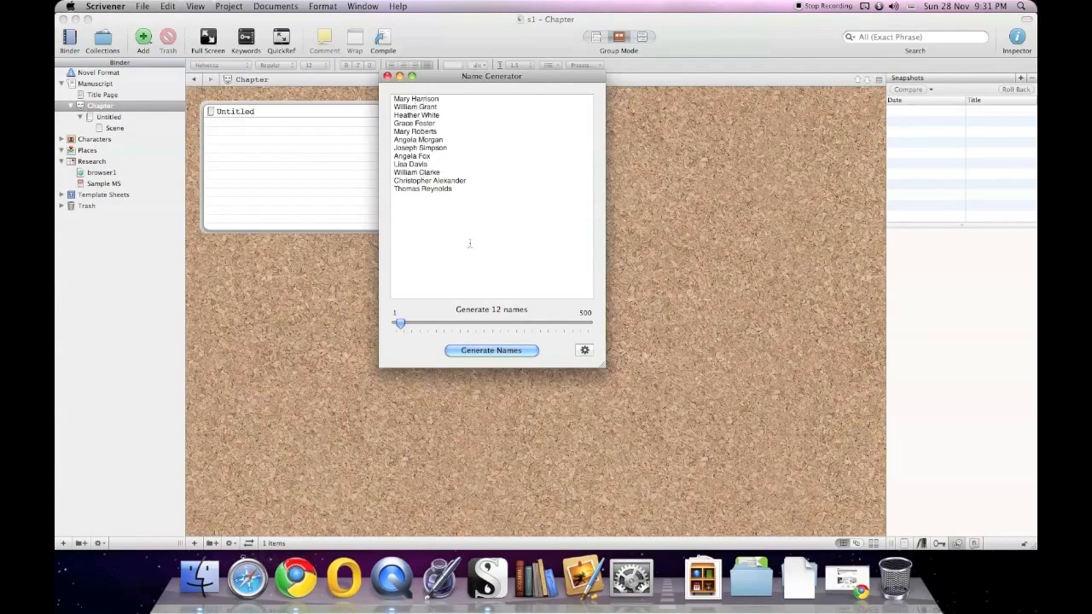
pyautogui.click(584, 349)
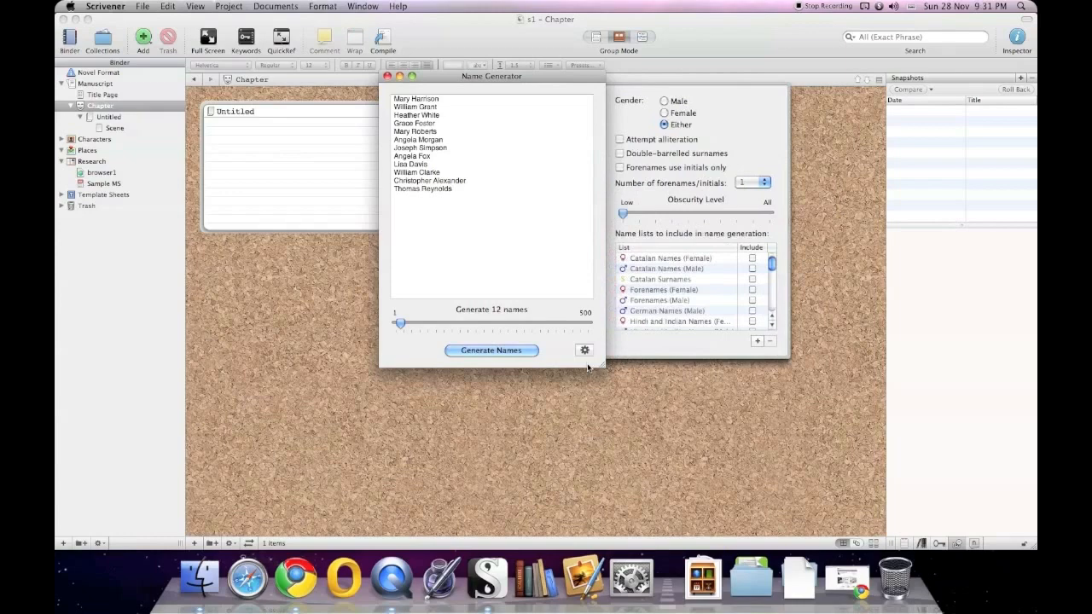
pyautogui.moveTo(641, 107)
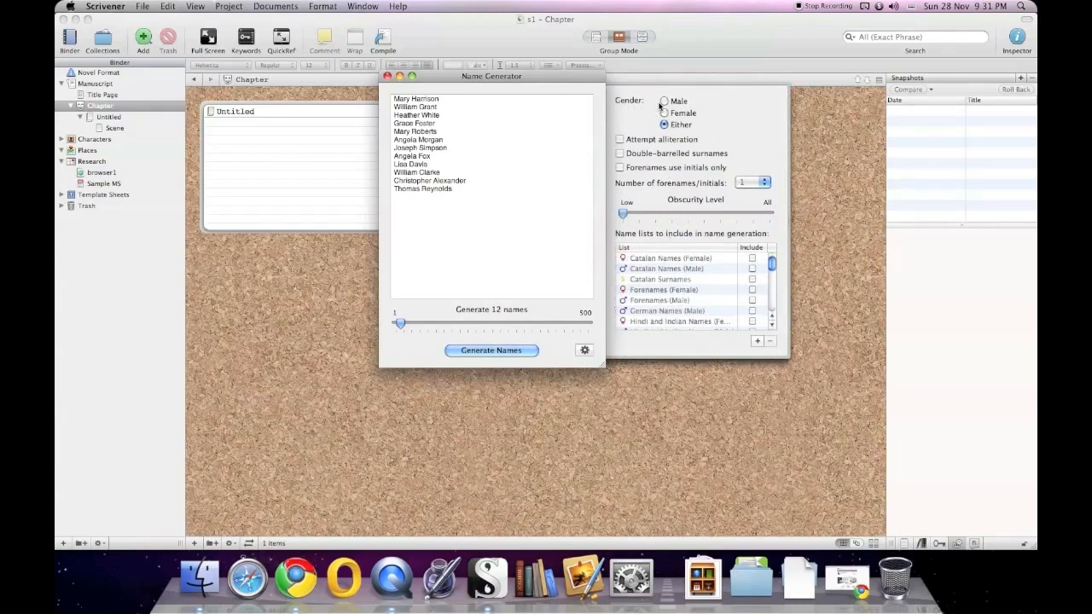
# - Generate names with 2 forenames each, then raise forenames per name to 3
pyautogui.click(663, 125)
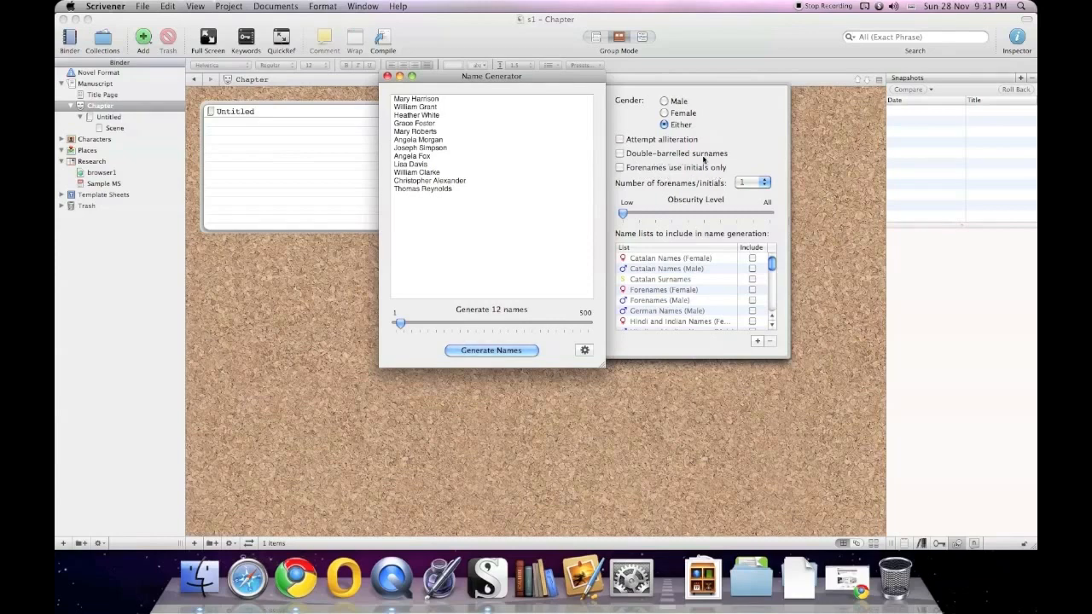
pyautogui.moveTo(712, 230)
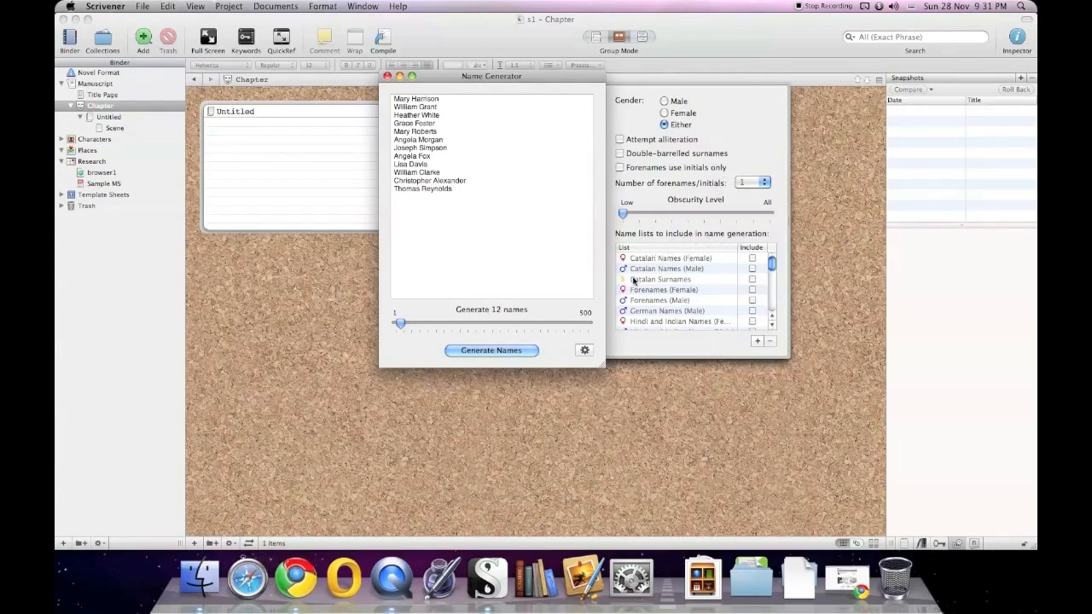
pyautogui.moveTo(682, 299)
pyautogui.write('2')
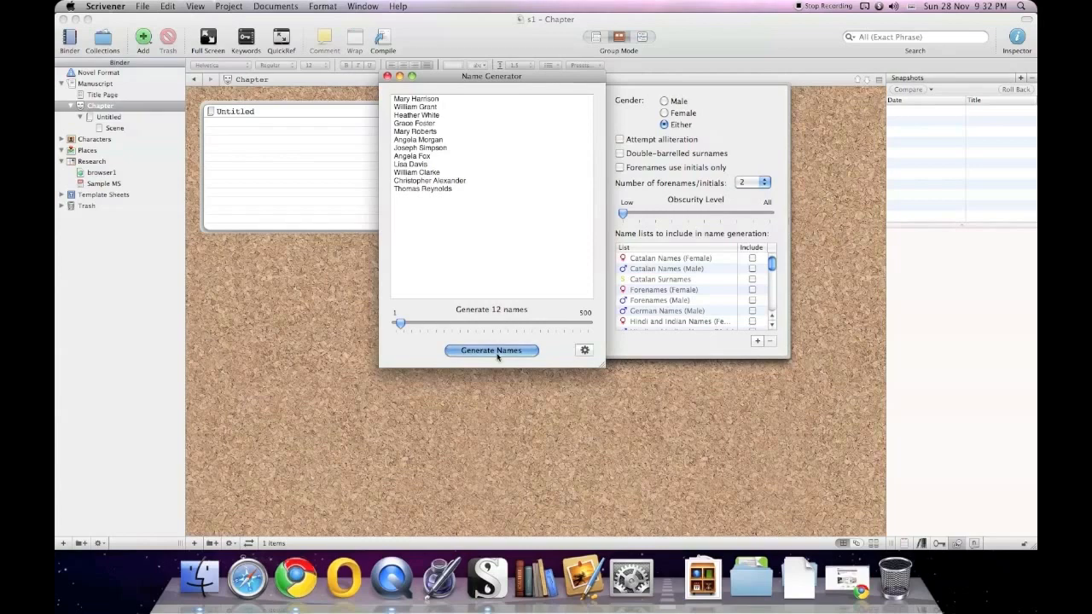
pyautogui.click(490, 350)
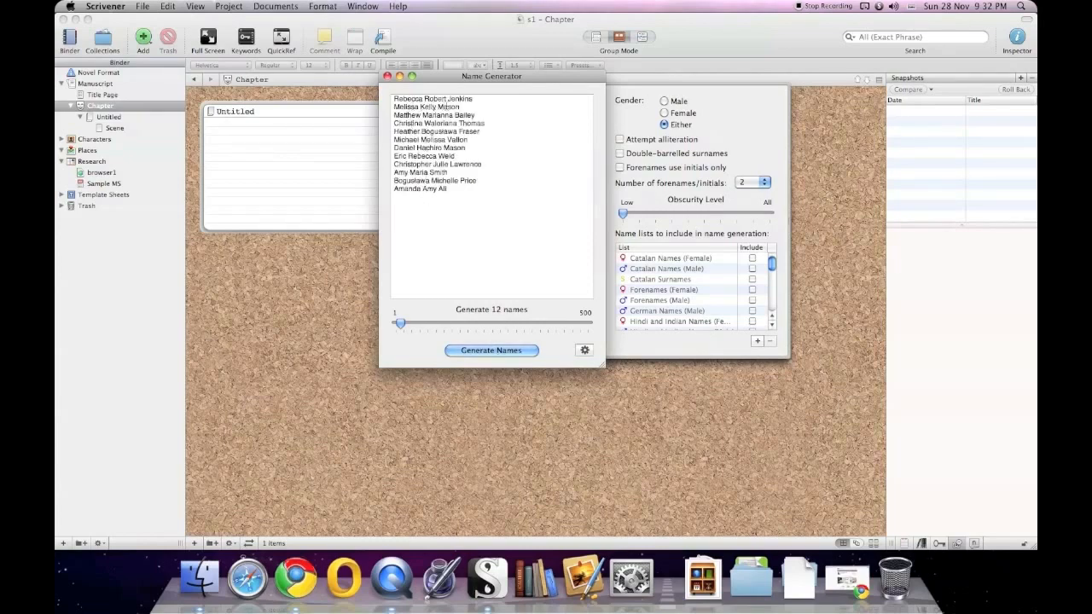
pyautogui.click(763, 182)
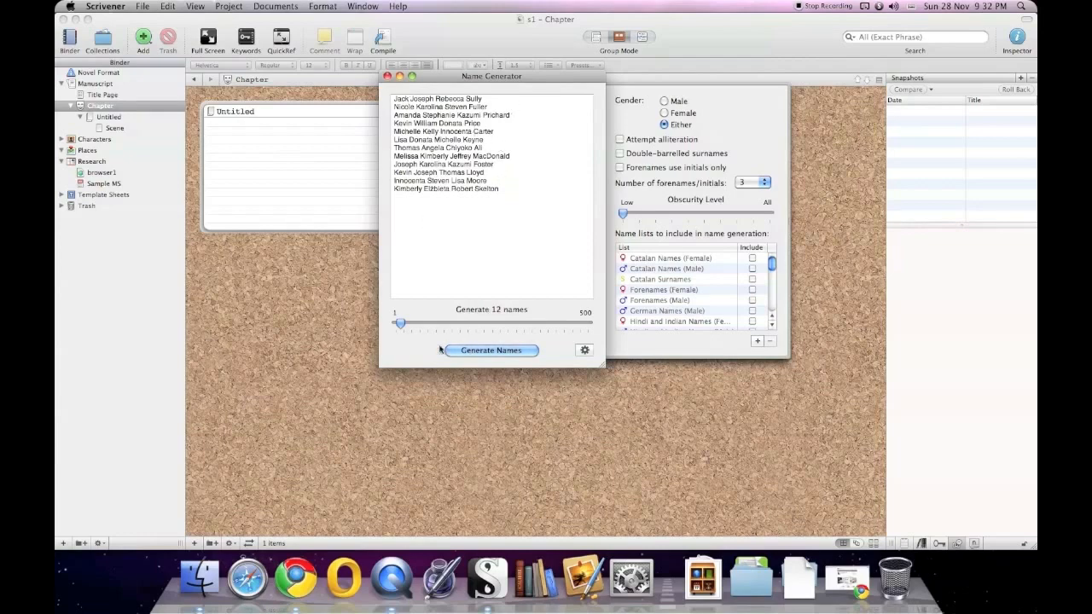
# - Generate 288 names, reduce the count to 1, and close the Name Generator
pyautogui.moveTo(401, 323); pyautogui.dragTo(505, 322)
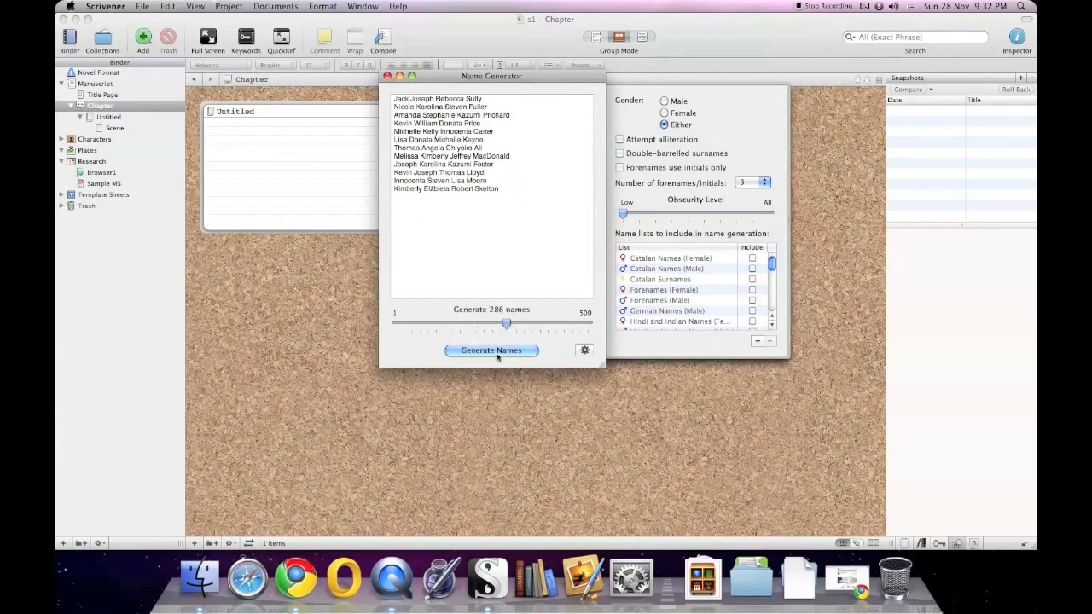
pyautogui.click(491, 350)
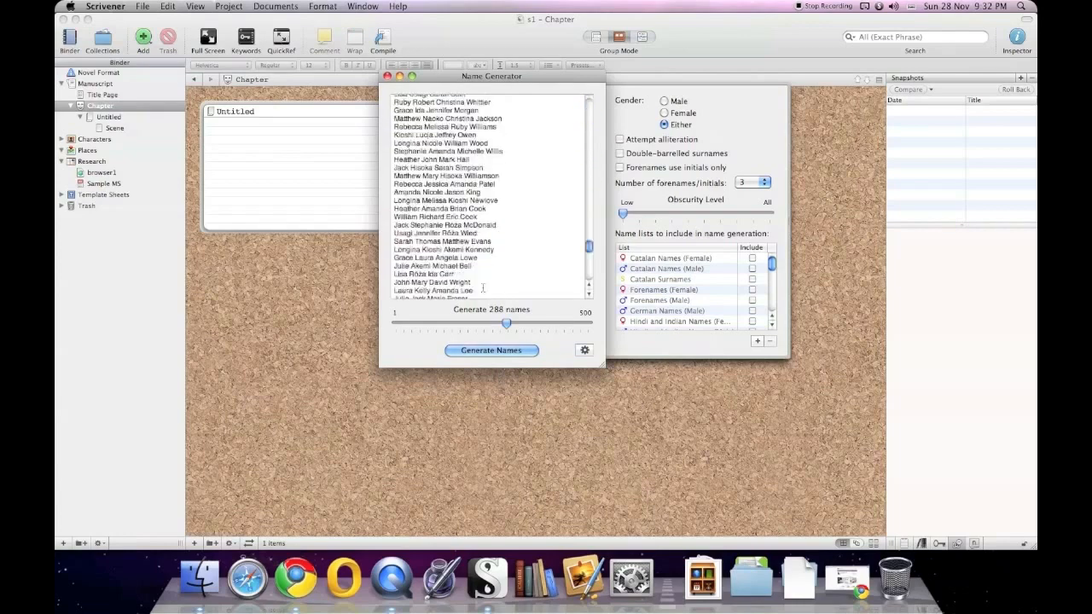
pyautogui.moveTo(508, 323); pyautogui.dragTo(412, 323)
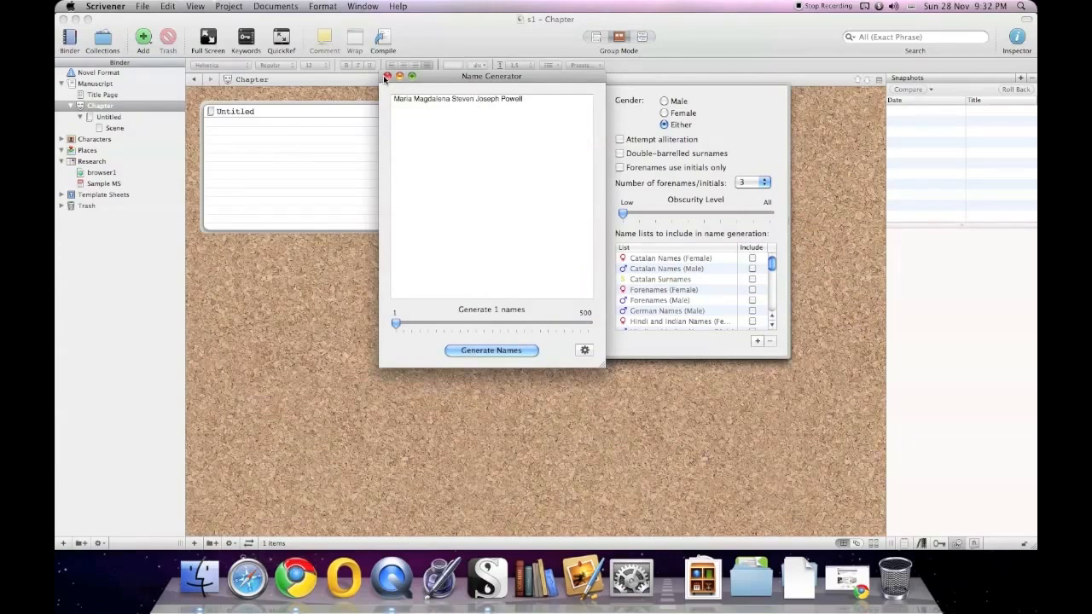
pyautogui.click(387, 77)
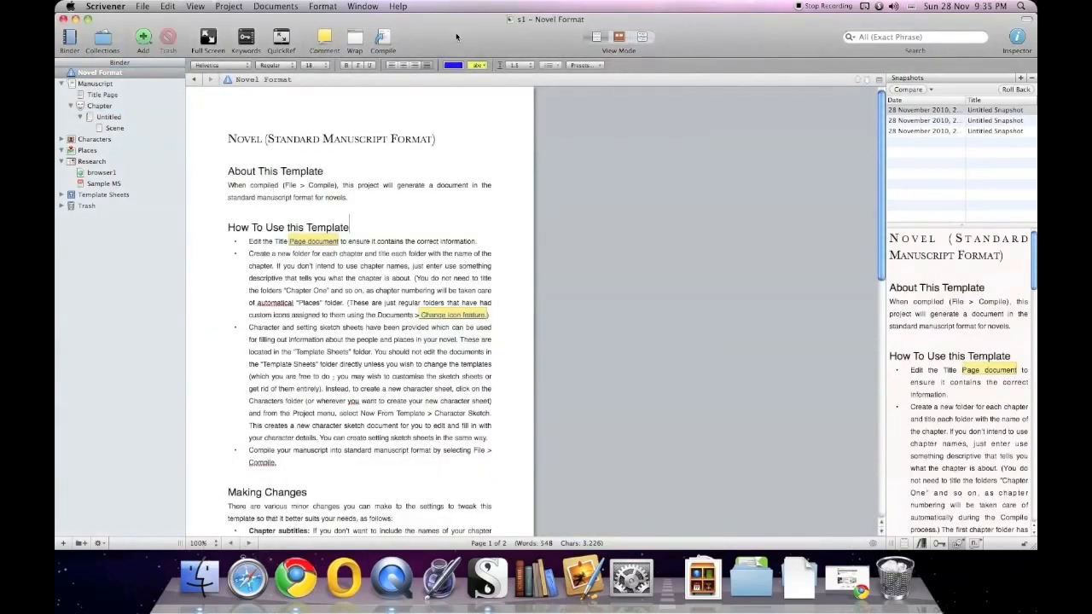
# - Turn on Format > Revision Mode > First Revision
pyautogui.click(276, 6)
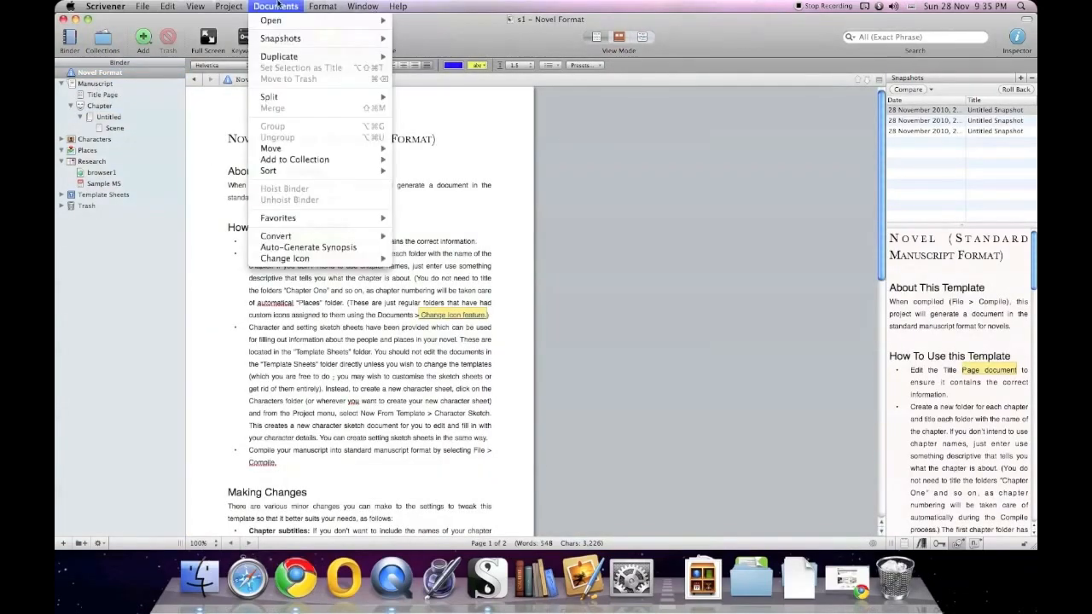
pyautogui.click(322, 6)
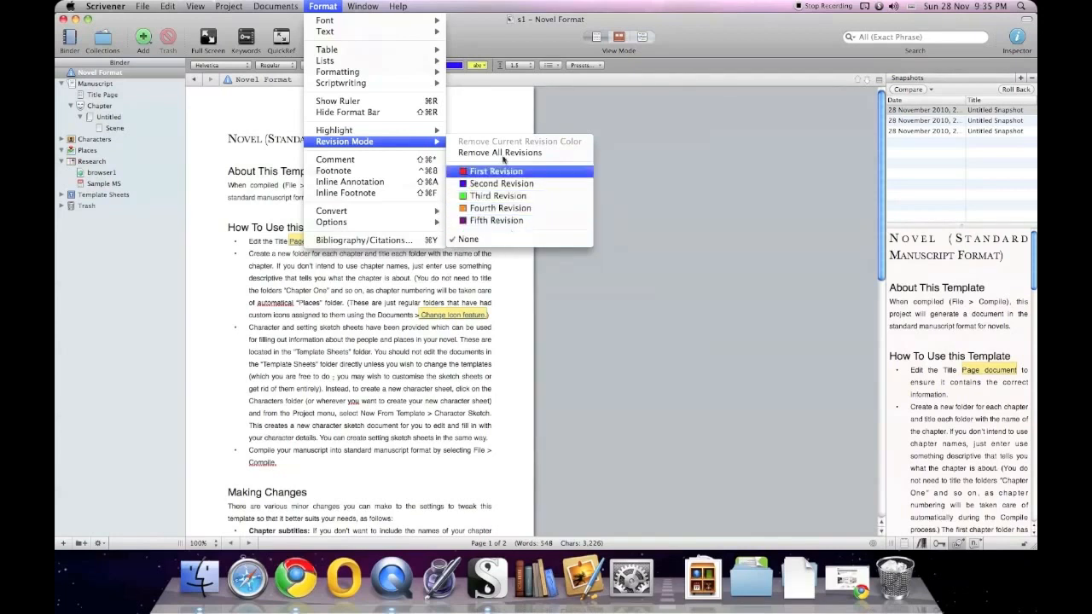
pyautogui.click(496, 171)
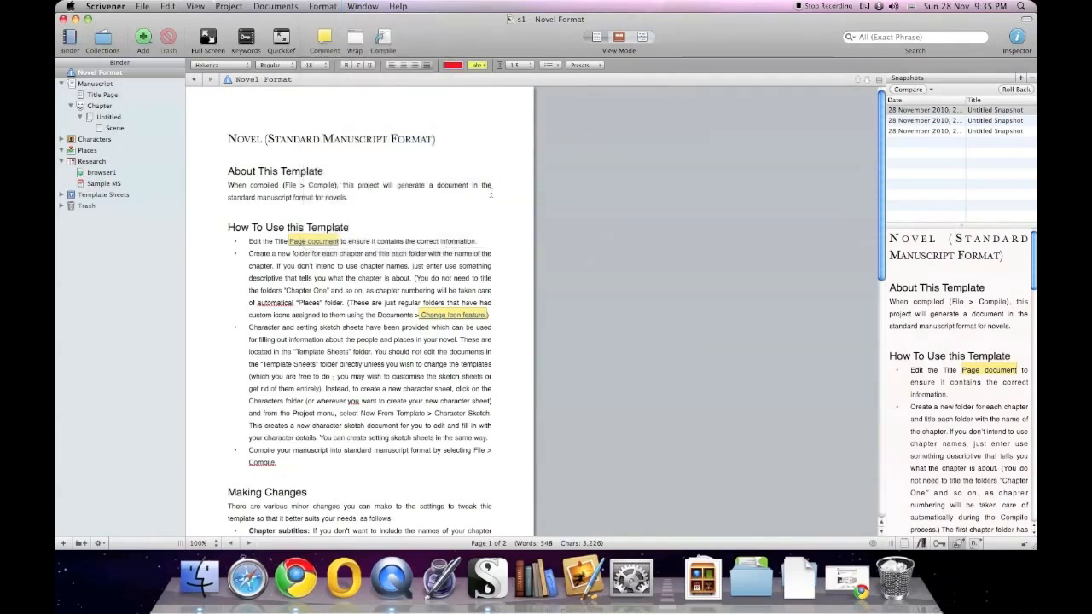
# - Type stray revision text 'xgdfhgdfhdfhdf' and 'hdh' into the Novel Format document
pyautogui.write('xgdfhgdfhdfhdf')
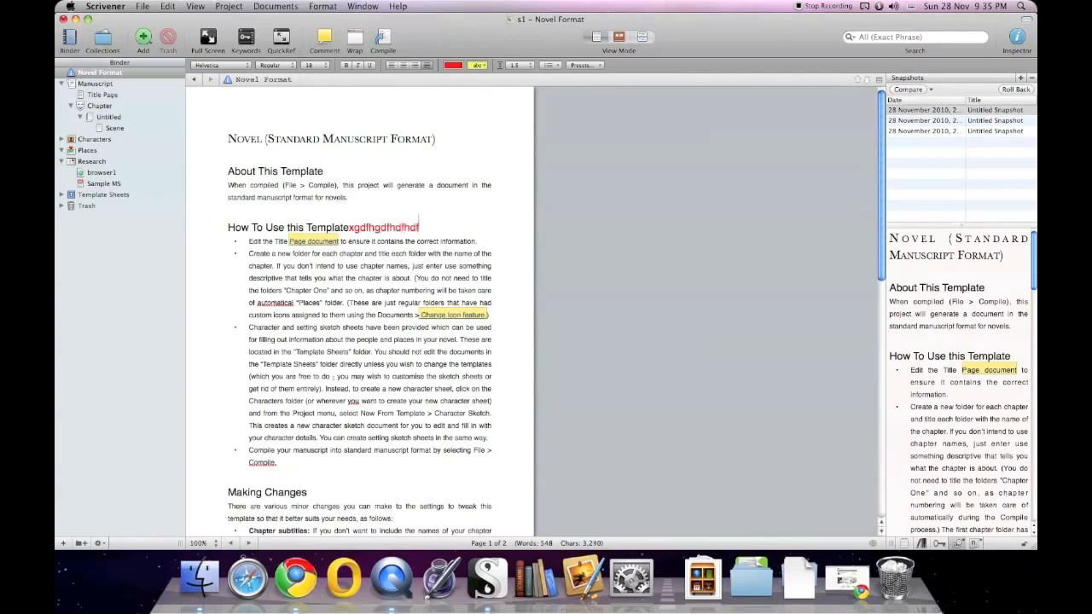
pyautogui.write('hdh')
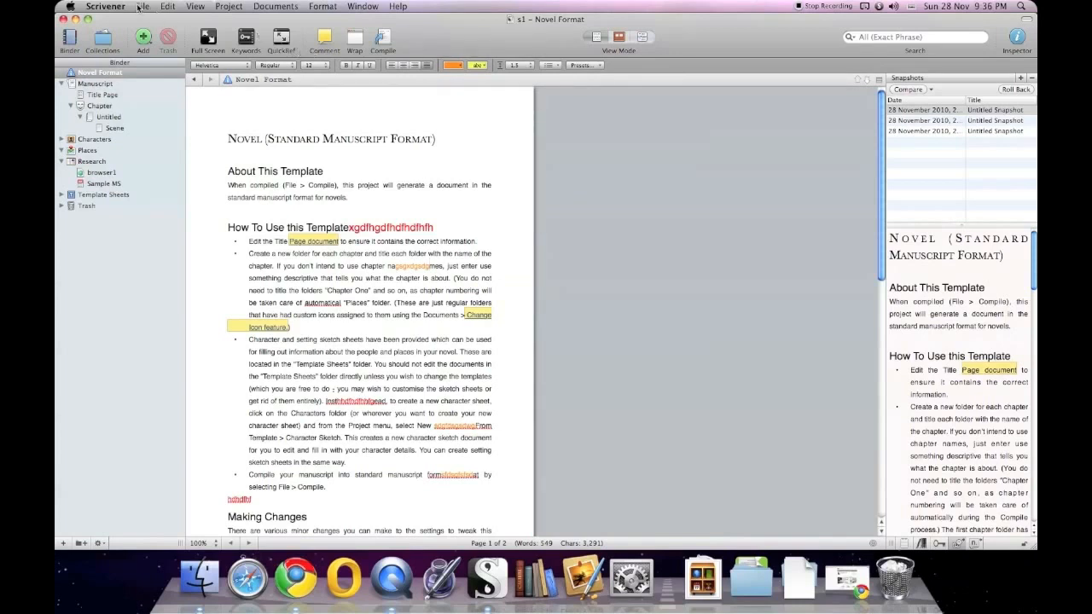
pyautogui.click(143, 6)
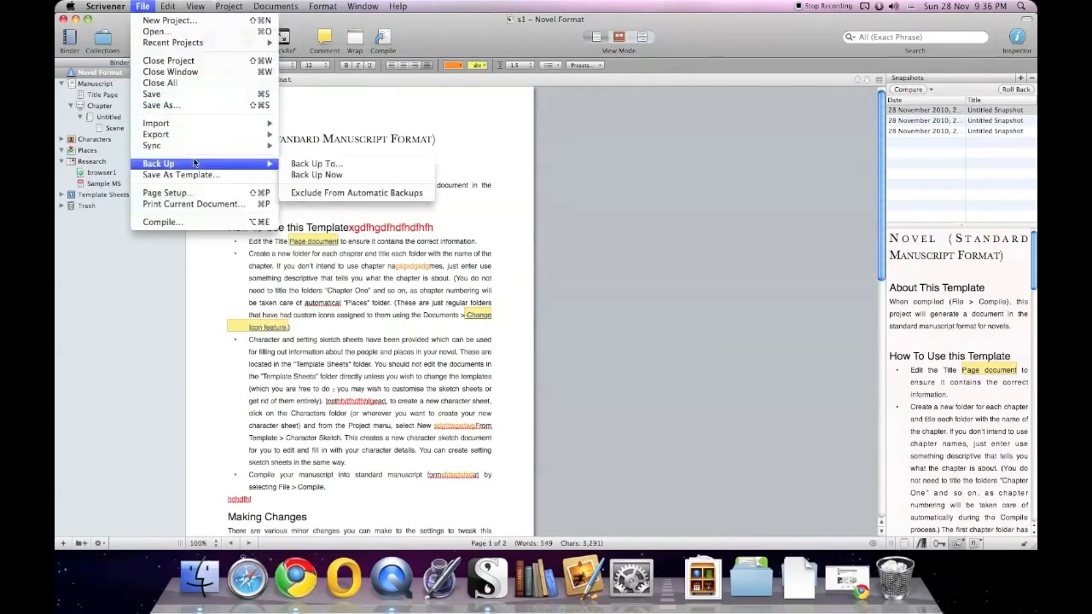